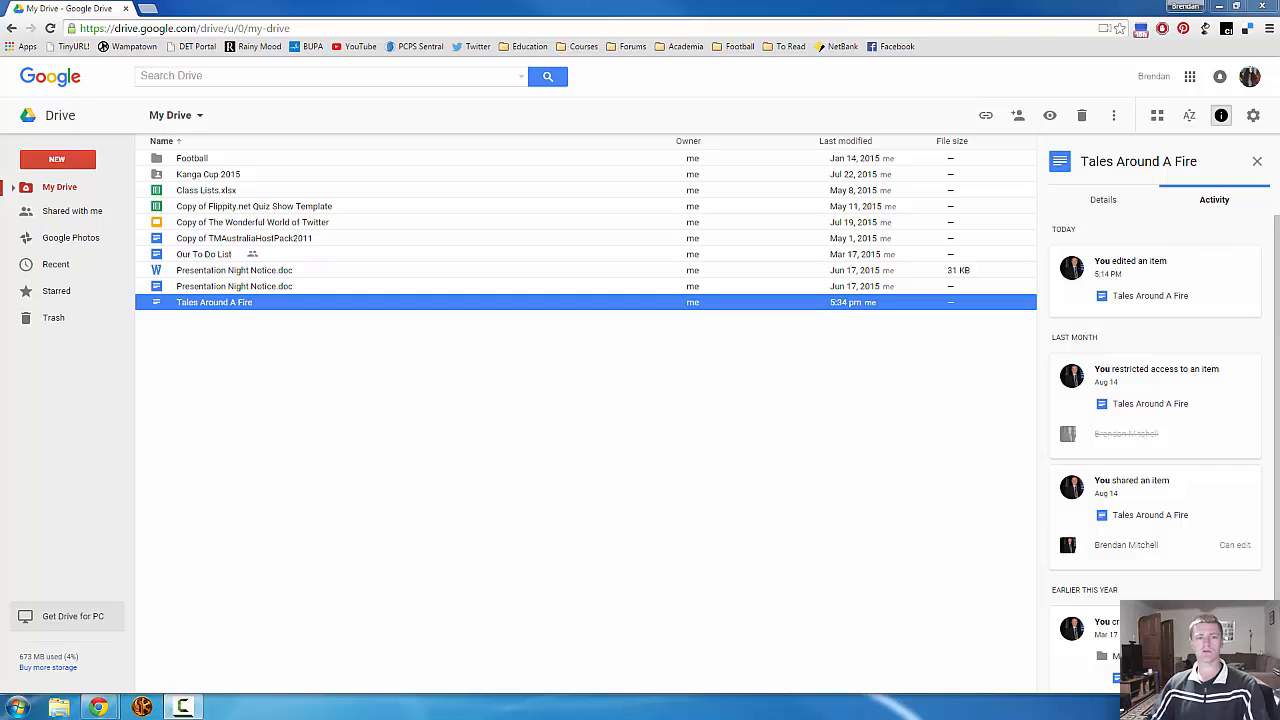
mouse_move(318, 388)
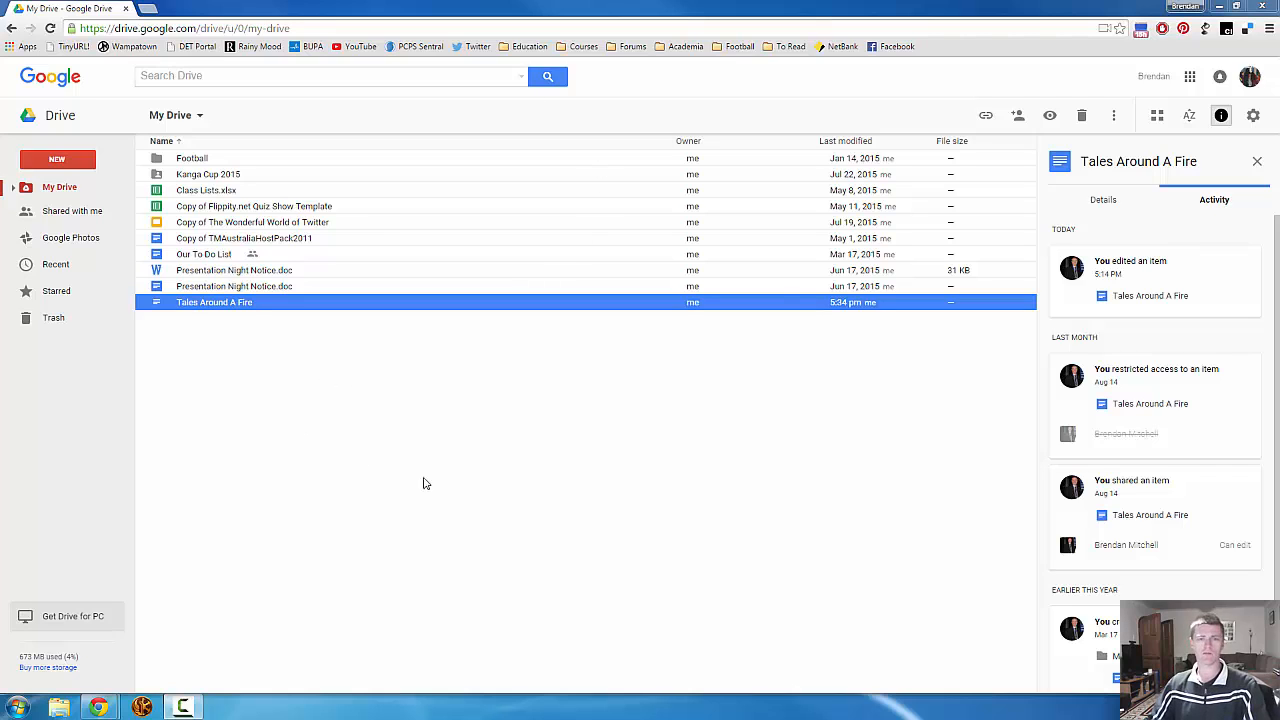
mouse_move(768, 276)
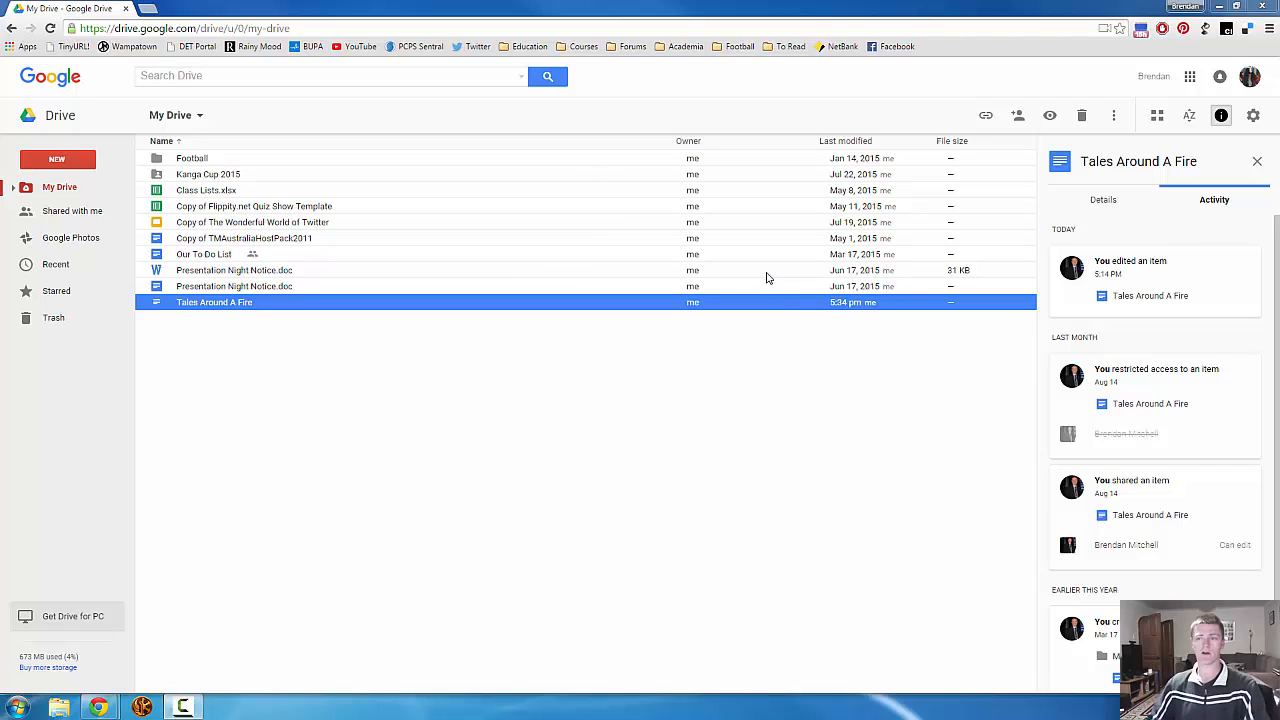
mouse_move(108, 66)
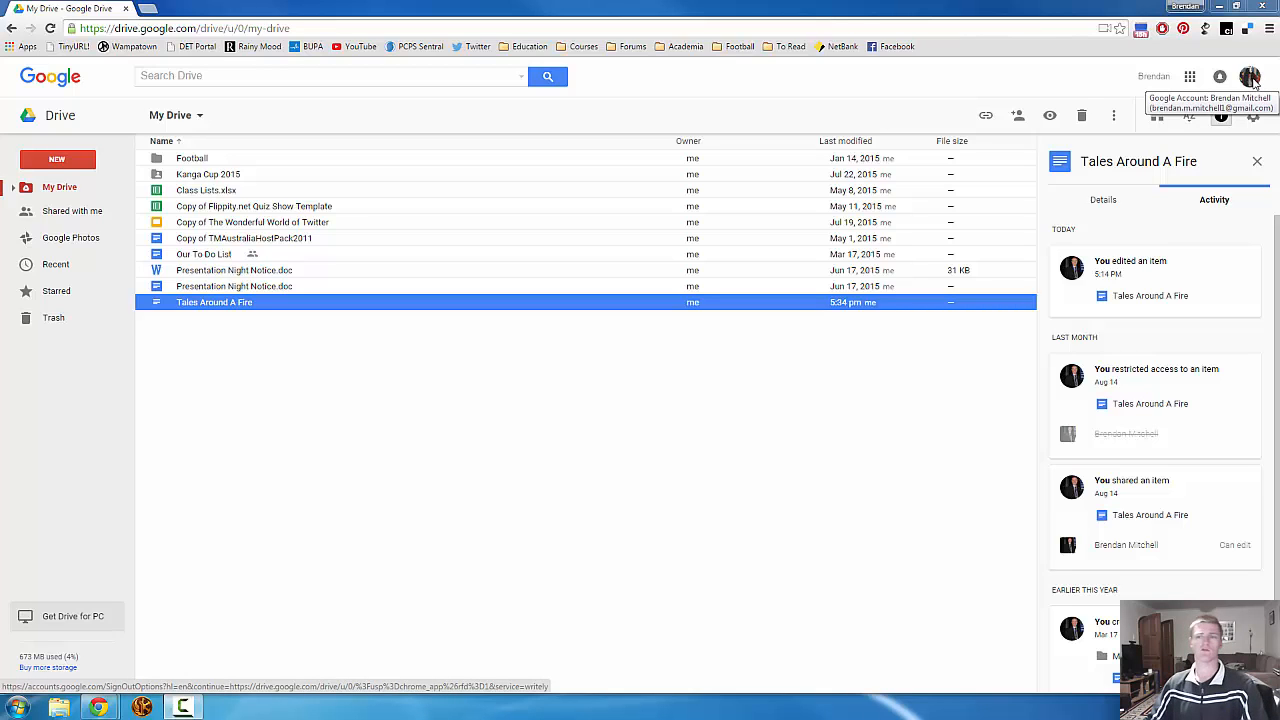
mouse_move(330, 184)
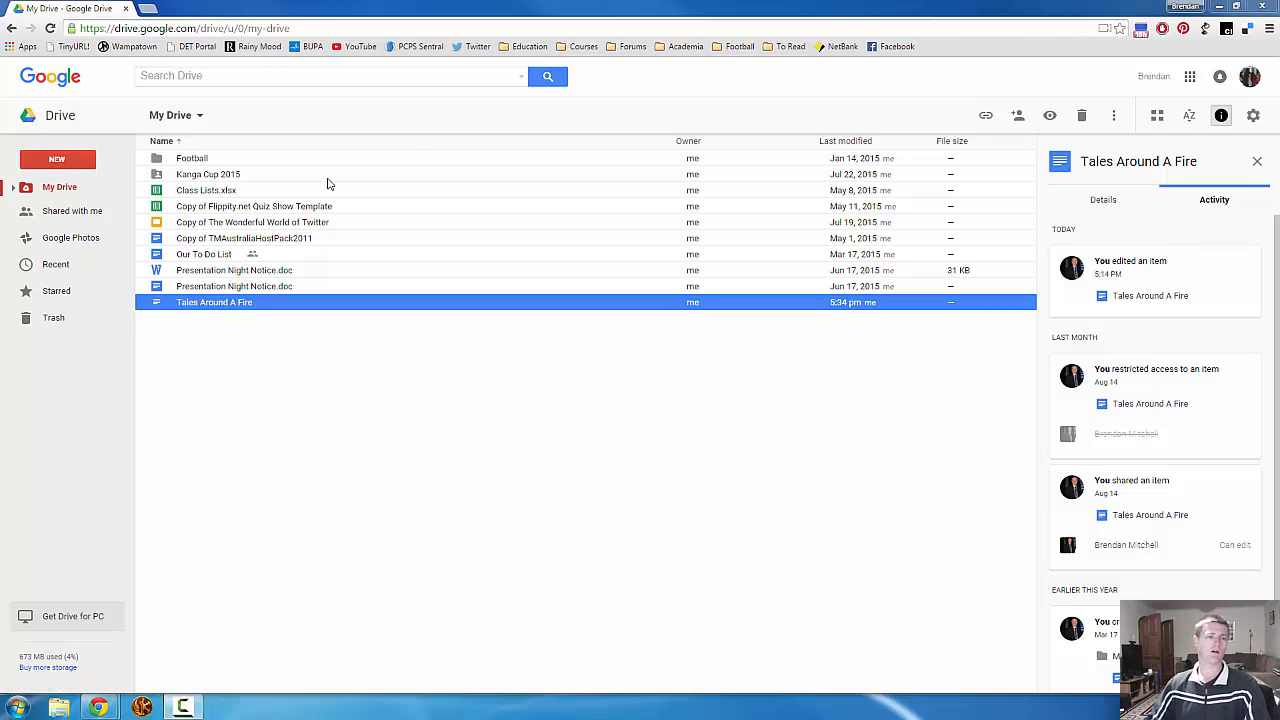
mouse_move(244, 218)
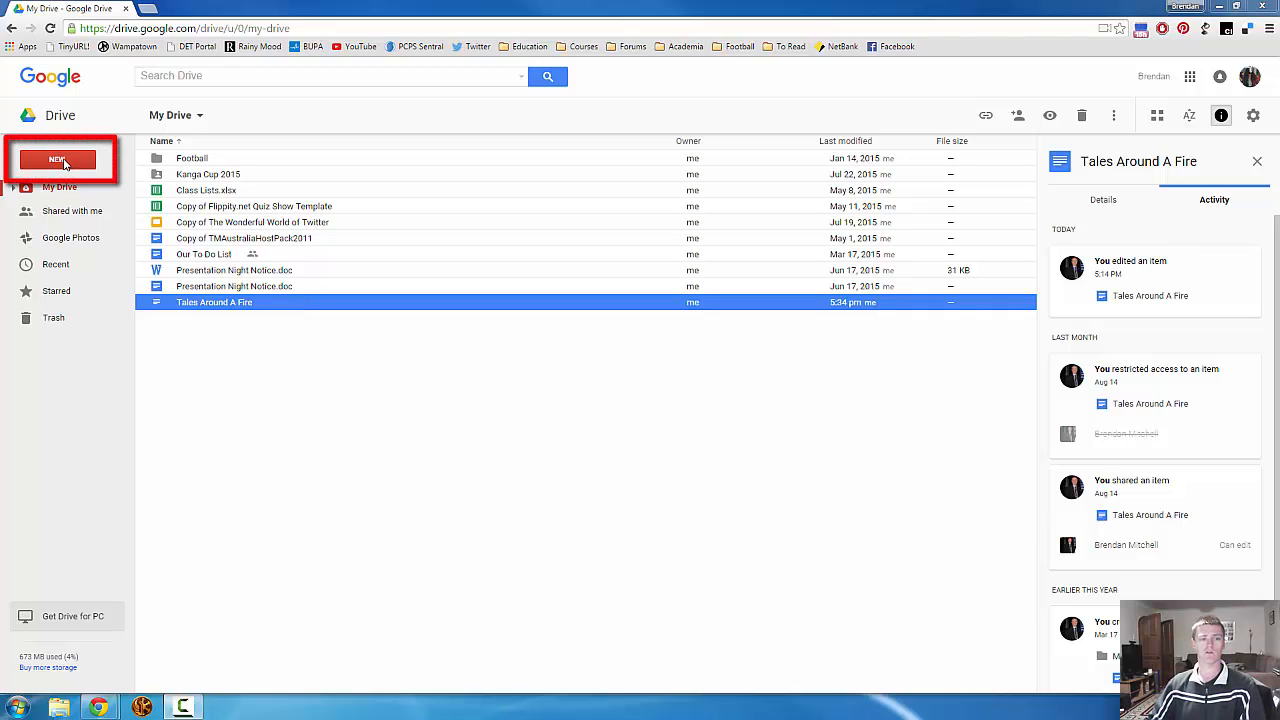
Step: Create a new blank Google Docs document from Drive's NEW menu
click(56, 160)
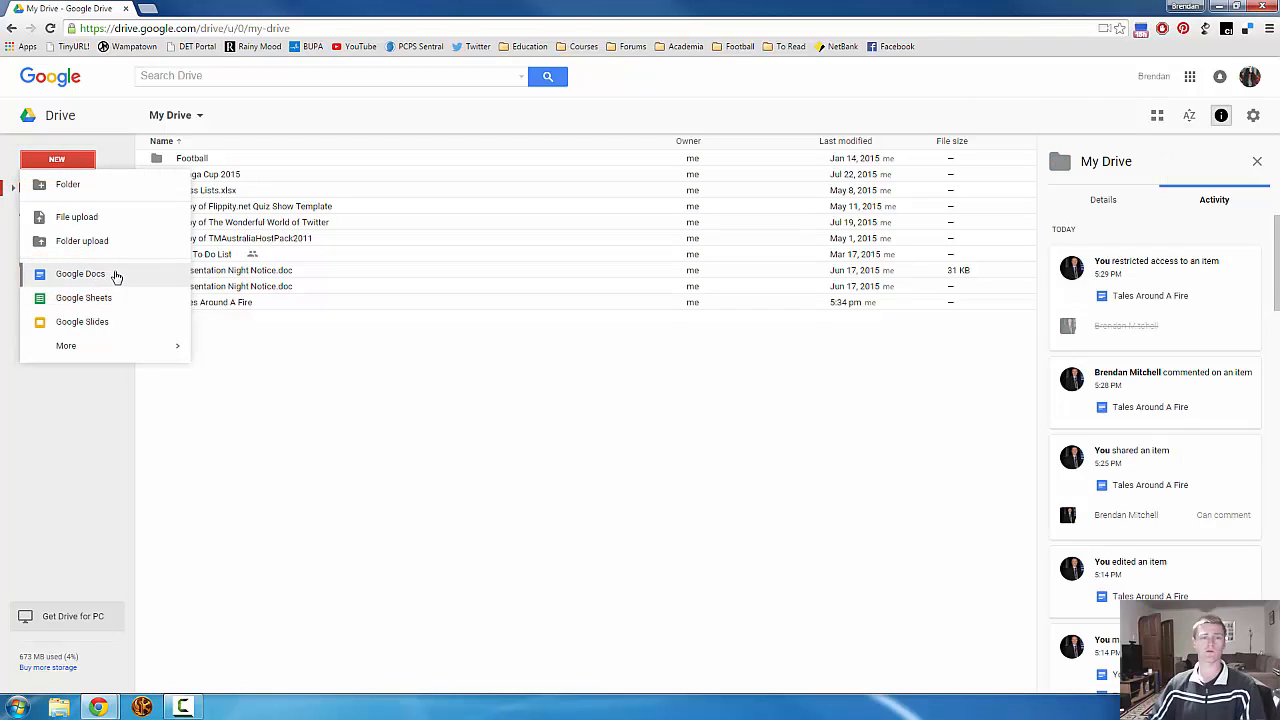
click(80, 272)
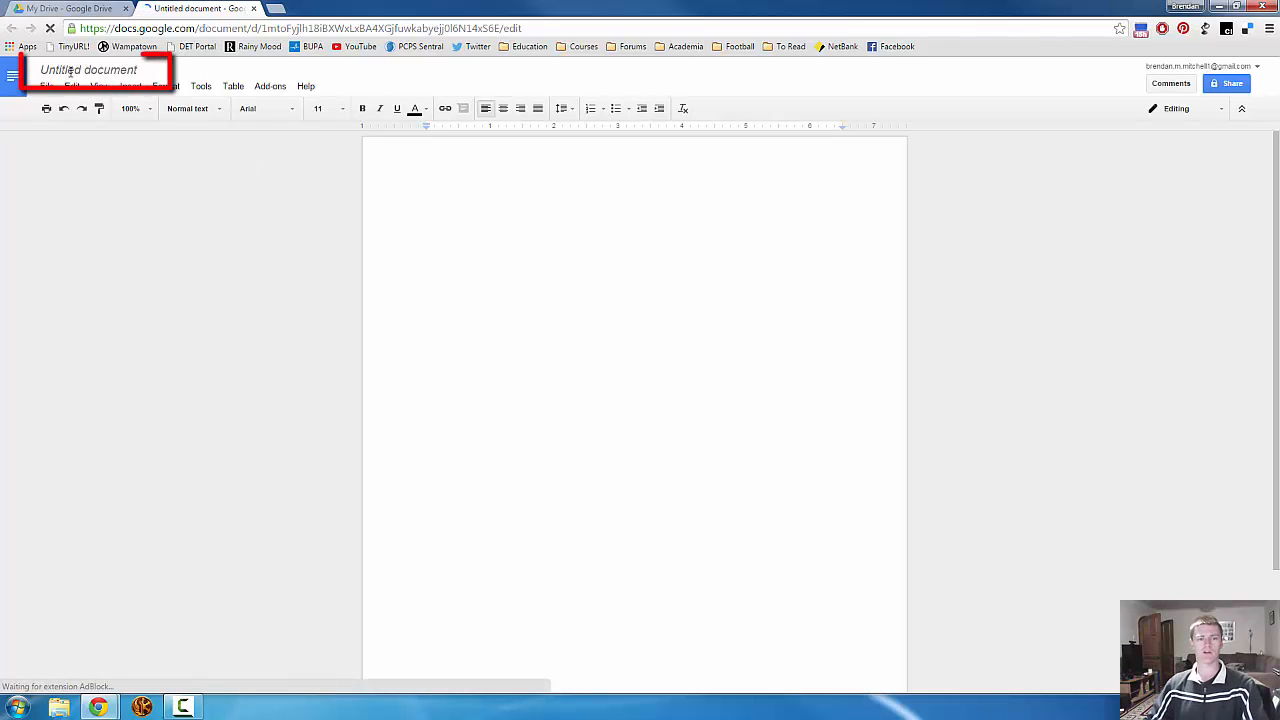
Step: Rename the untitled document to 'Writing Task for Mr M'
click(88, 68)
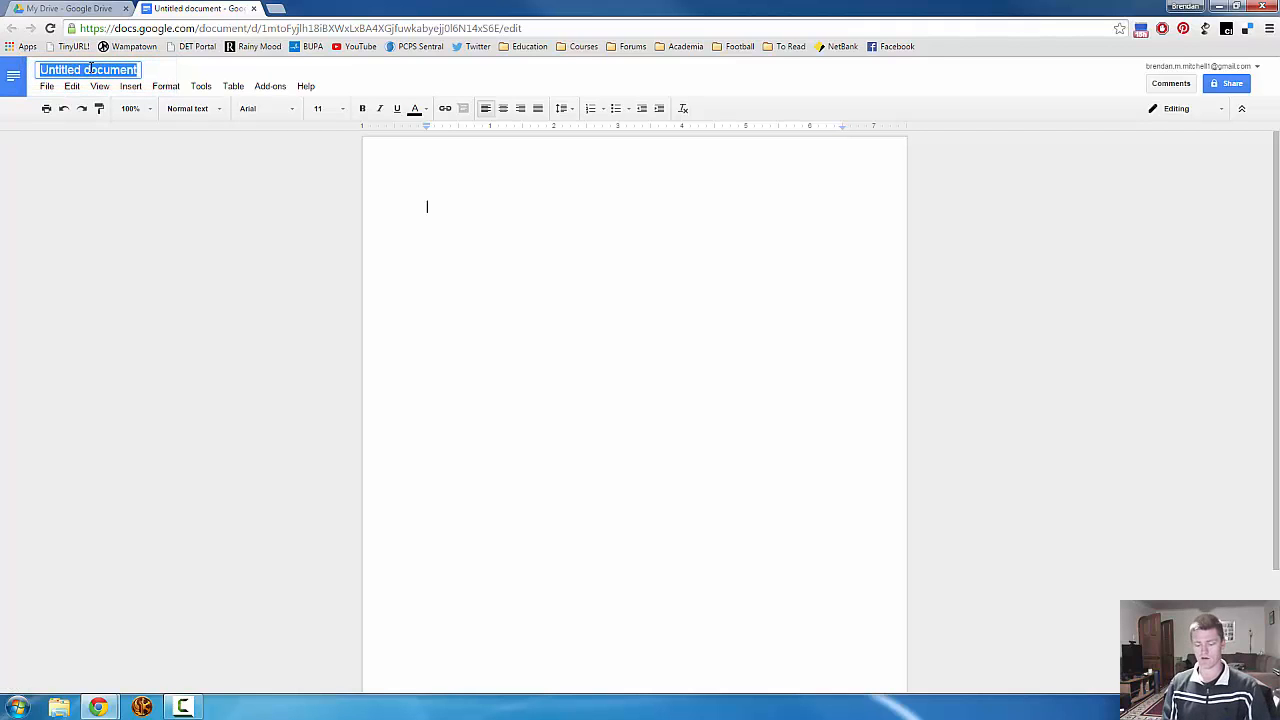
text(Writing Task)
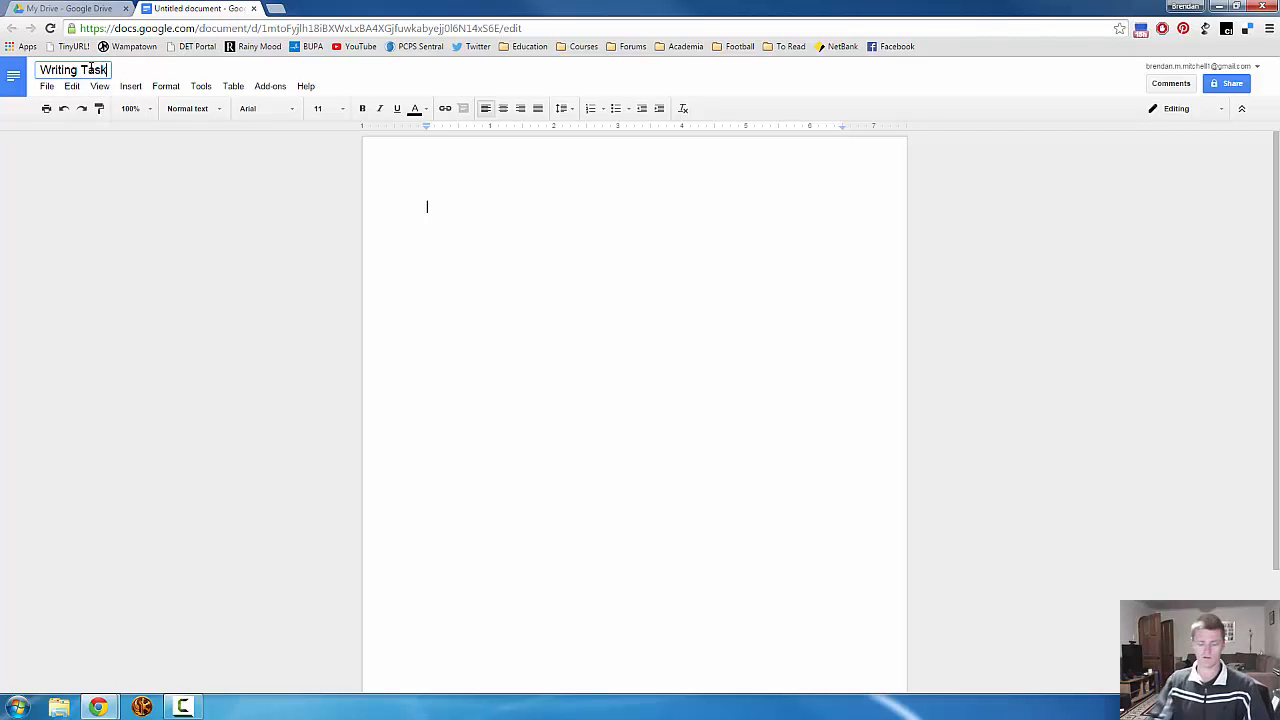
text(for Mr M)
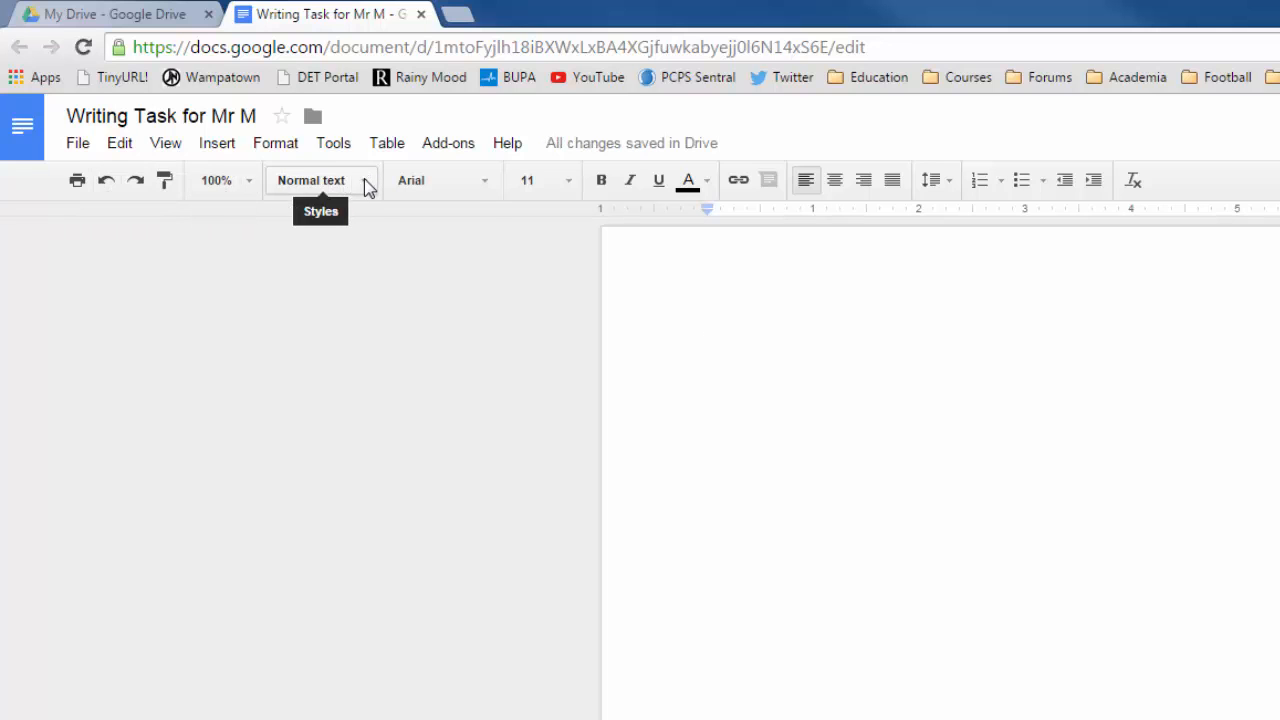
click(312, 180)
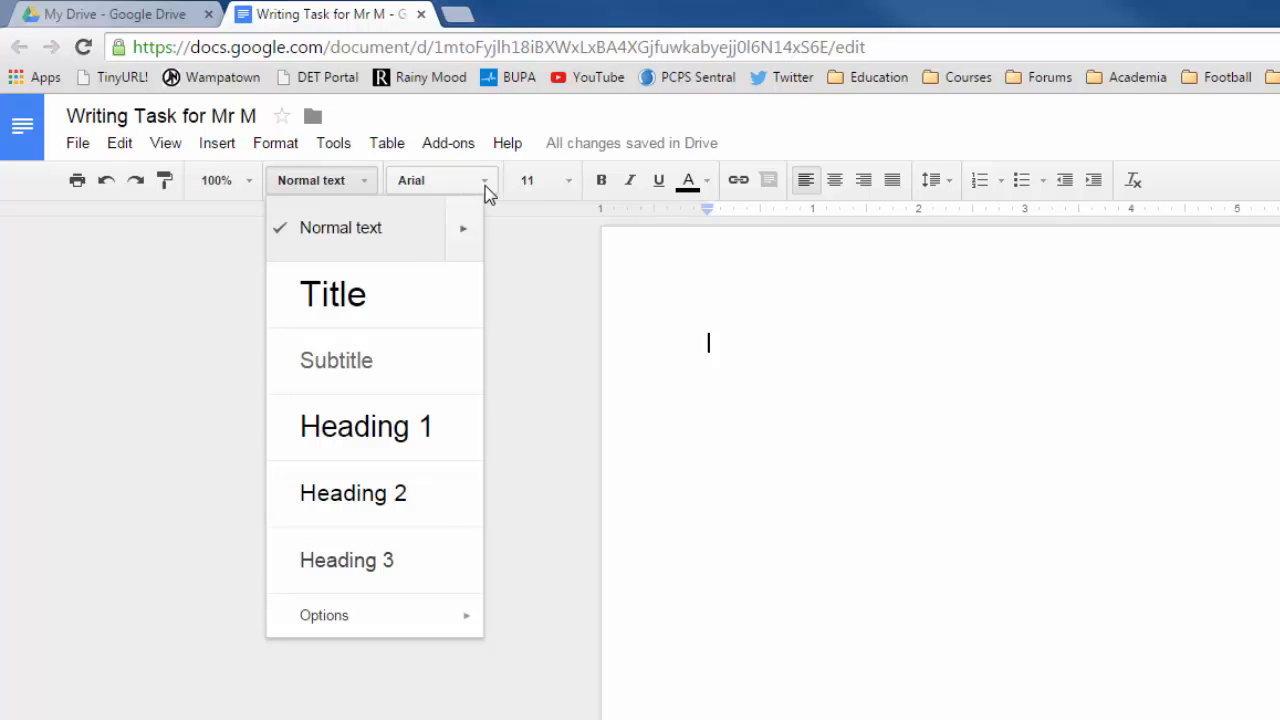
click(440, 180)
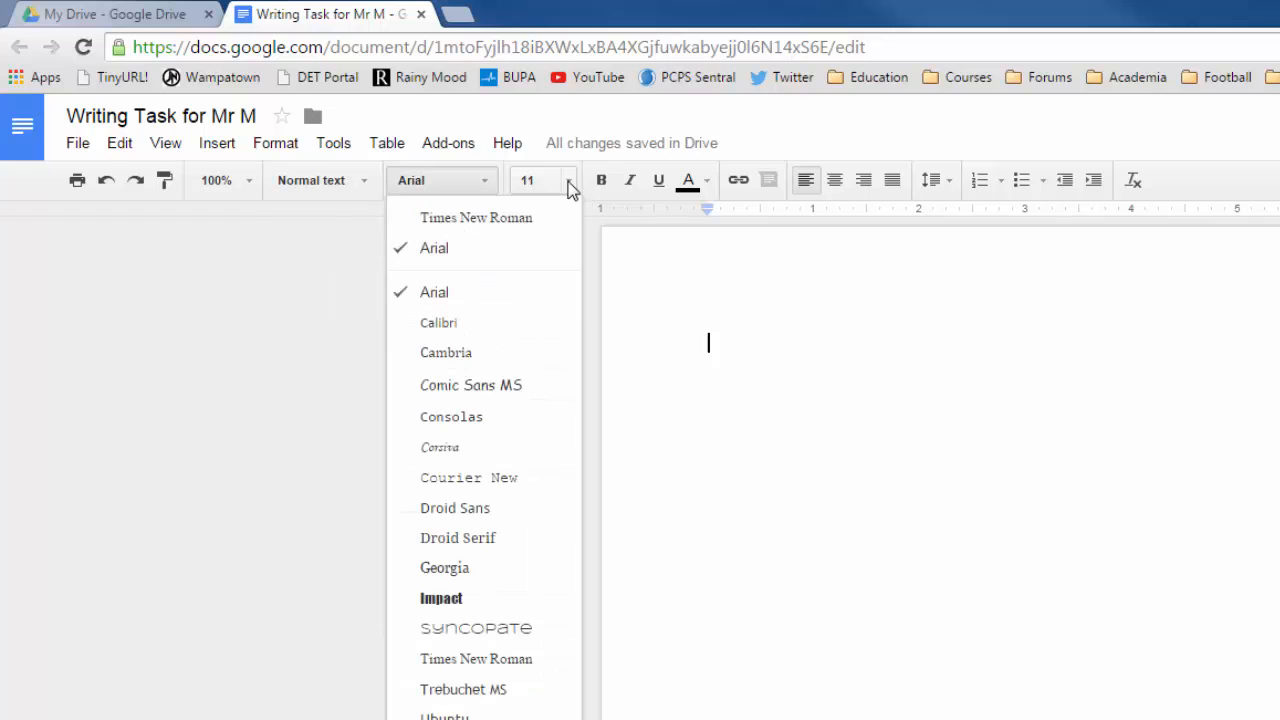
mouse_move(768, 180)
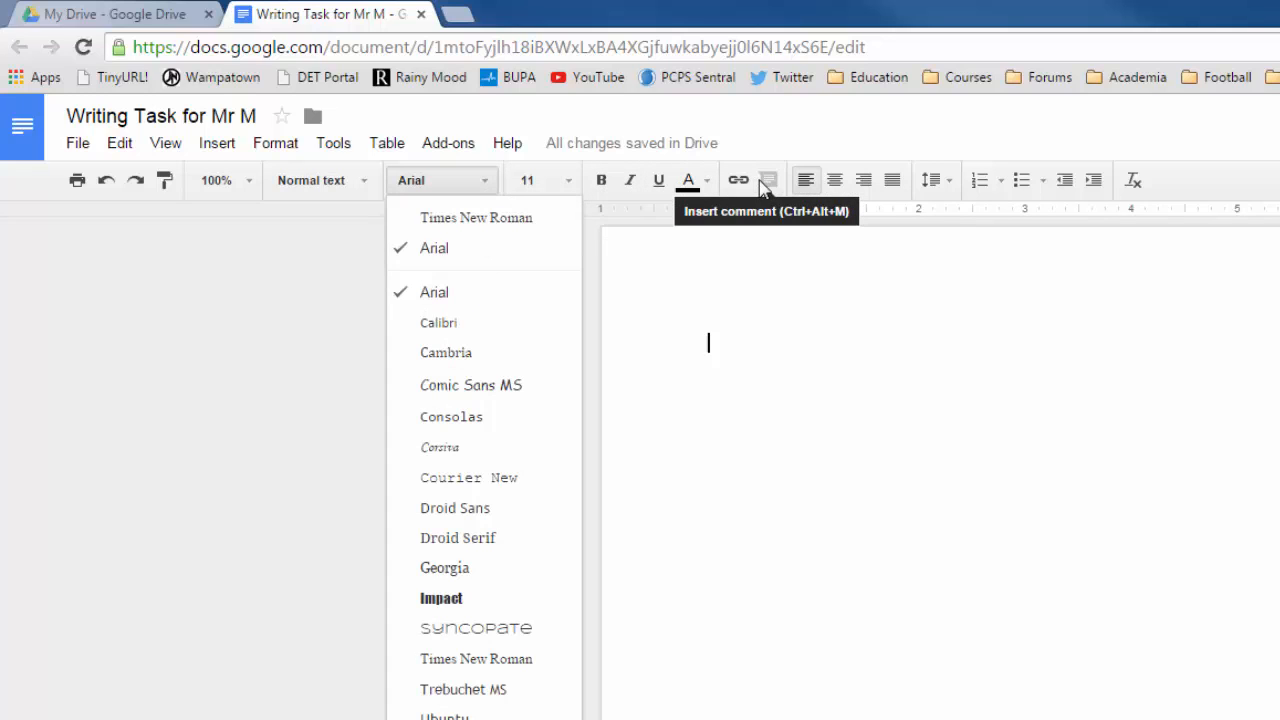
mouse_move(738, 180)
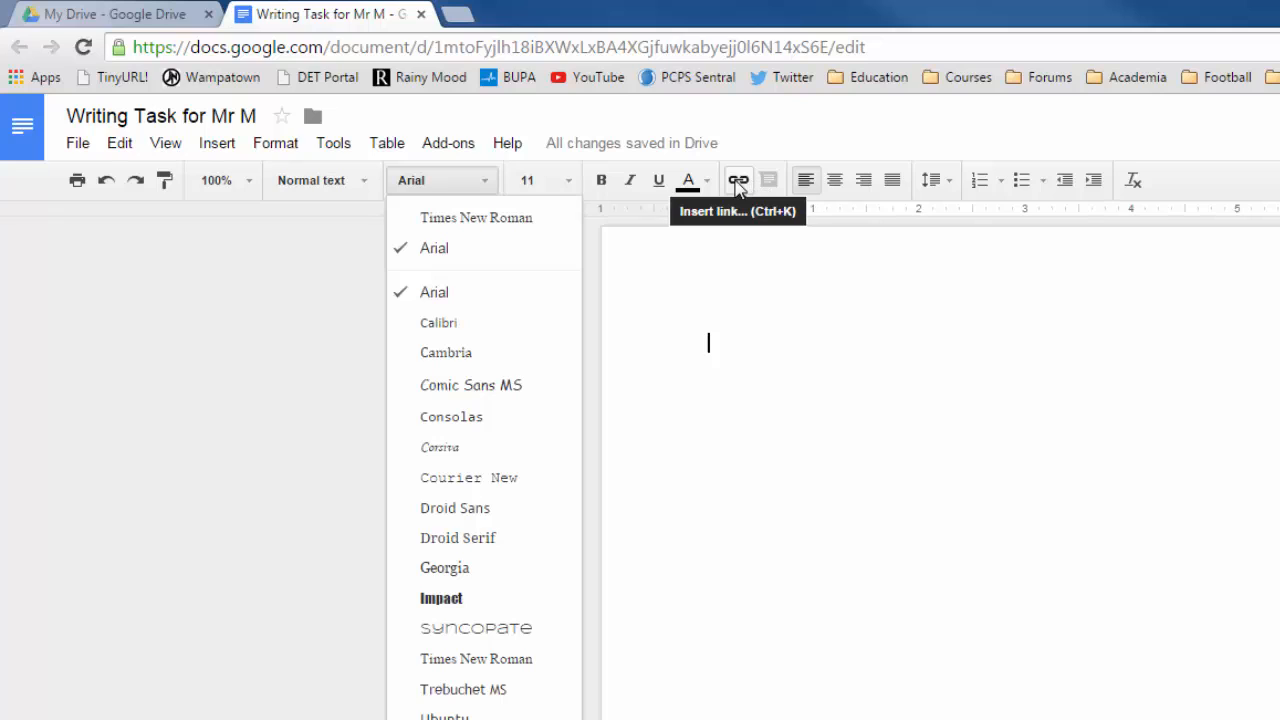
mouse_move(836, 180)
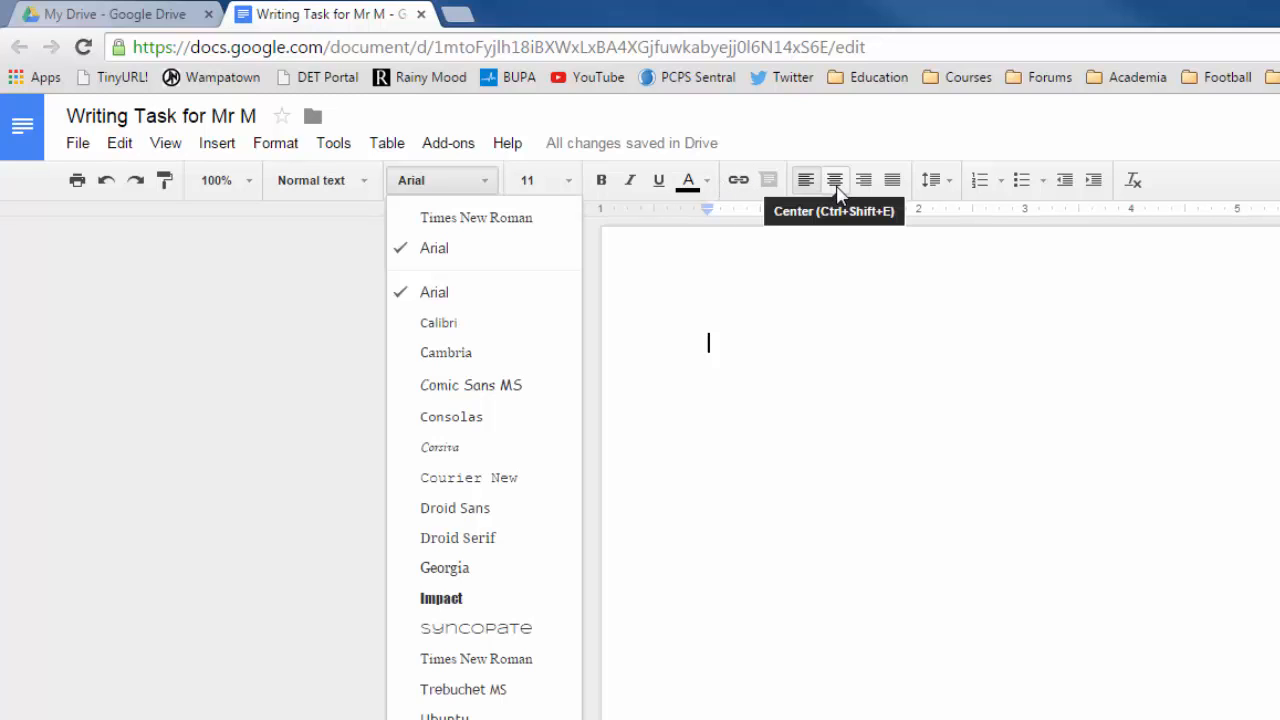
mouse_move(932, 180)
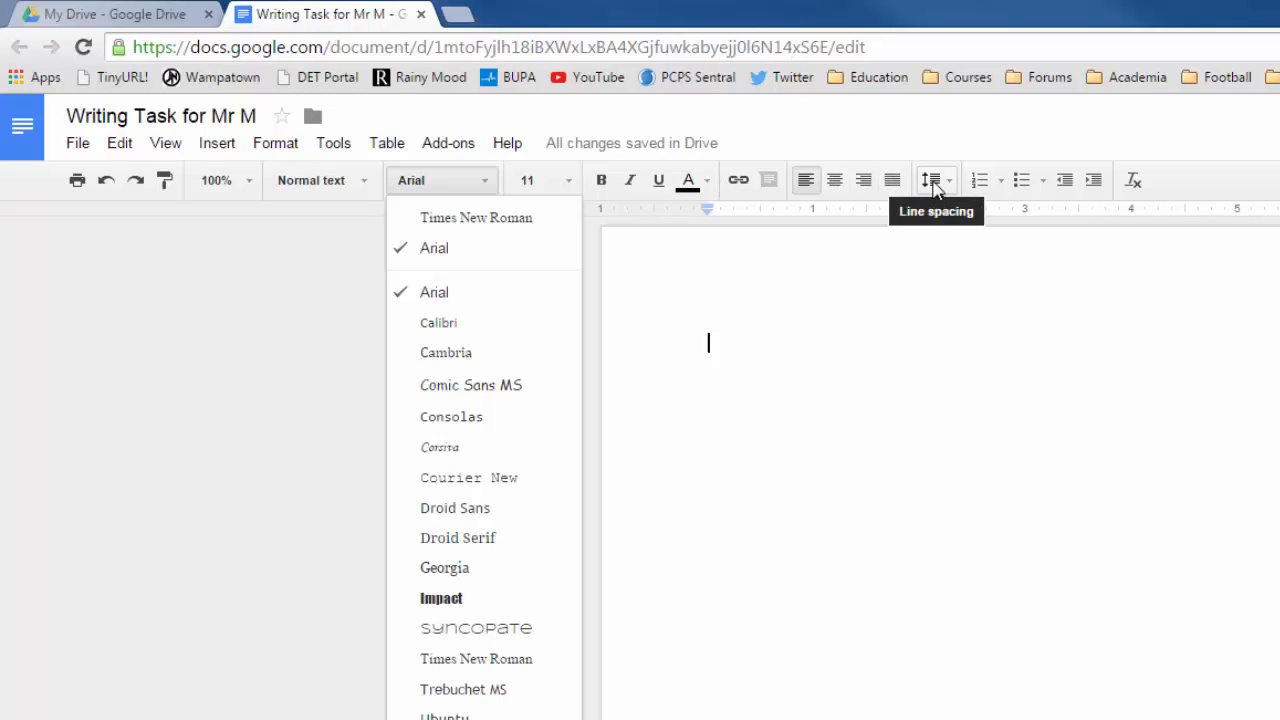
mouse_move(1022, 180)
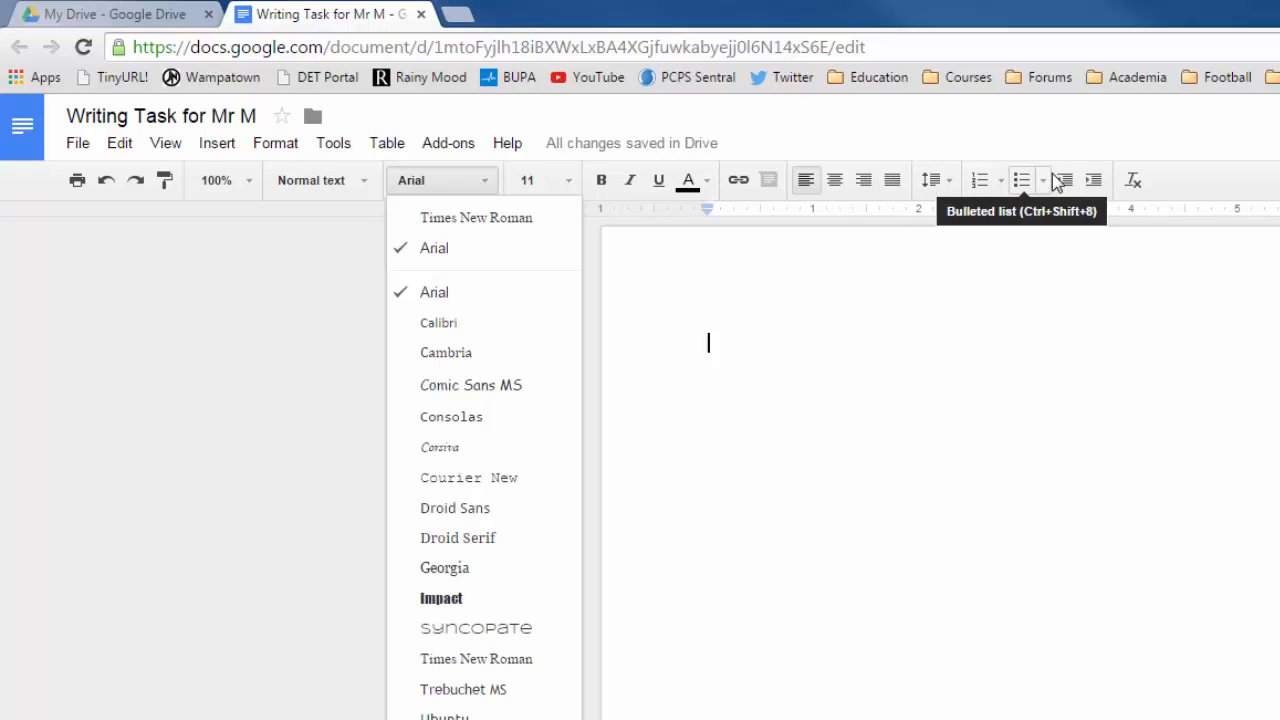
mouse_move(1064, 180)
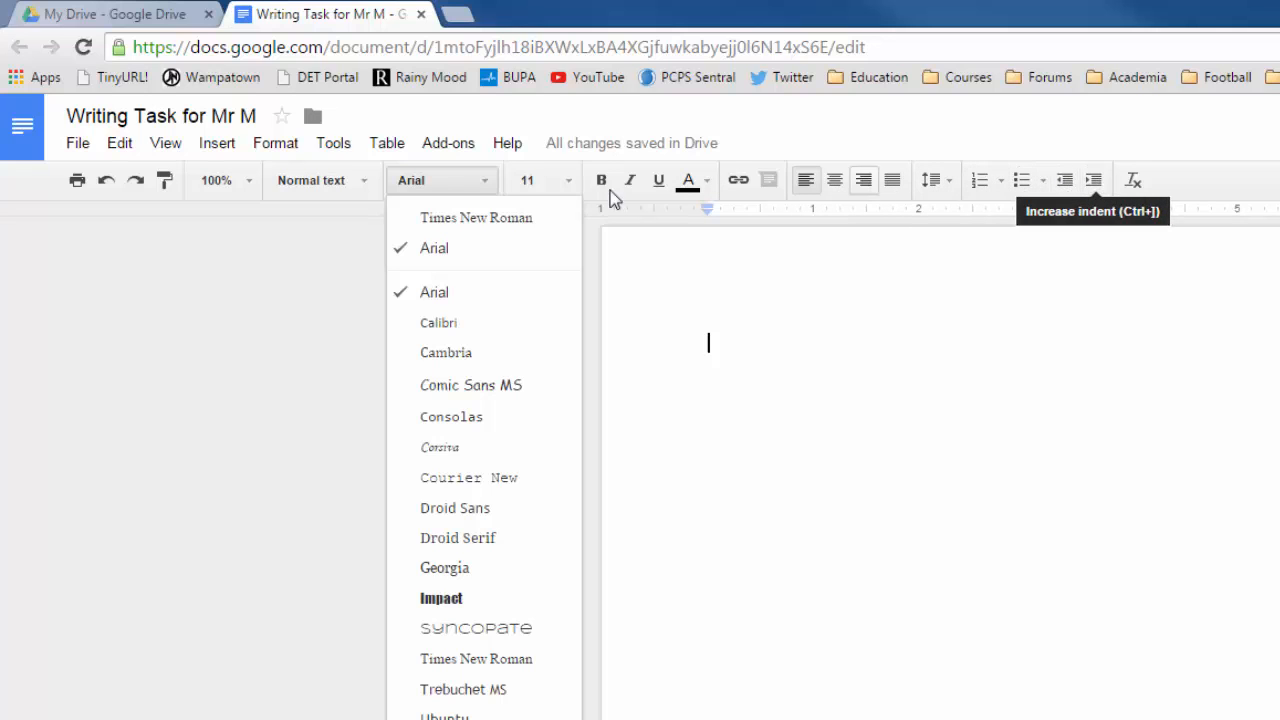
click(386, 144)
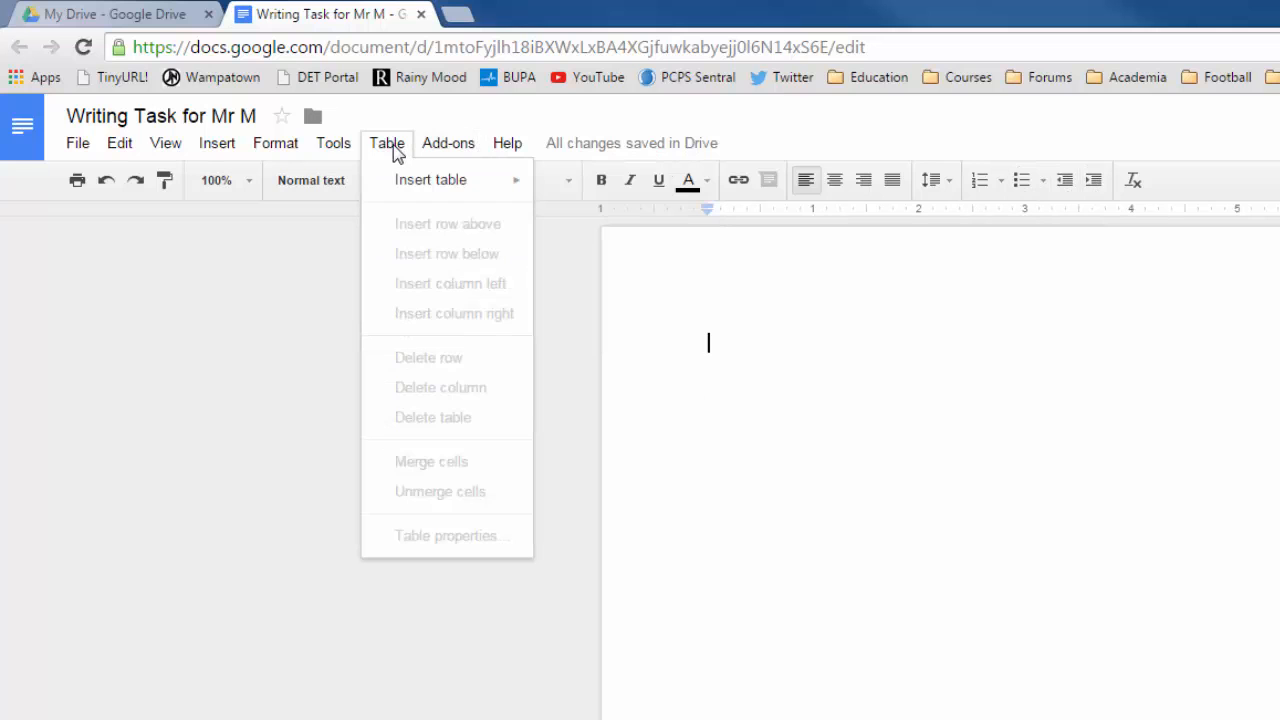
click(276, 144)
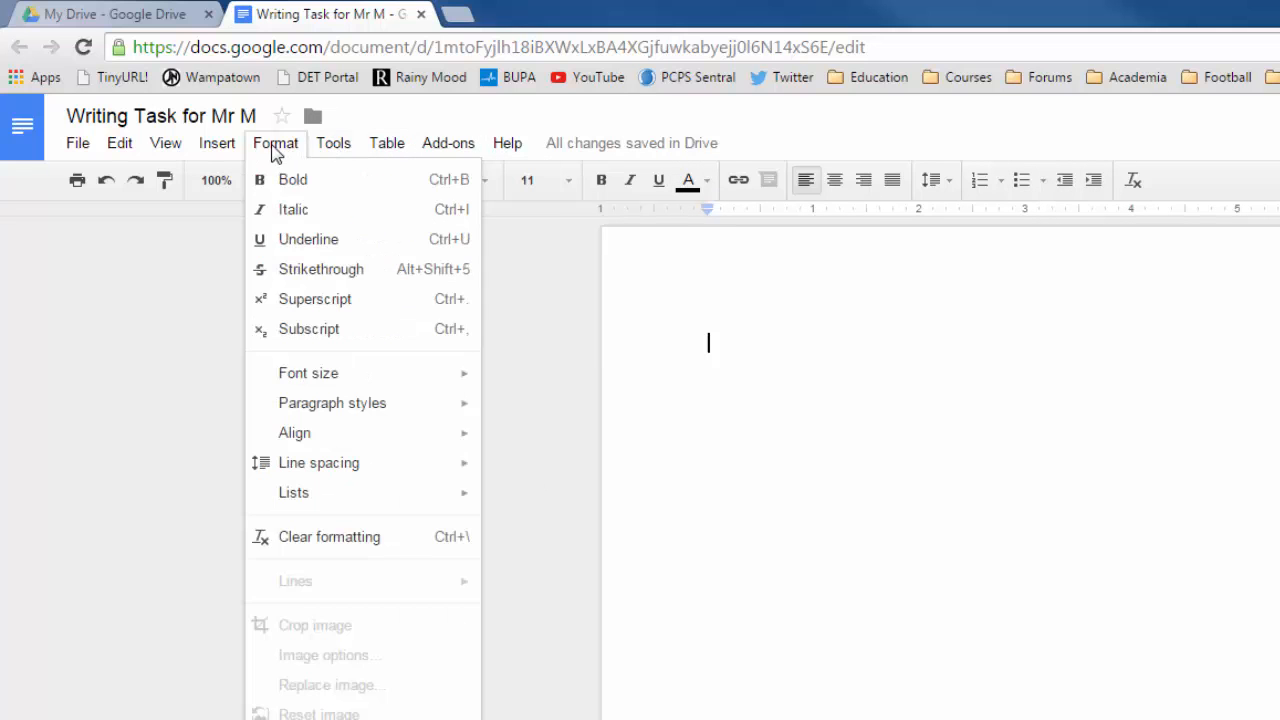
click(164, 144)
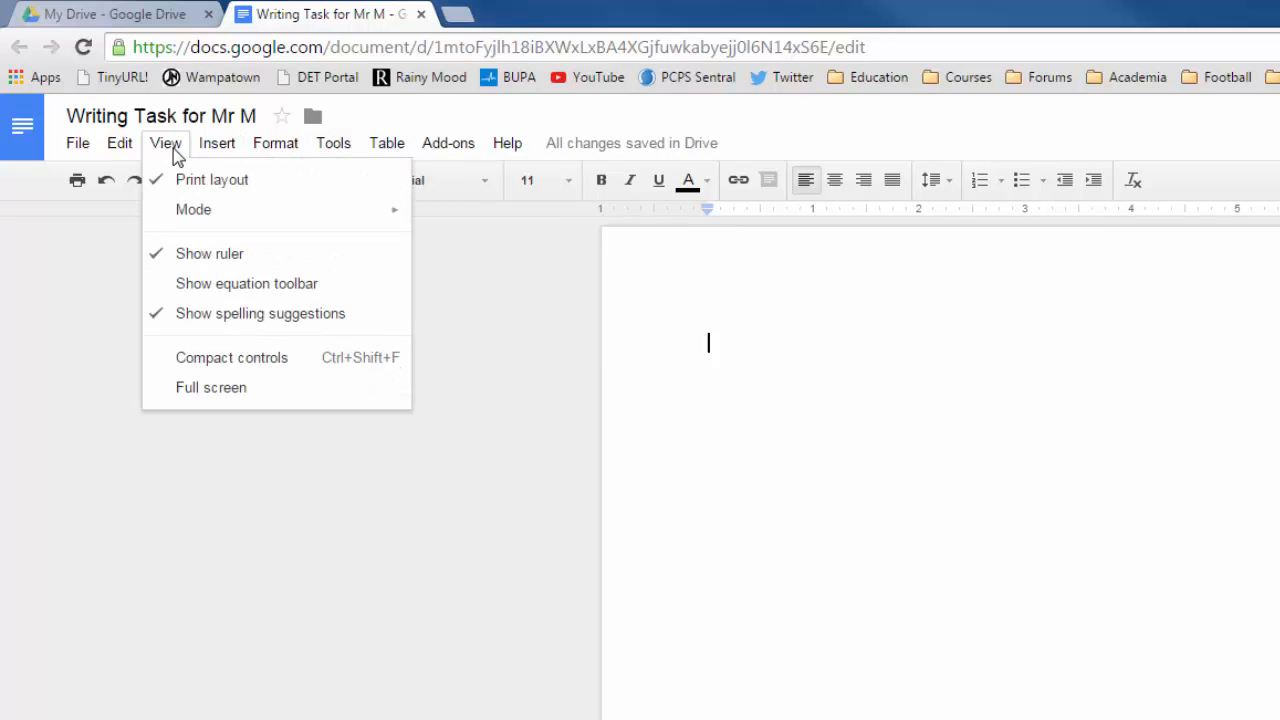
click(120, 142)
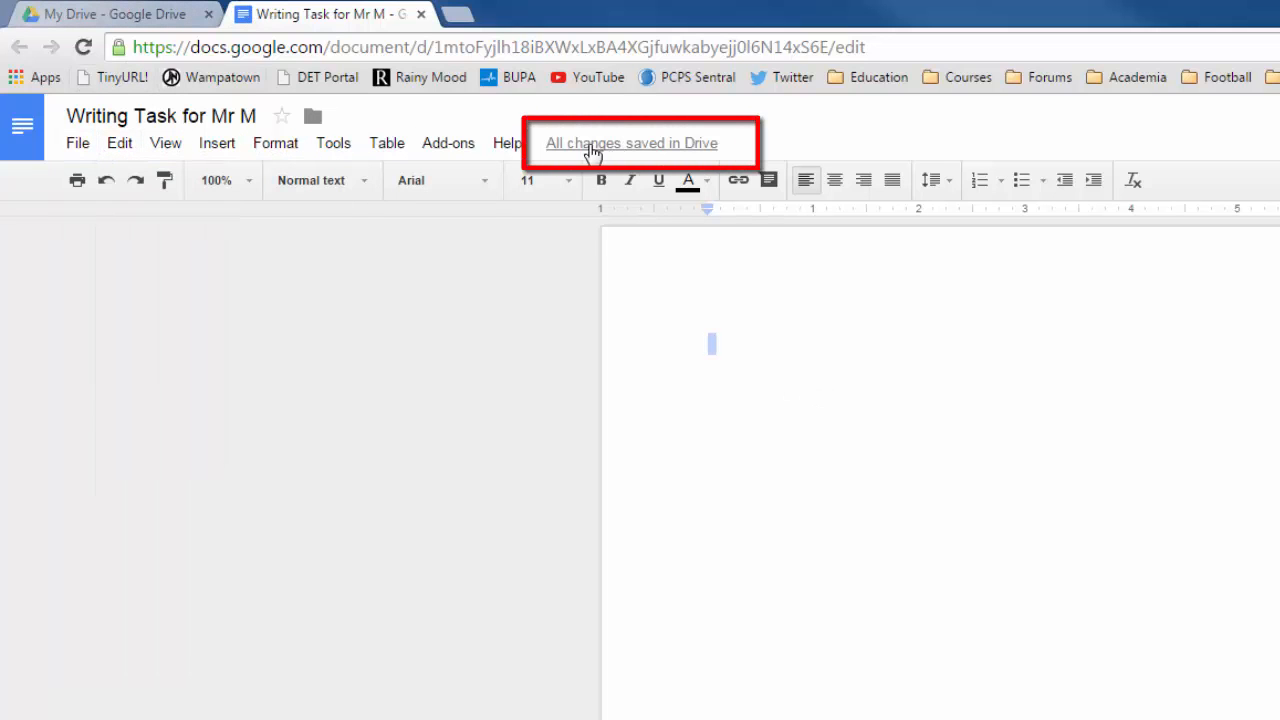
mouse_move(604, 148)
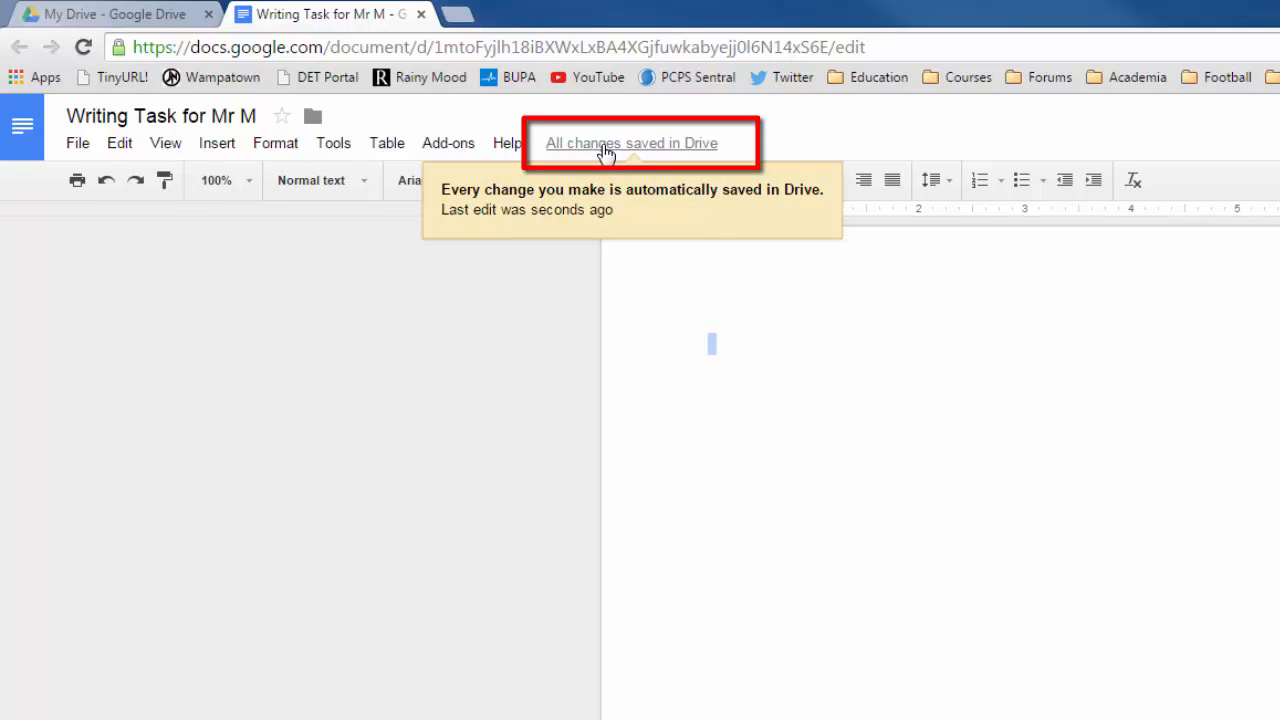
click(812, 360)
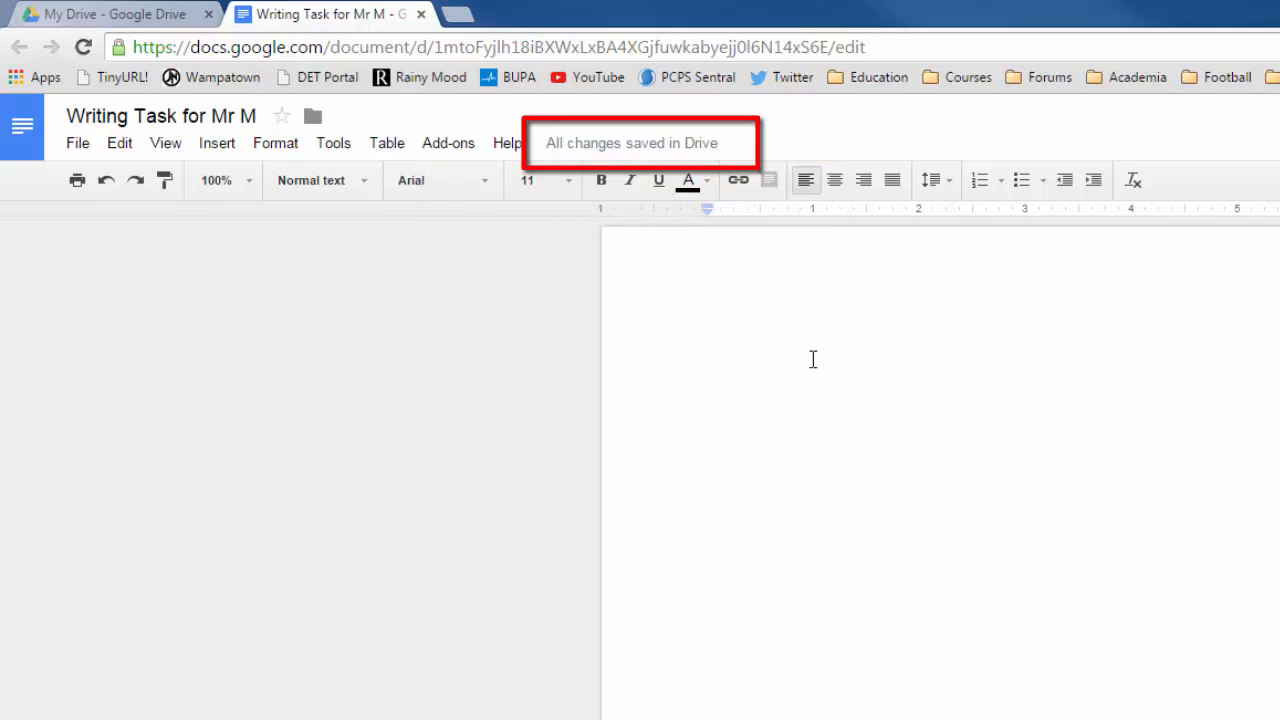
text(Test)
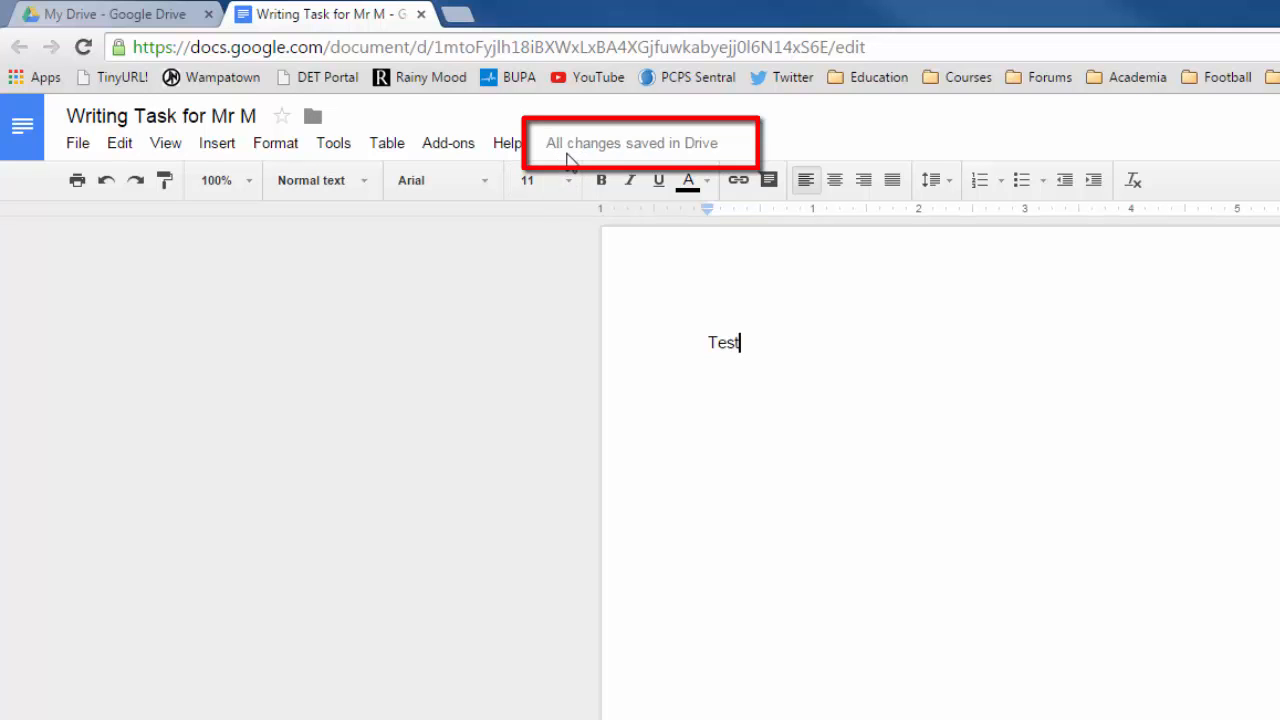
mouse_move(632, 142)
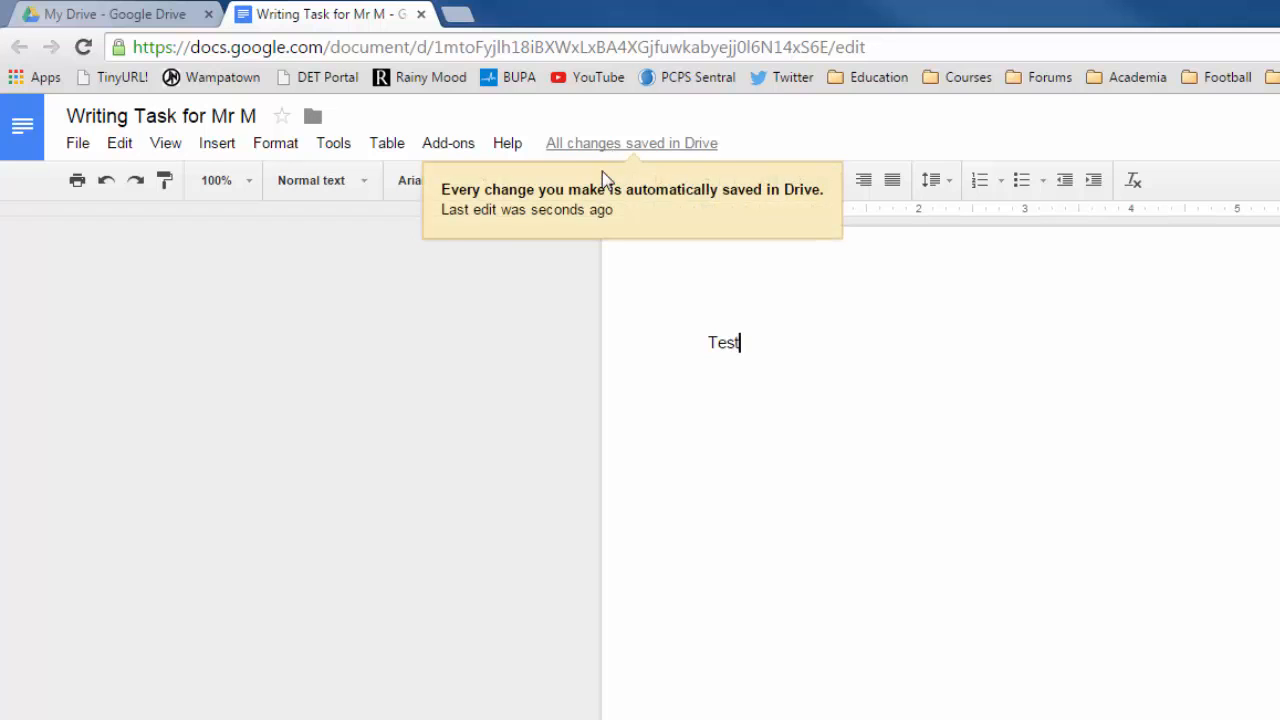
mouse_move(612, 156)
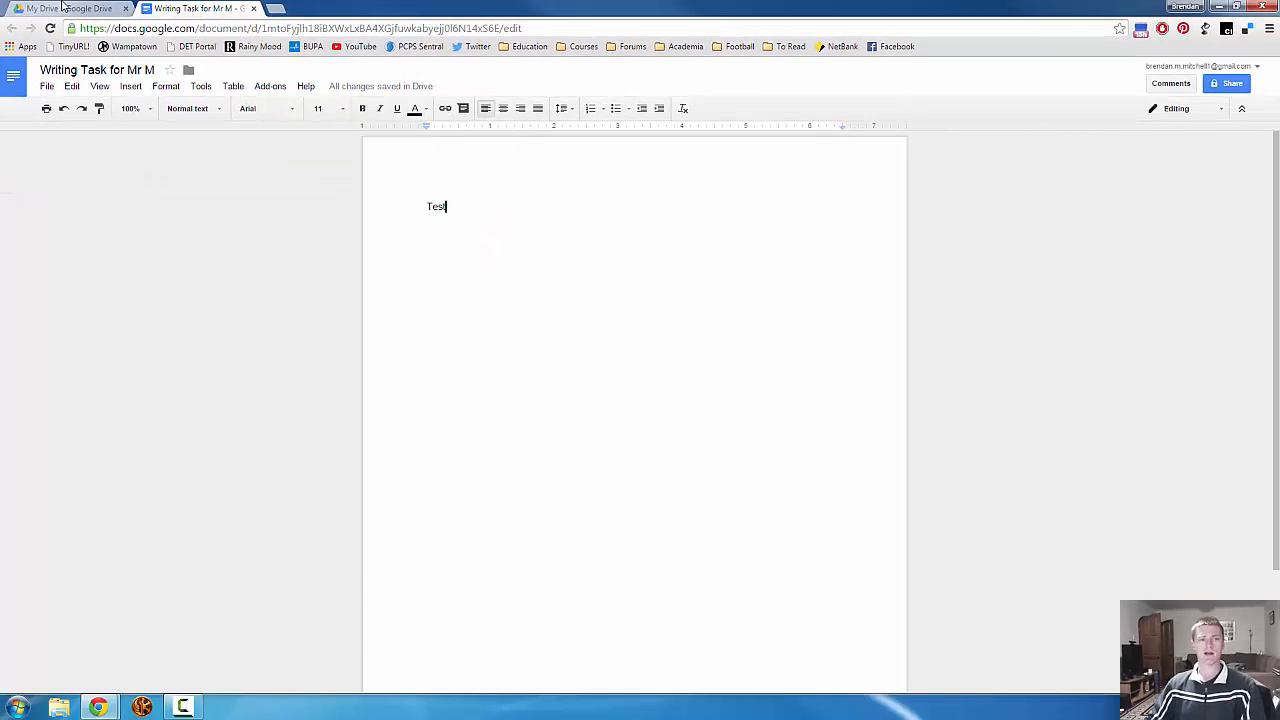
Step: Return to My Drive, open the Football folder and bring up the NEW item menu
click(60, 8)
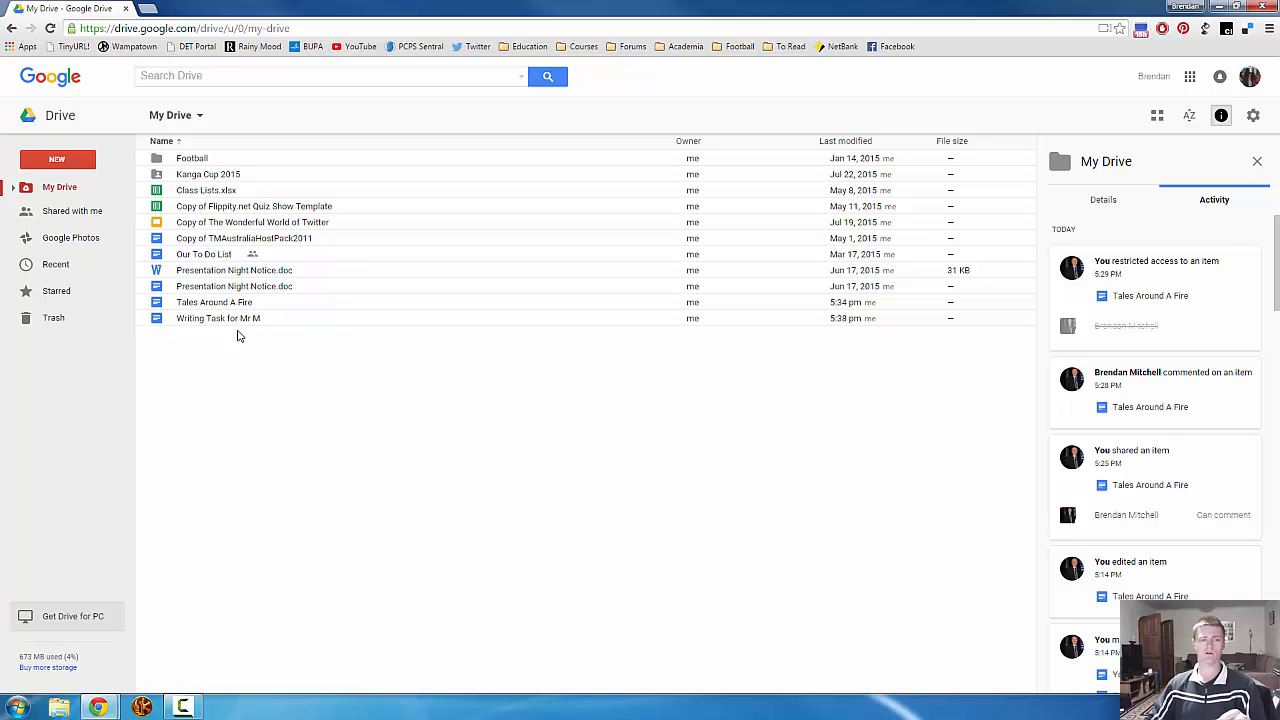
click(216, 318)
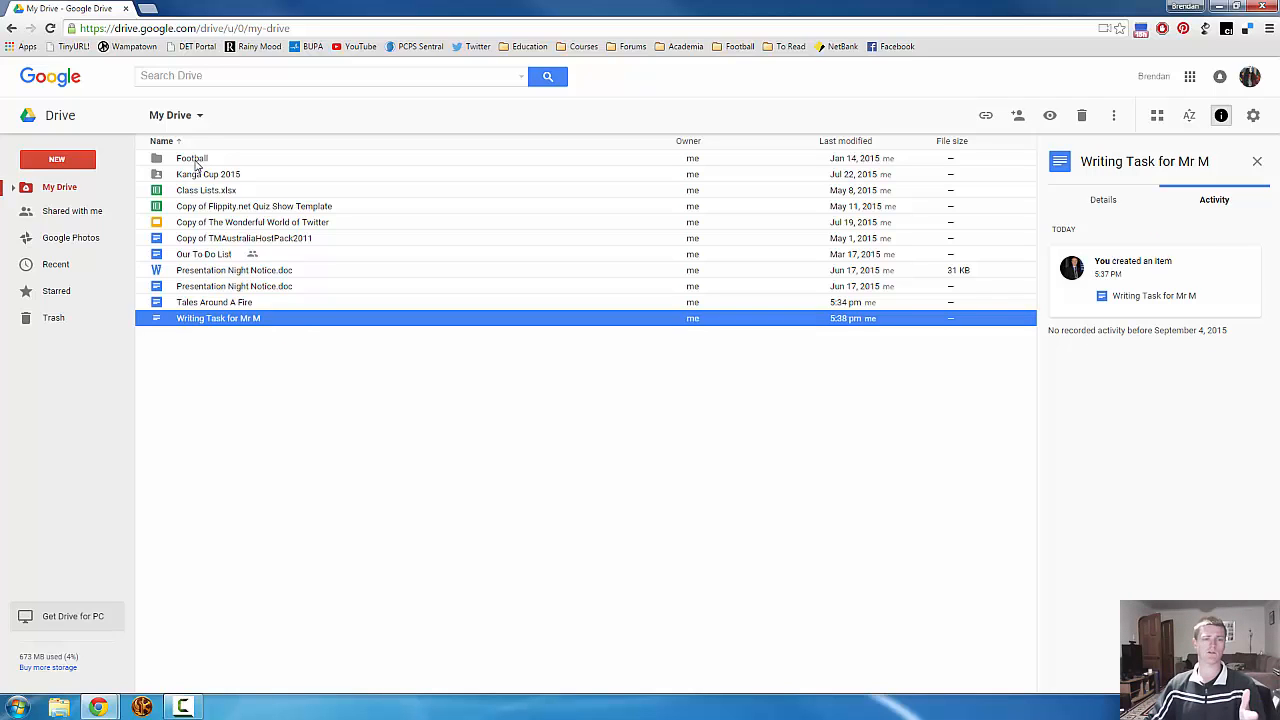
click(192, 158)
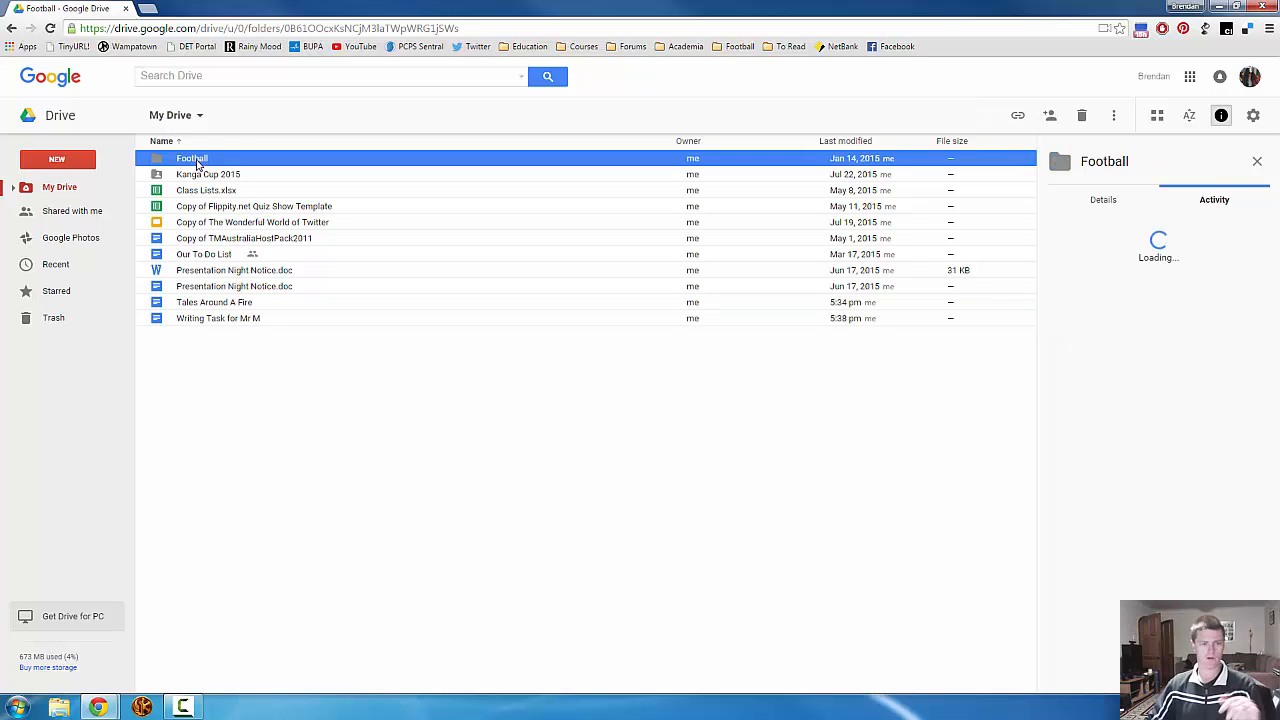
click(56, 160)
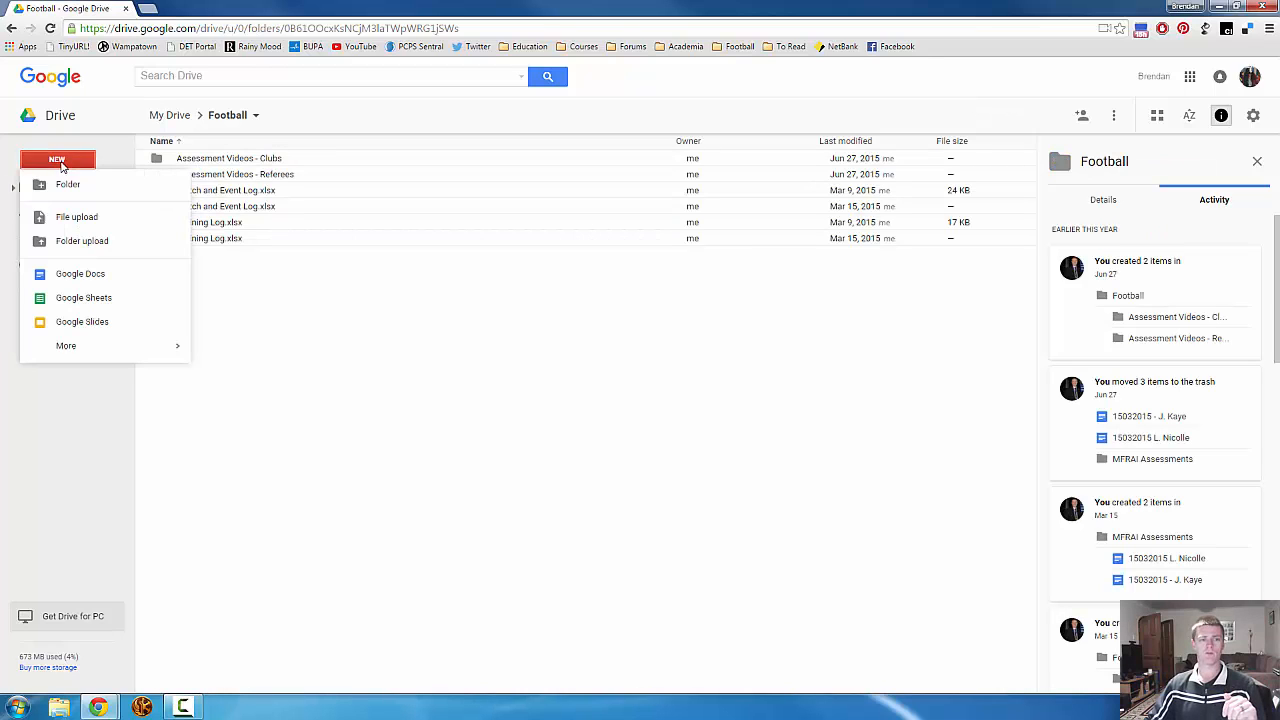
Step: Create a Google Docs document in Football and rename it 'Test 1'
click(80, 272)
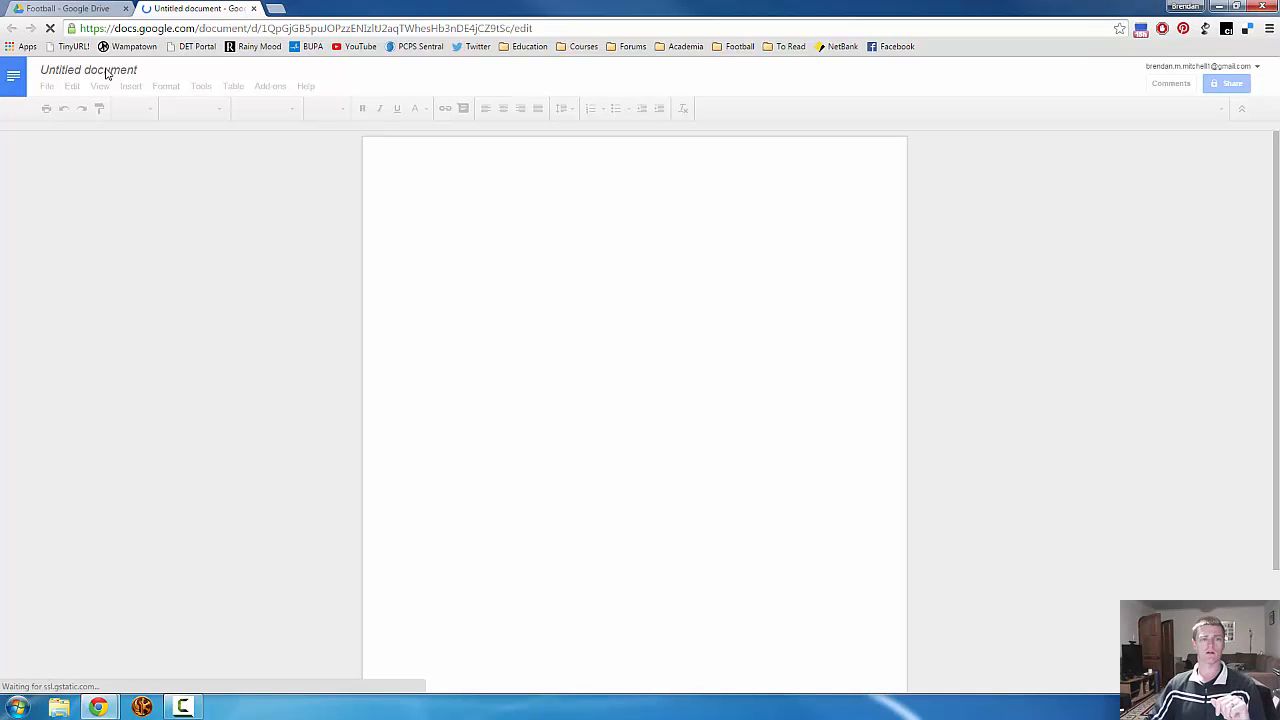
click(428, 206)
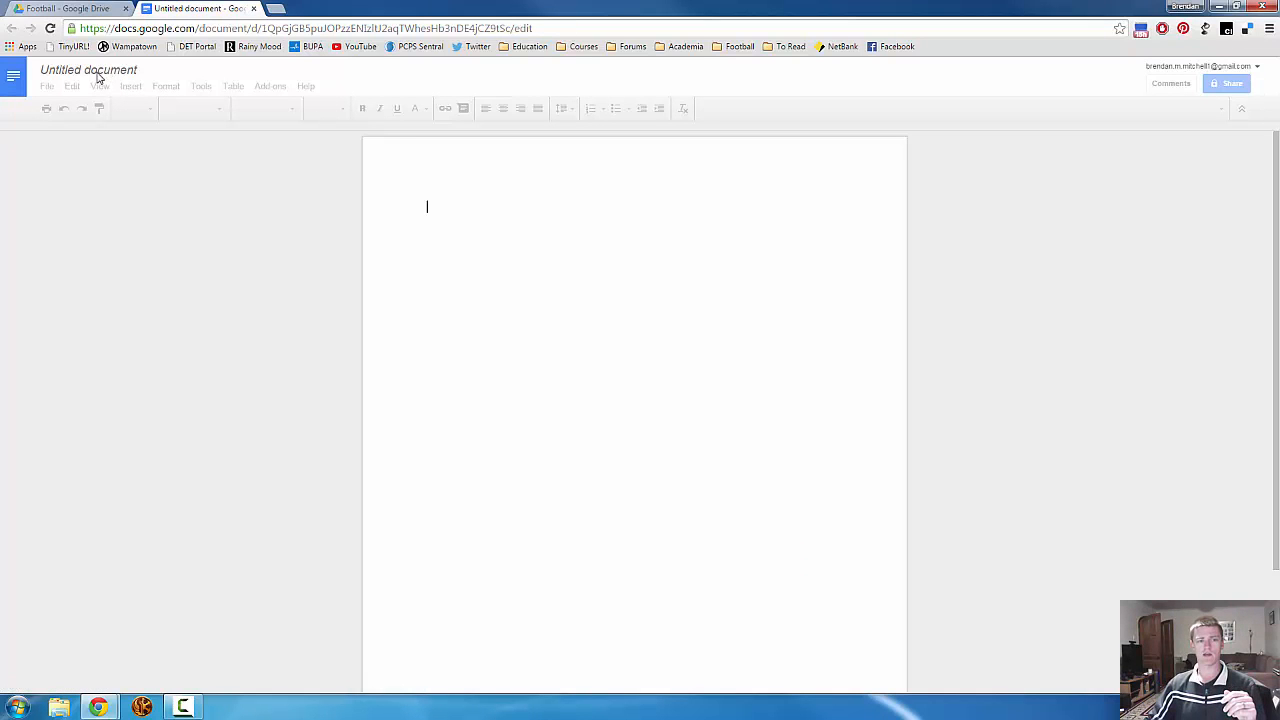
click(88, 68)
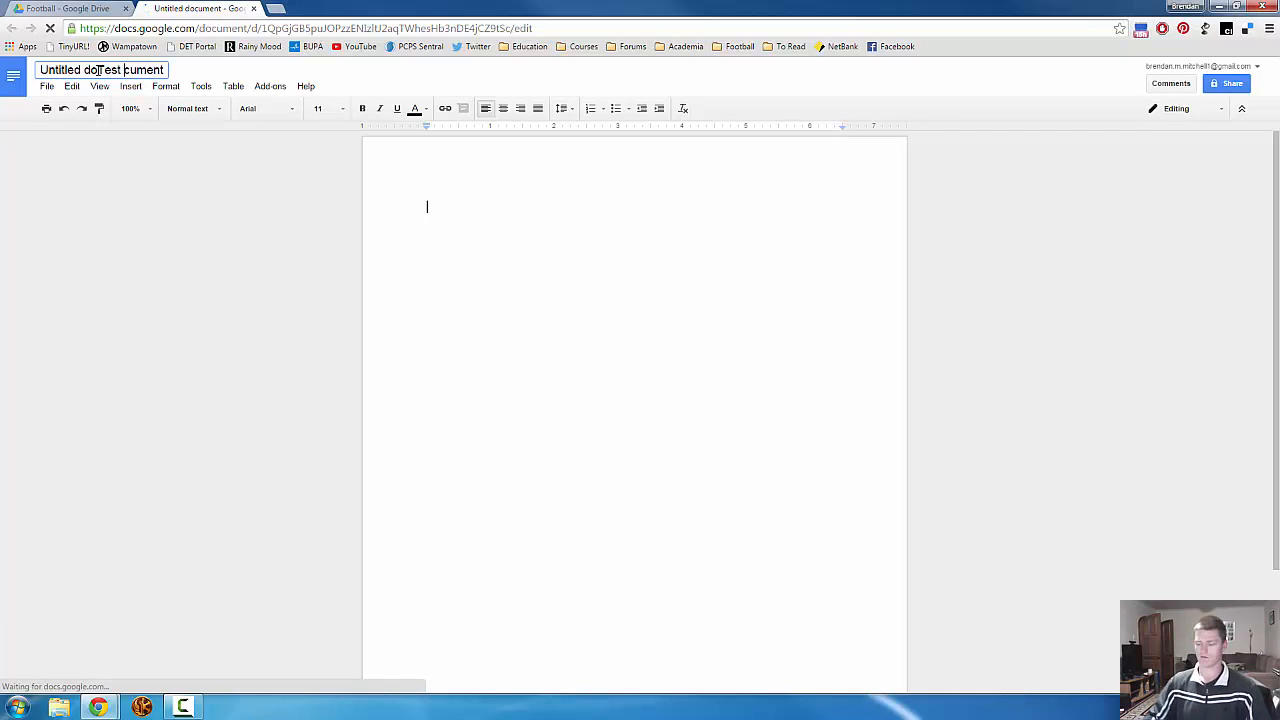
text(Test 1)
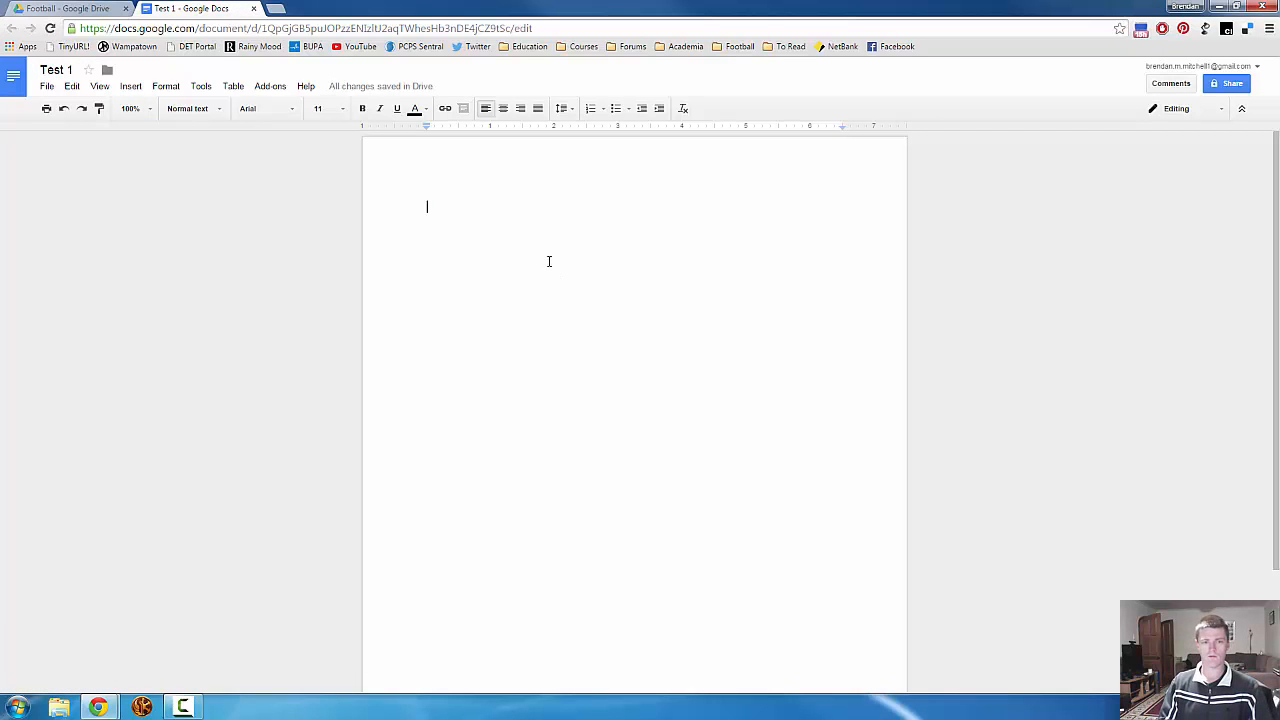
Step: Write the word 'Test' in the document body
text(T)
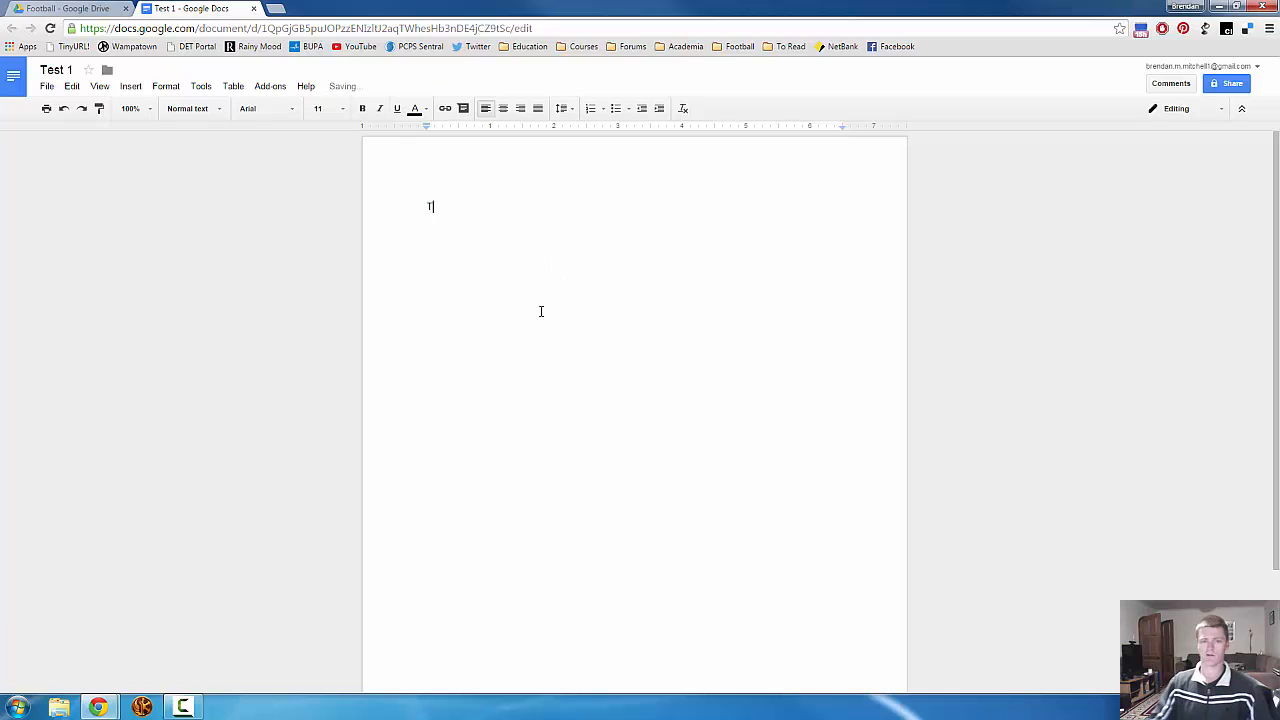
text(est)
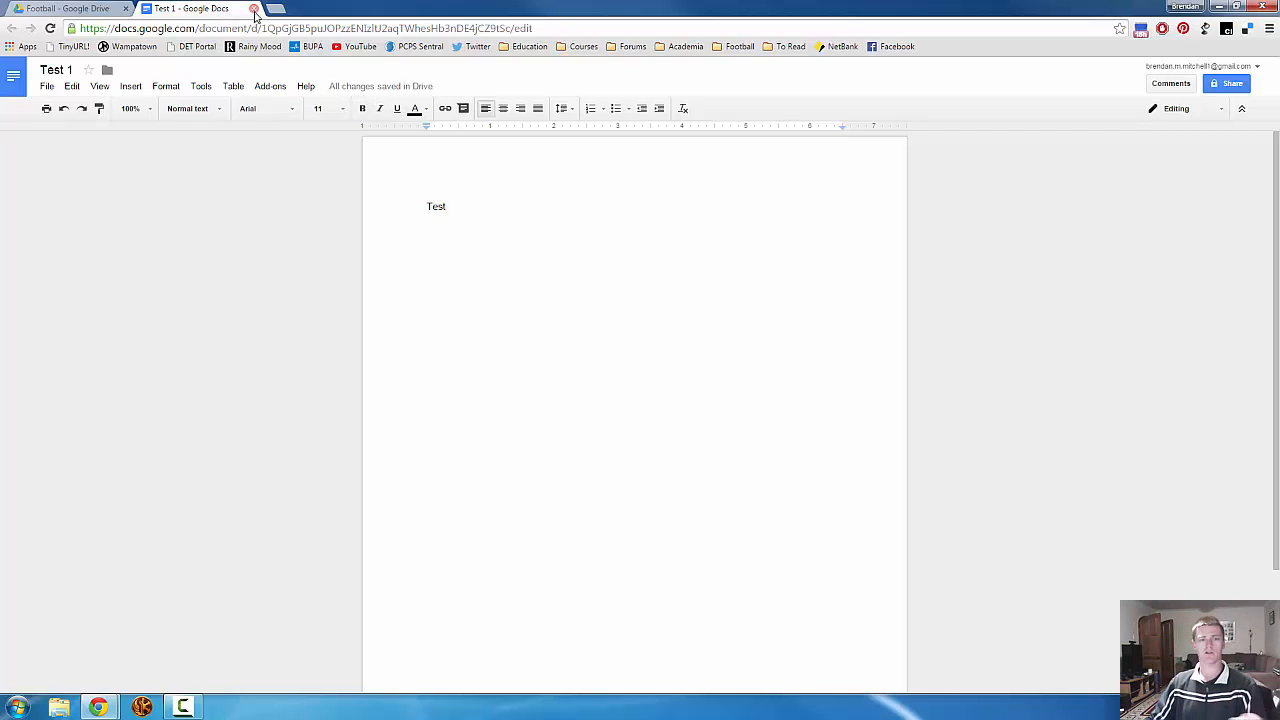
Step: Close the Test 1 document and reopen 'Writing Task for Mr M' from My Drive
click(68, 8)
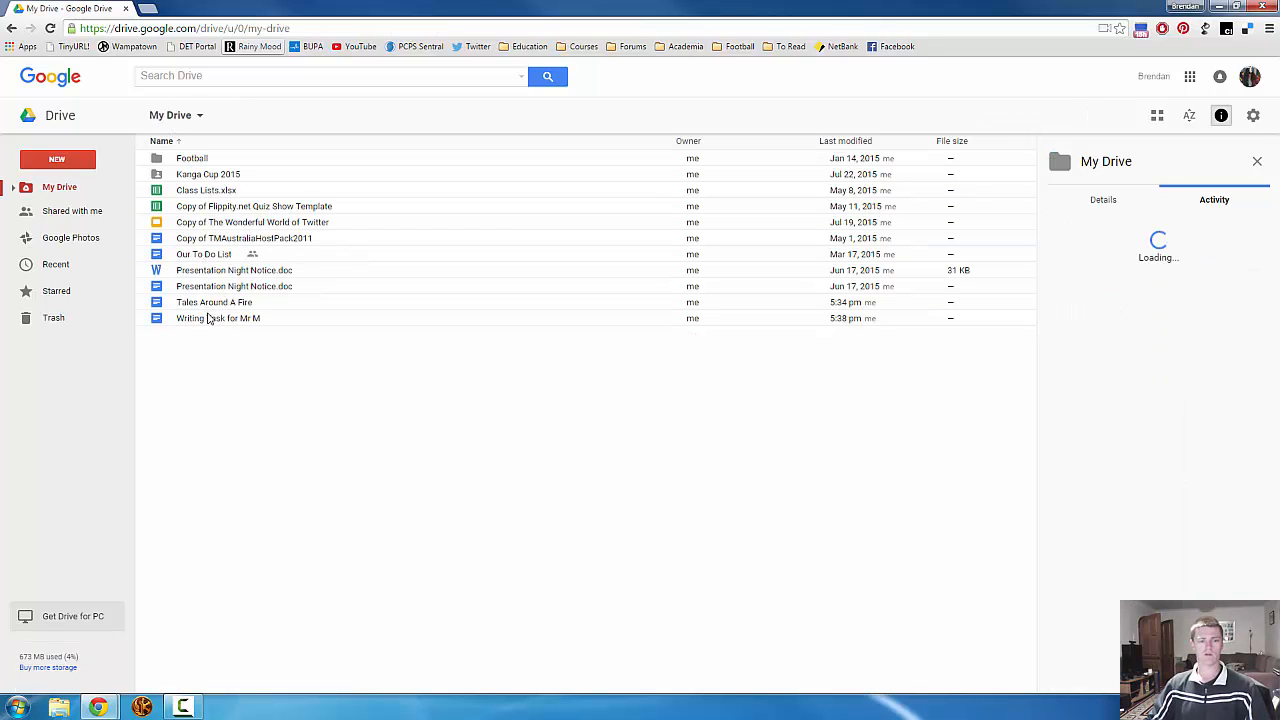
double_click(218, 318)
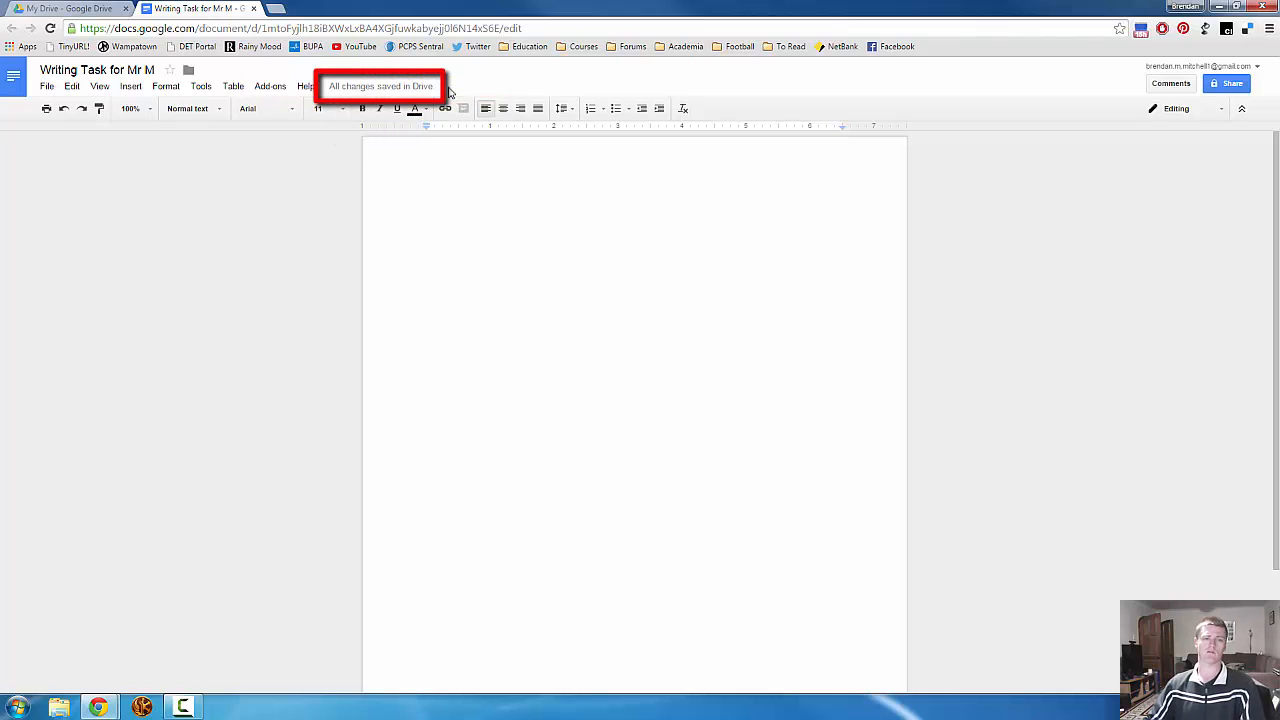
mouse_move(380, 86)
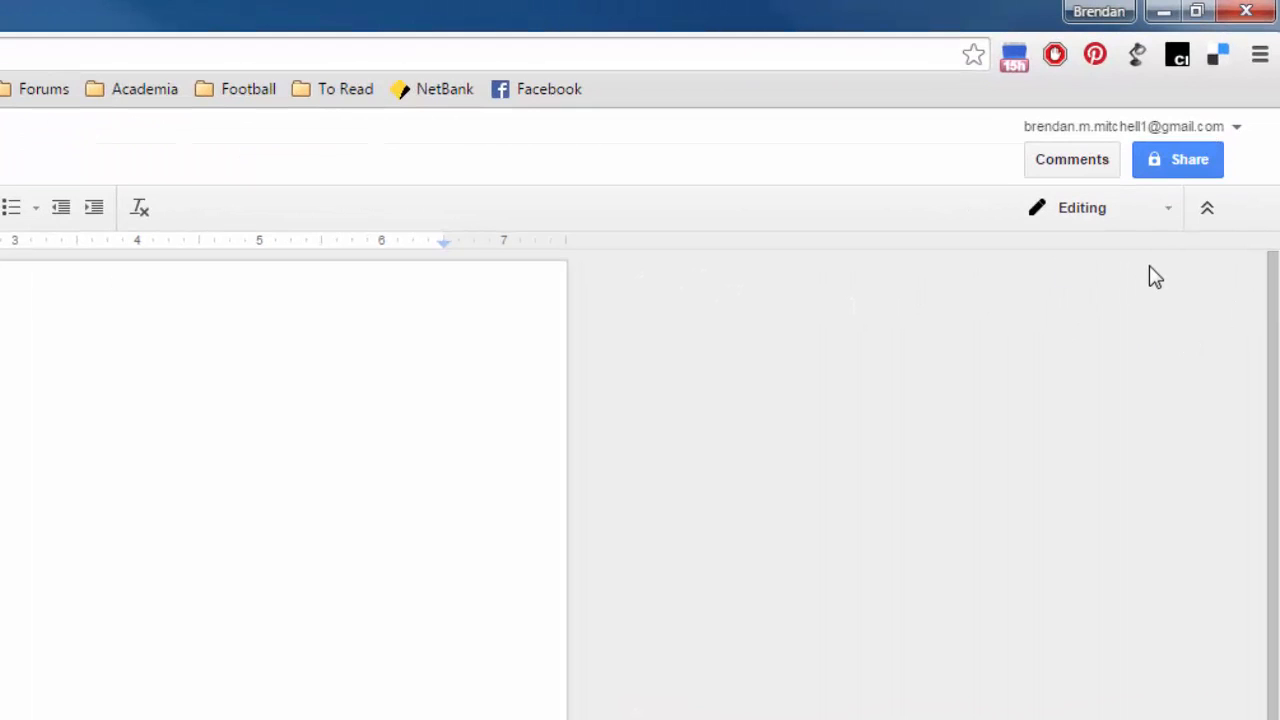
mouse_move(1184, 176)
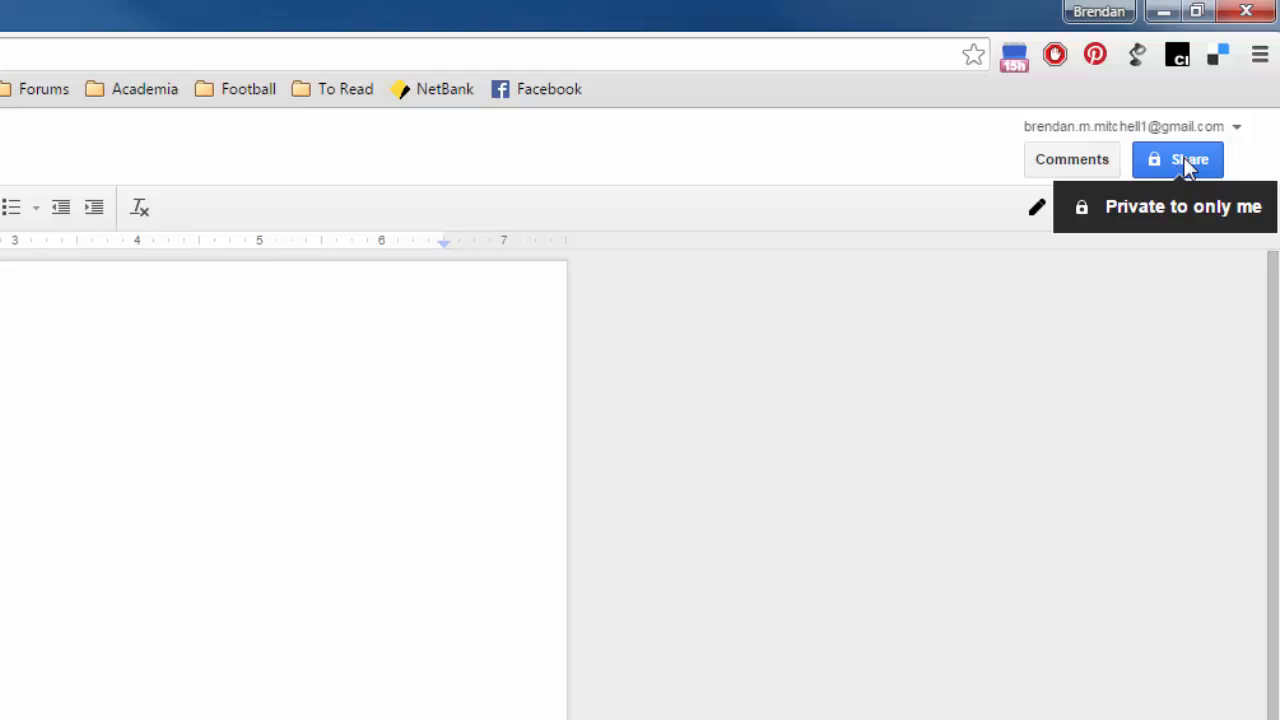
mouse_move(1128, 332)
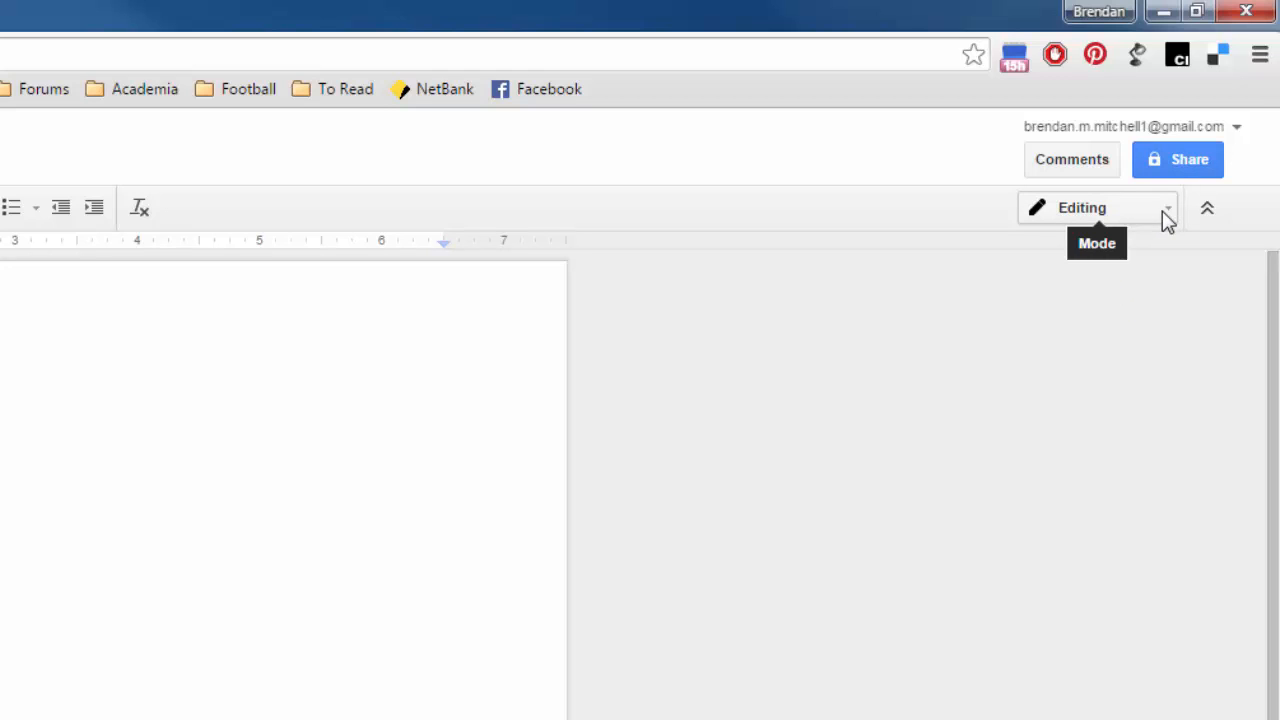
click(1096, 208)
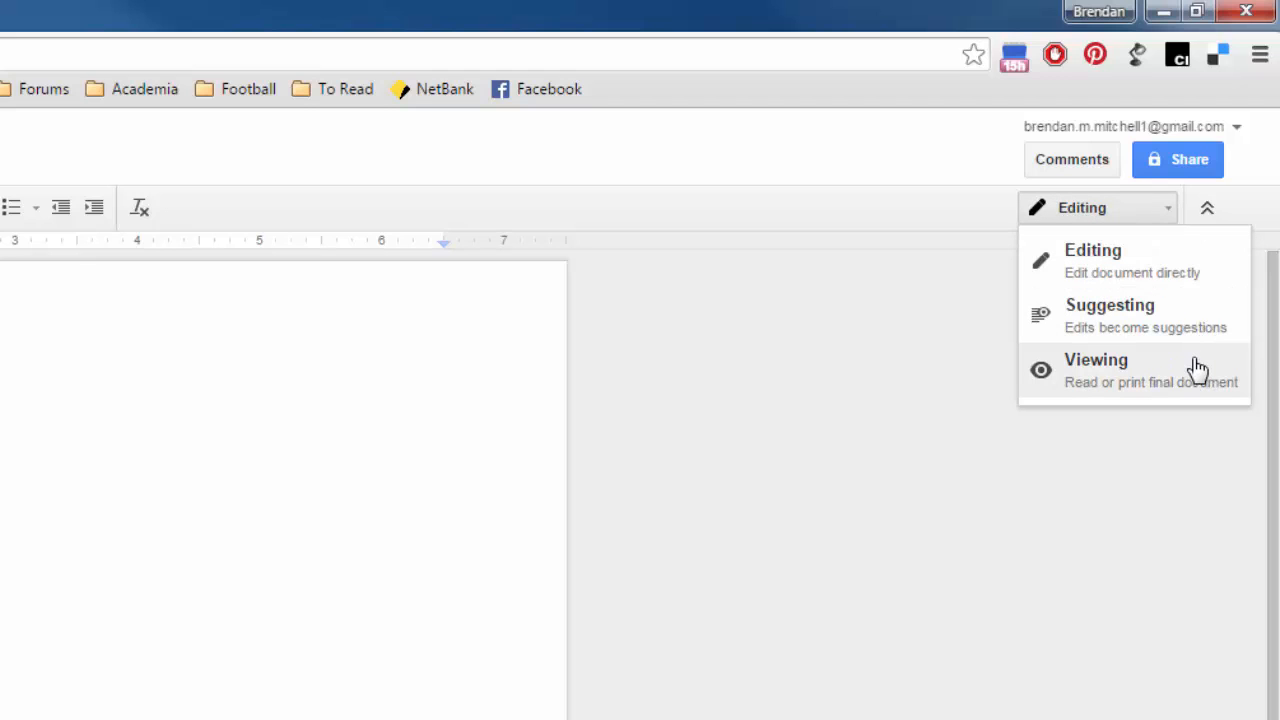
mouse_move(1158, 364)
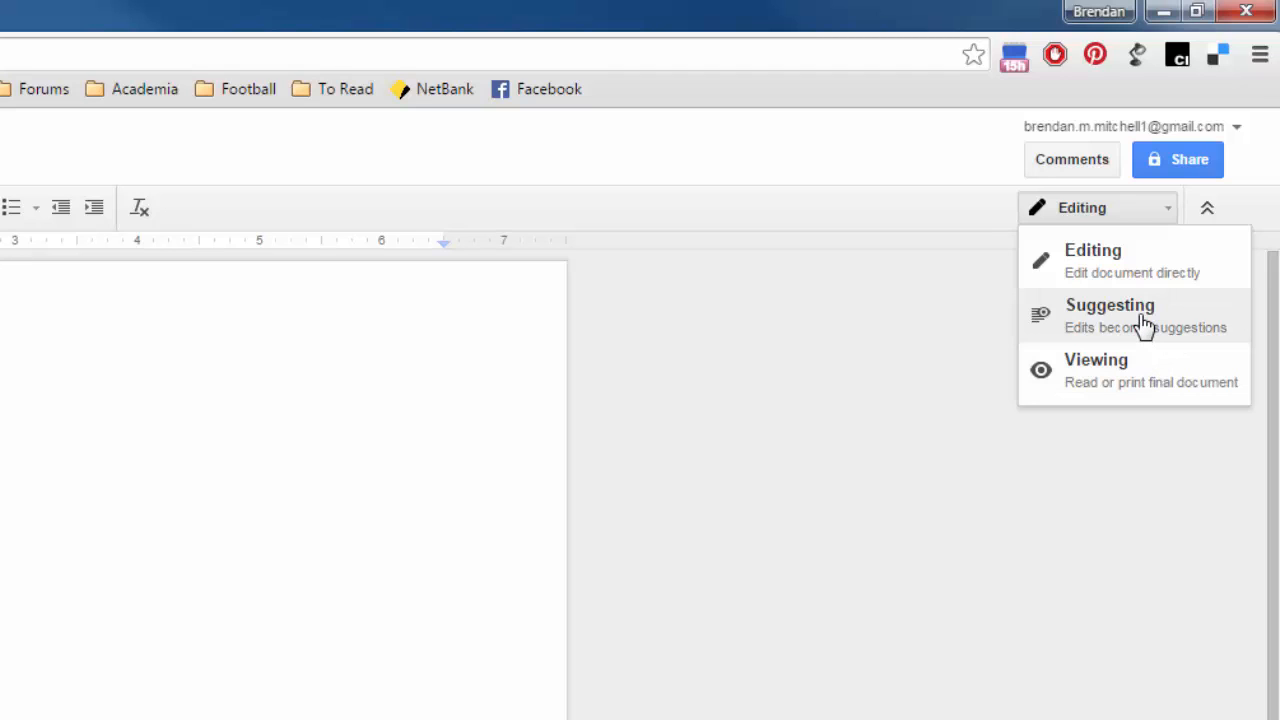
mouse_move(1108, 382)
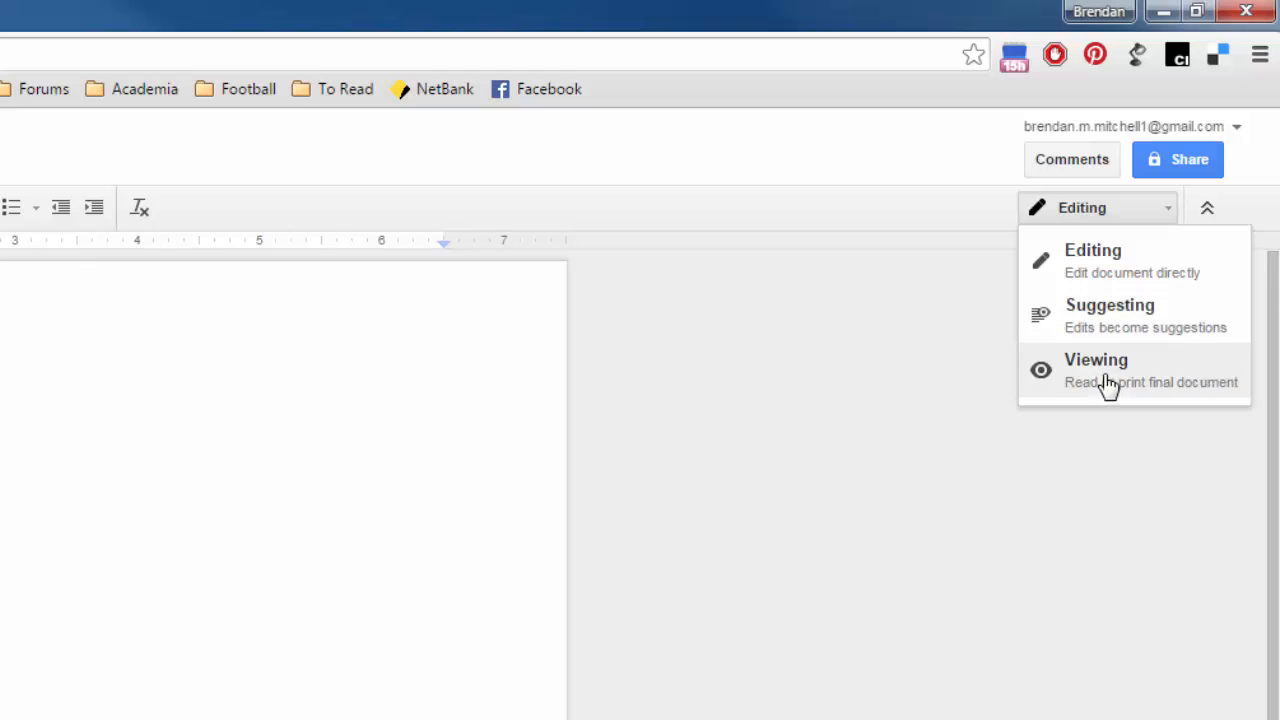
mouse_move(1144, 384)
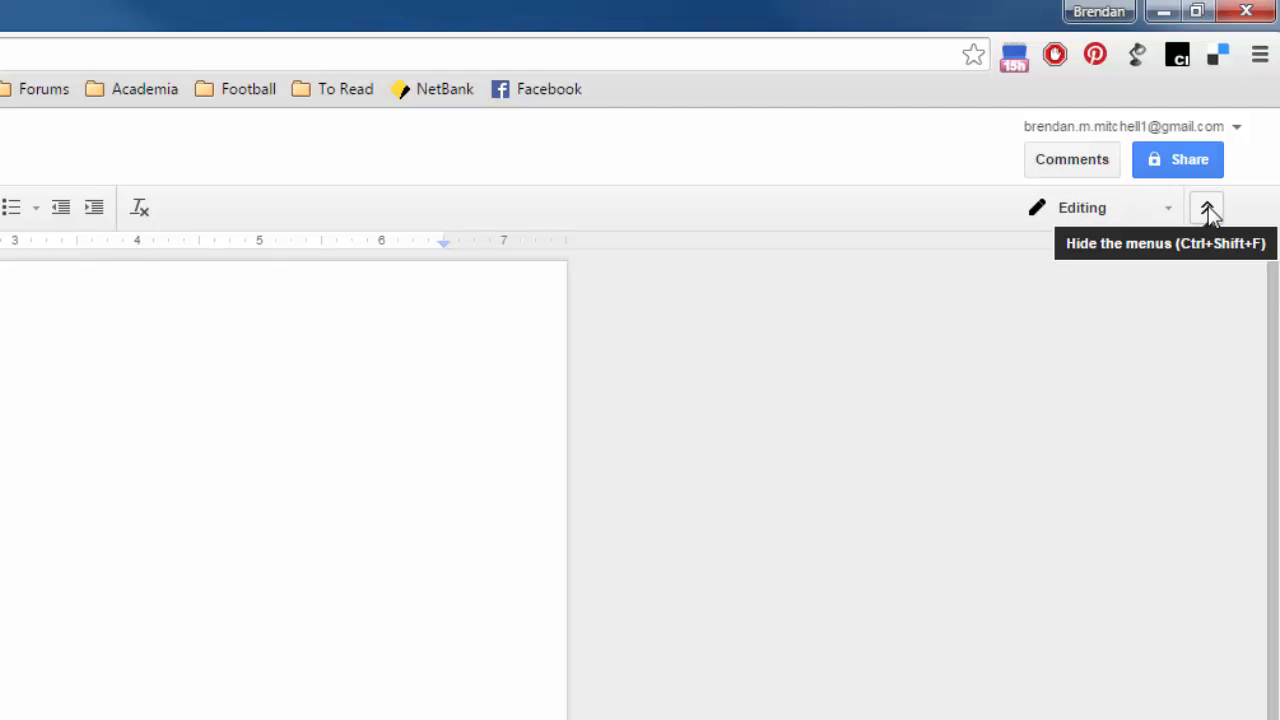
click(1206, 206)
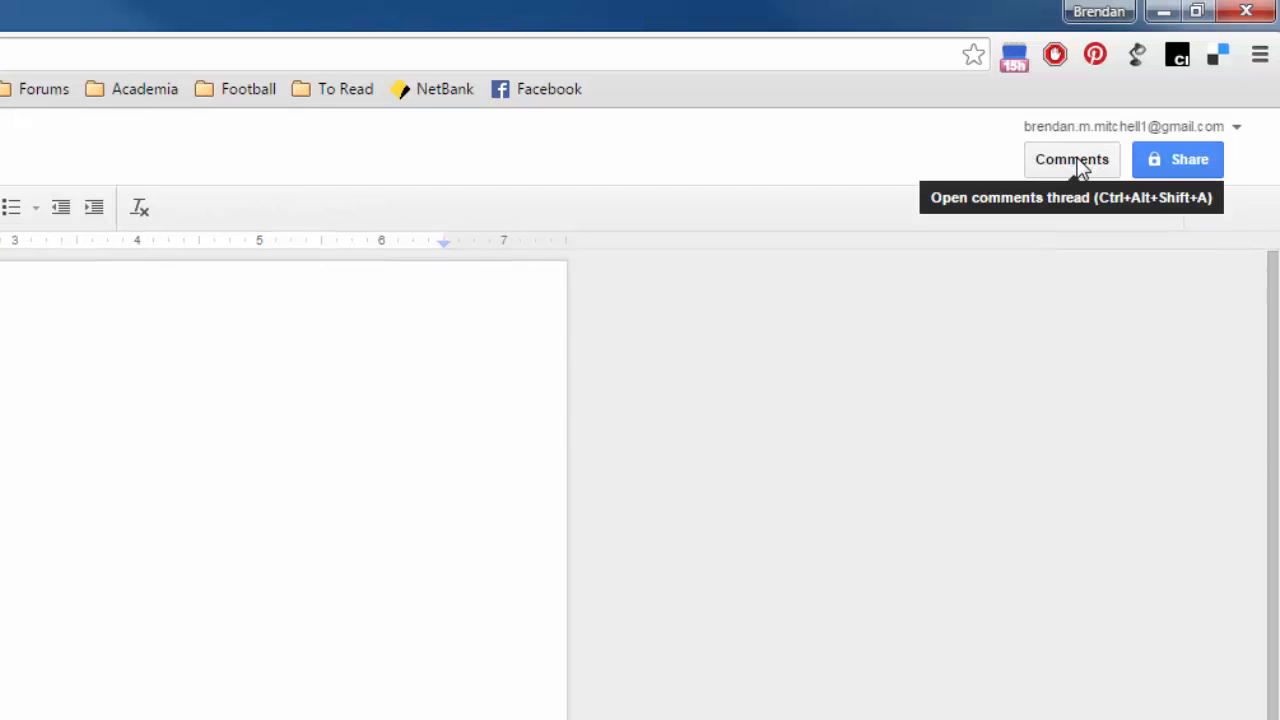
click(1072, 160)
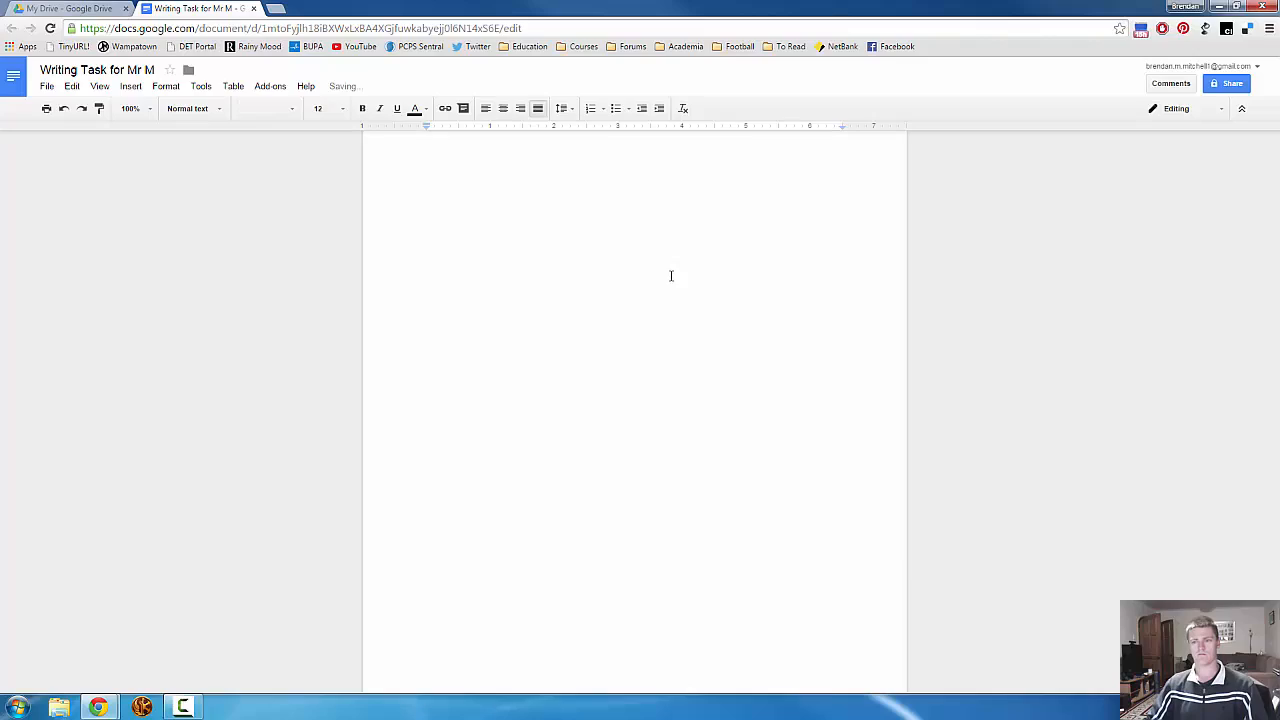
Step: Scroll through the pasted 'Tales Round A Campfire' chapters to review the draft
scroll(down, 3)
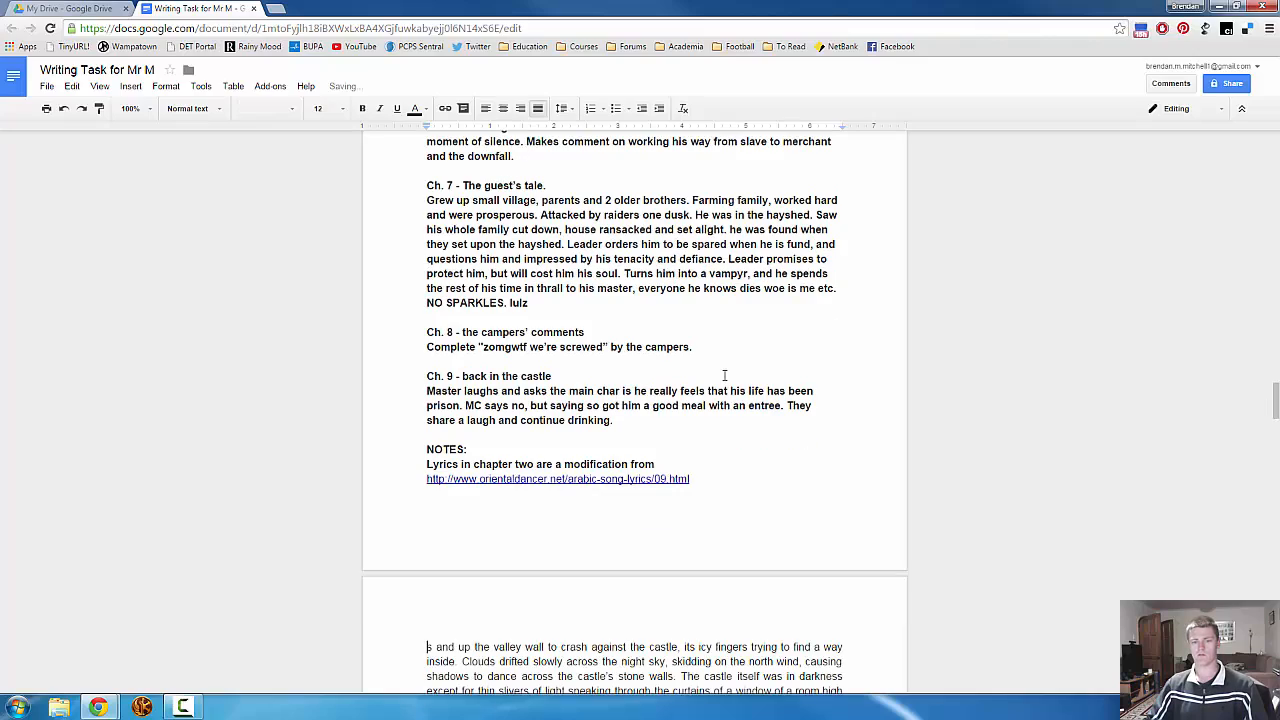
scroll(down, 3)
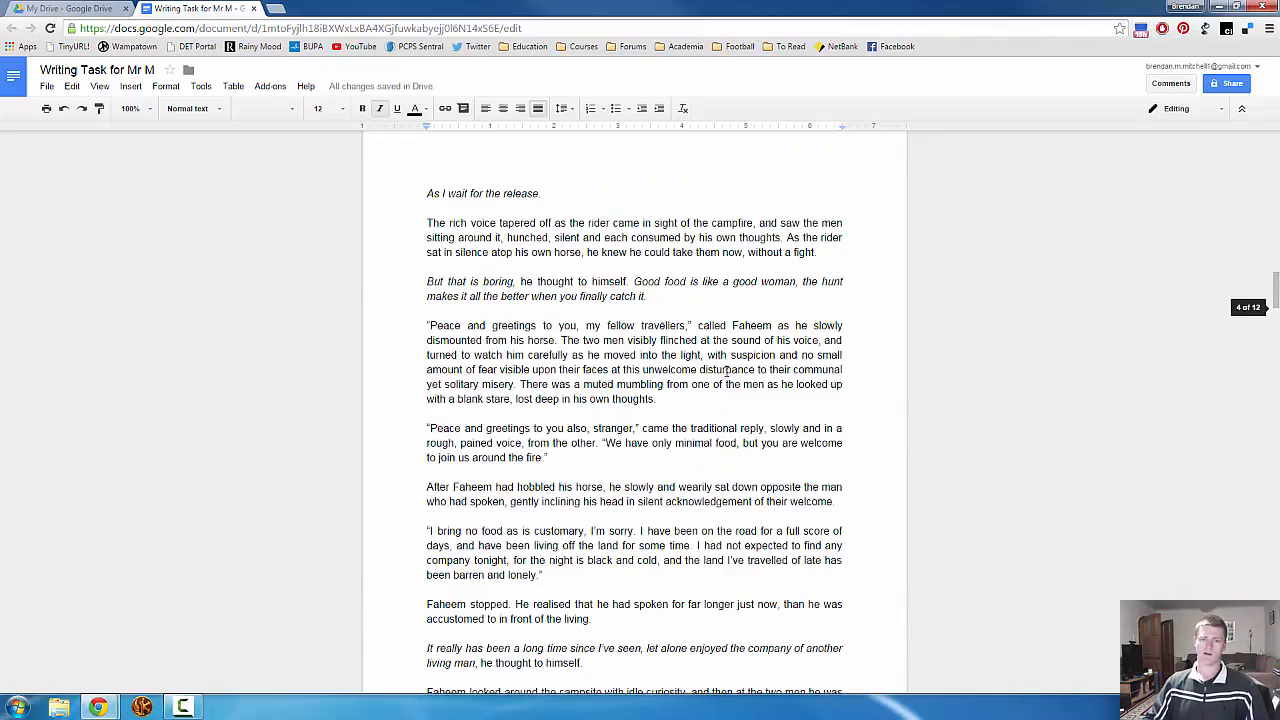
scroll(up, 3)
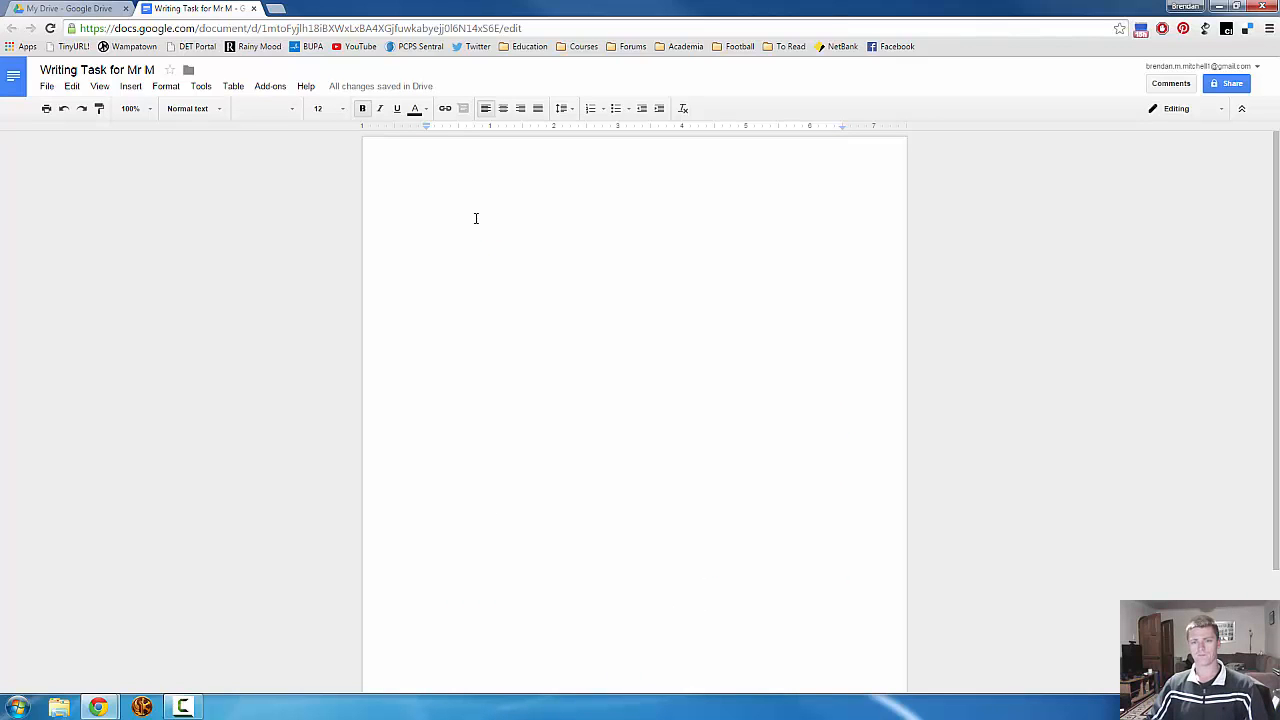
scroll(down, 3)
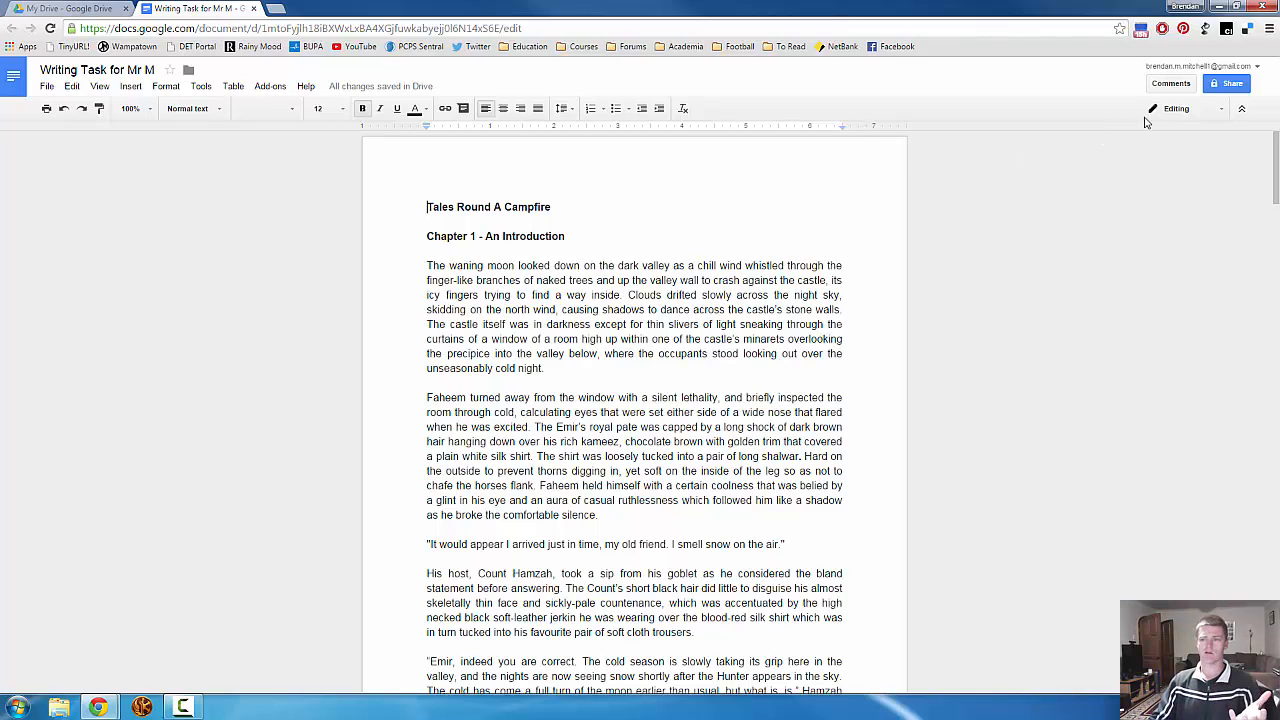
Step: In Share, add the peer 'brendan' as a recipient and show the access-level choices
click(1228, 84)
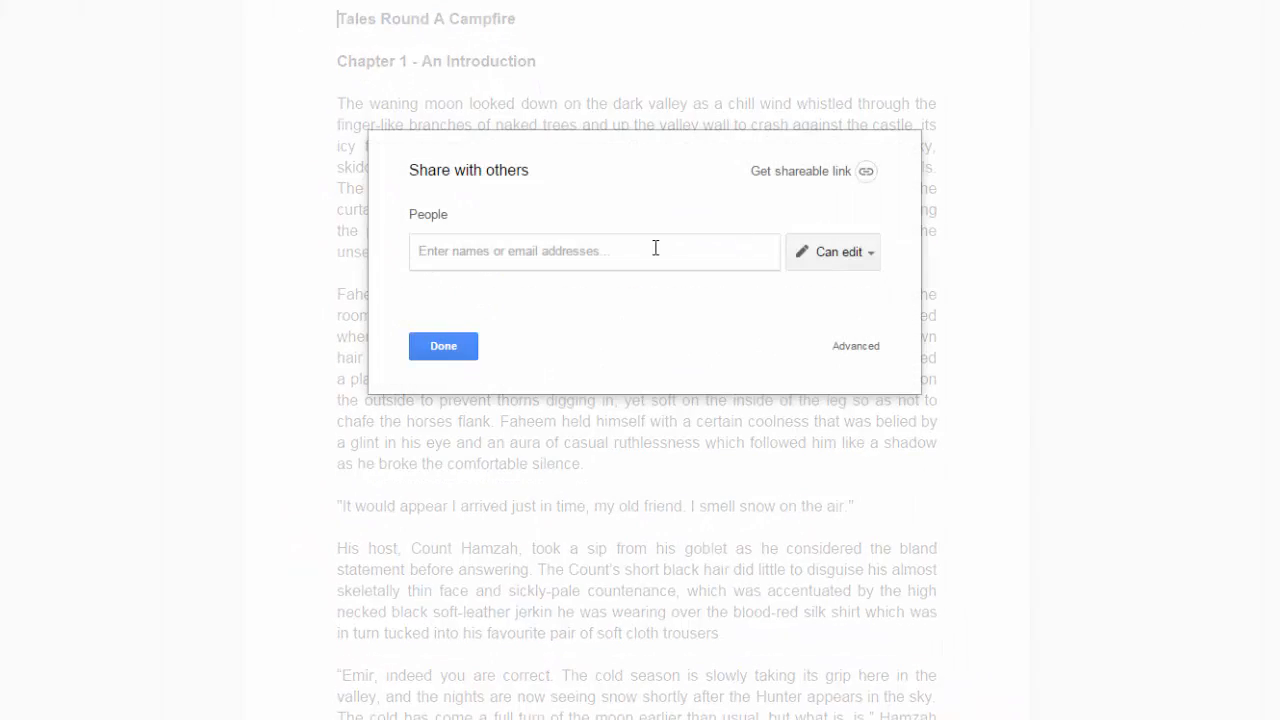
mouse_move(616, 248)
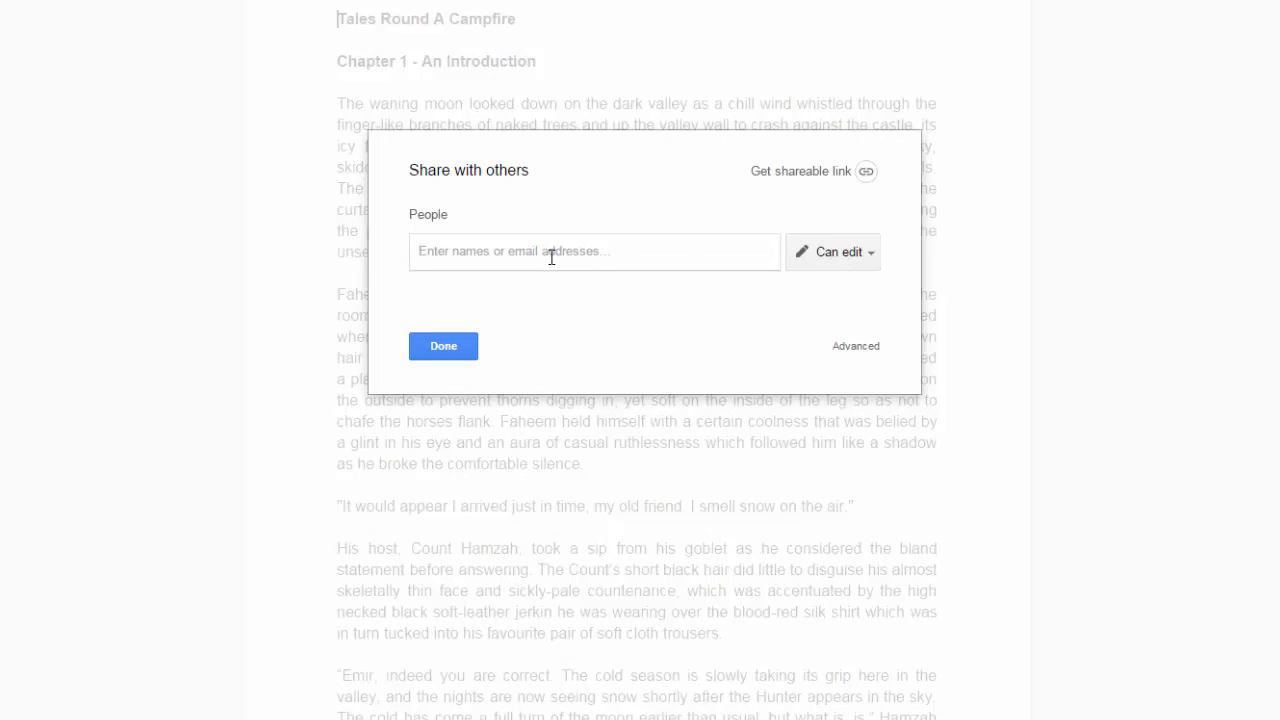
text(brenda)
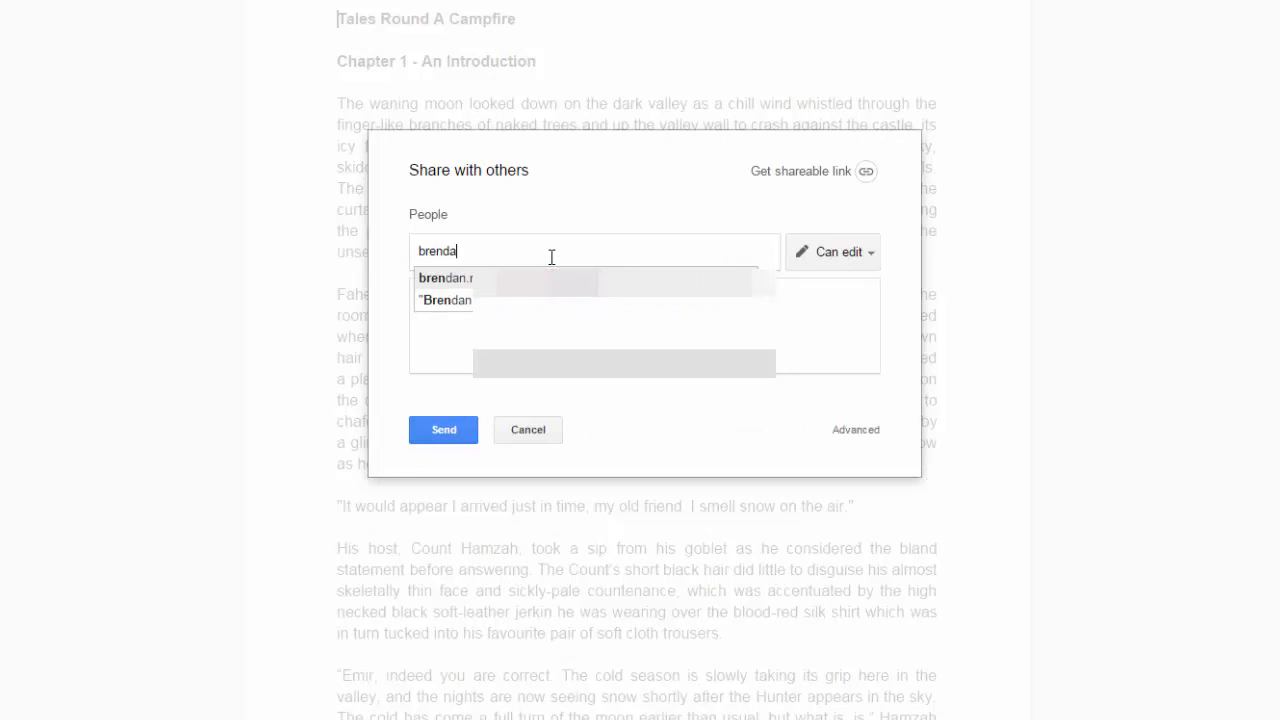
text(n)
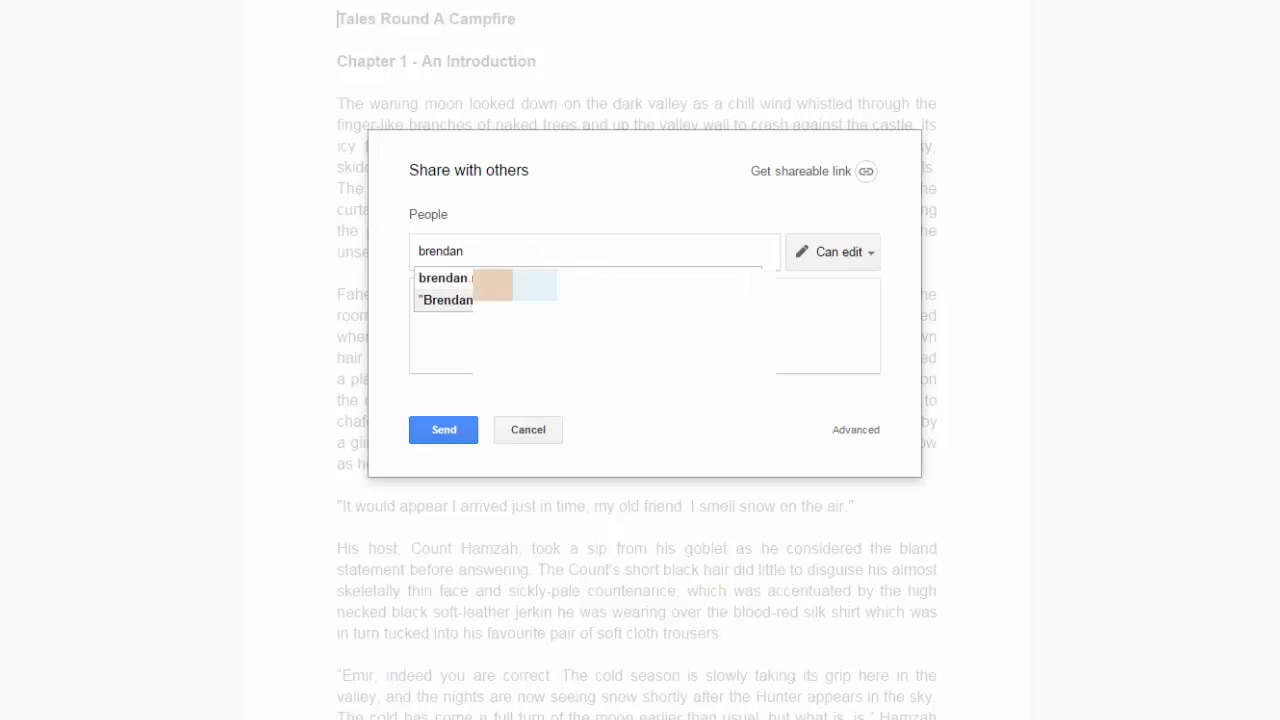
click(444, 278)
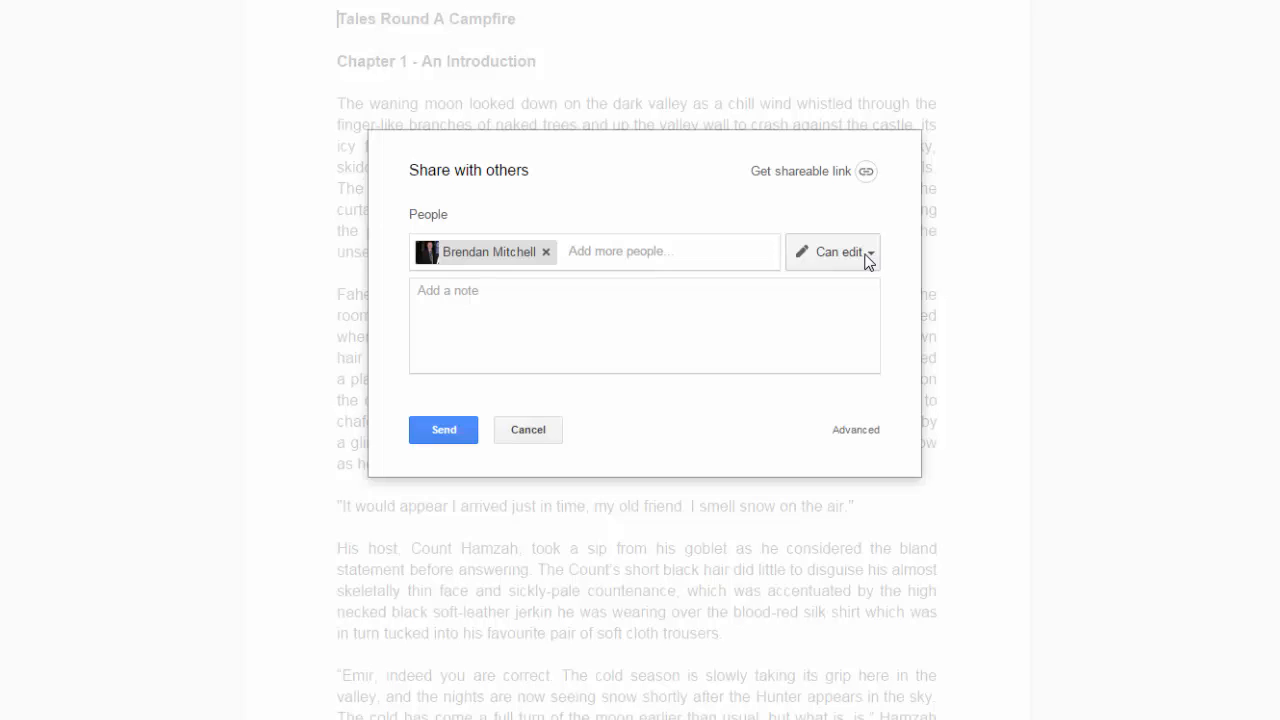
click(832, 252)
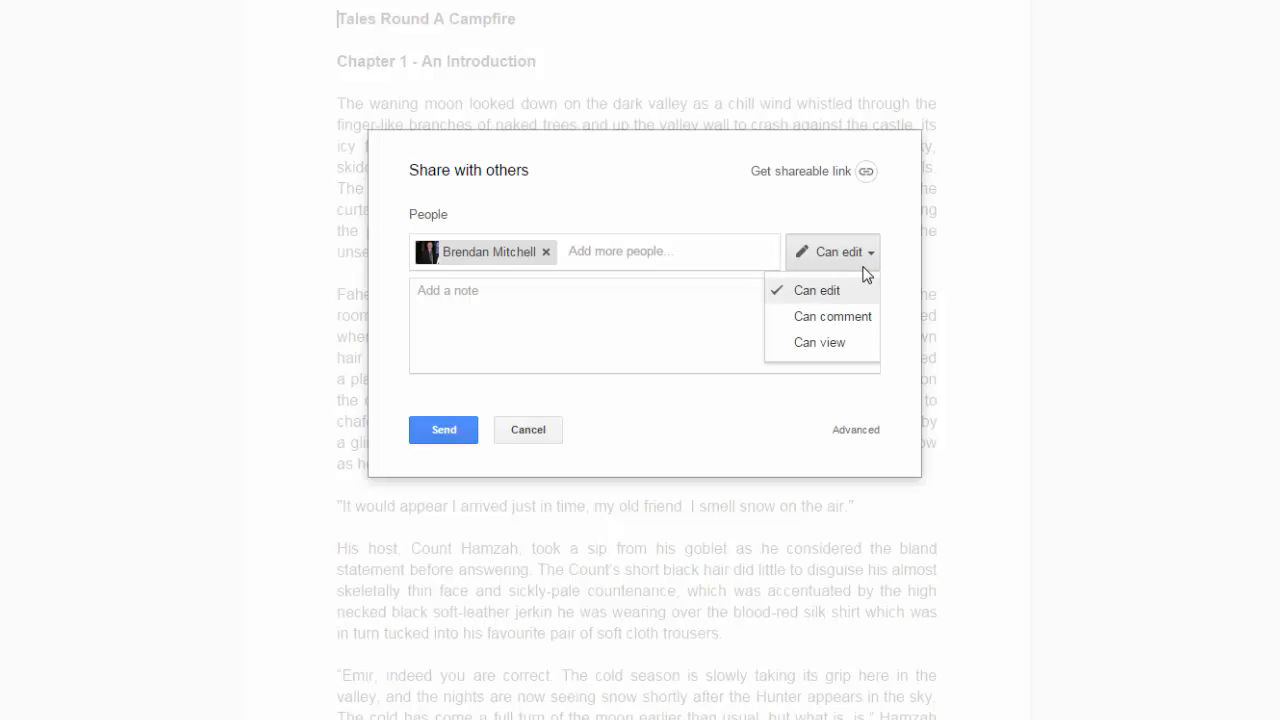
mouse_move(844, 312)
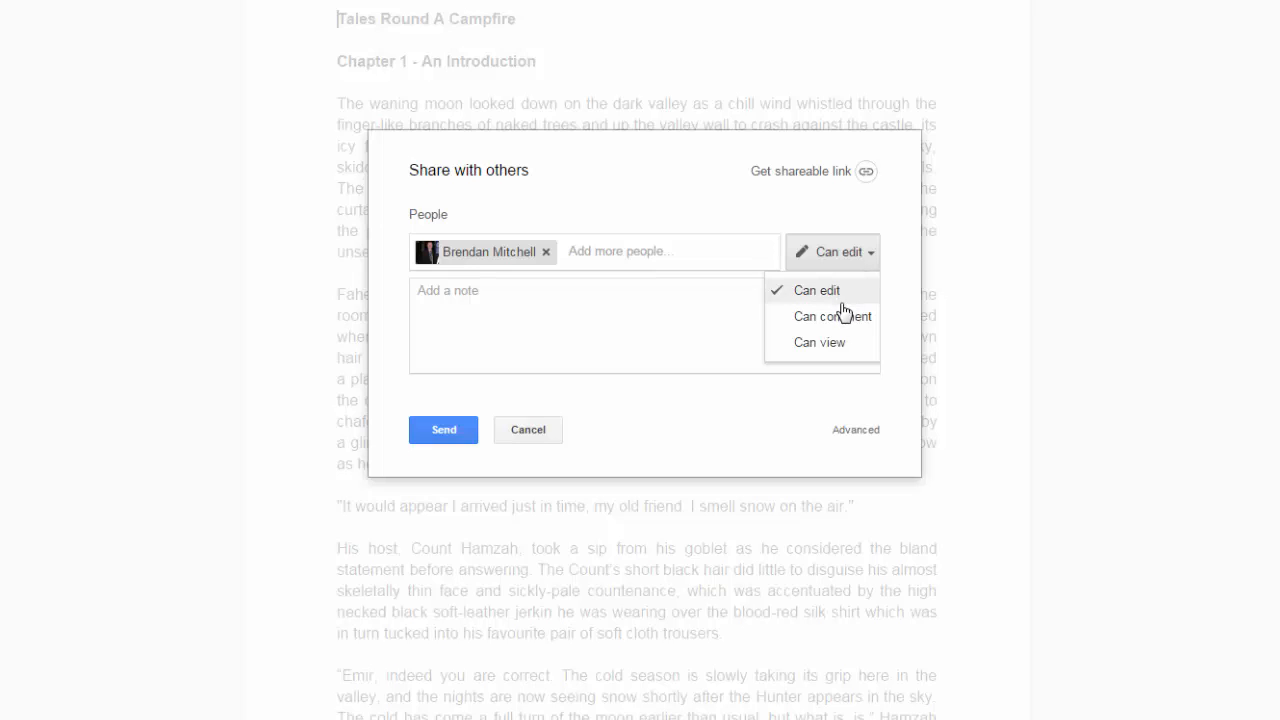
mouse_move(844, 316)
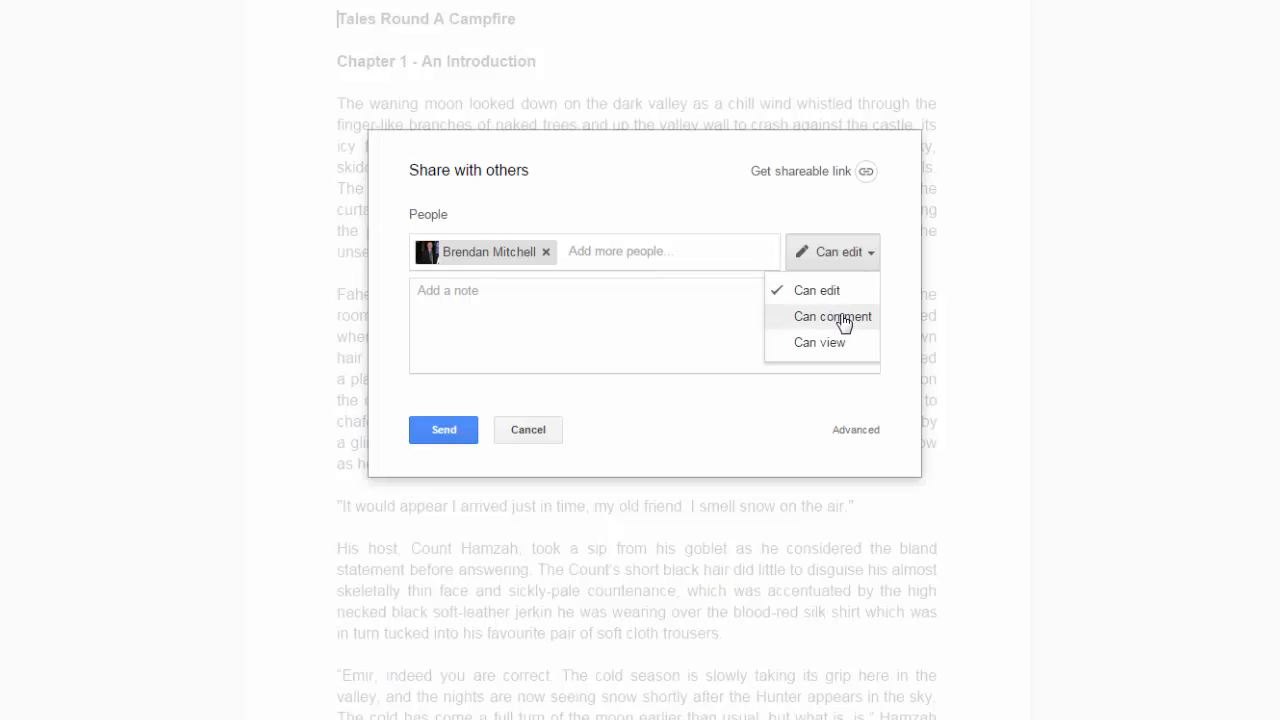
mouse_move(878, 344)
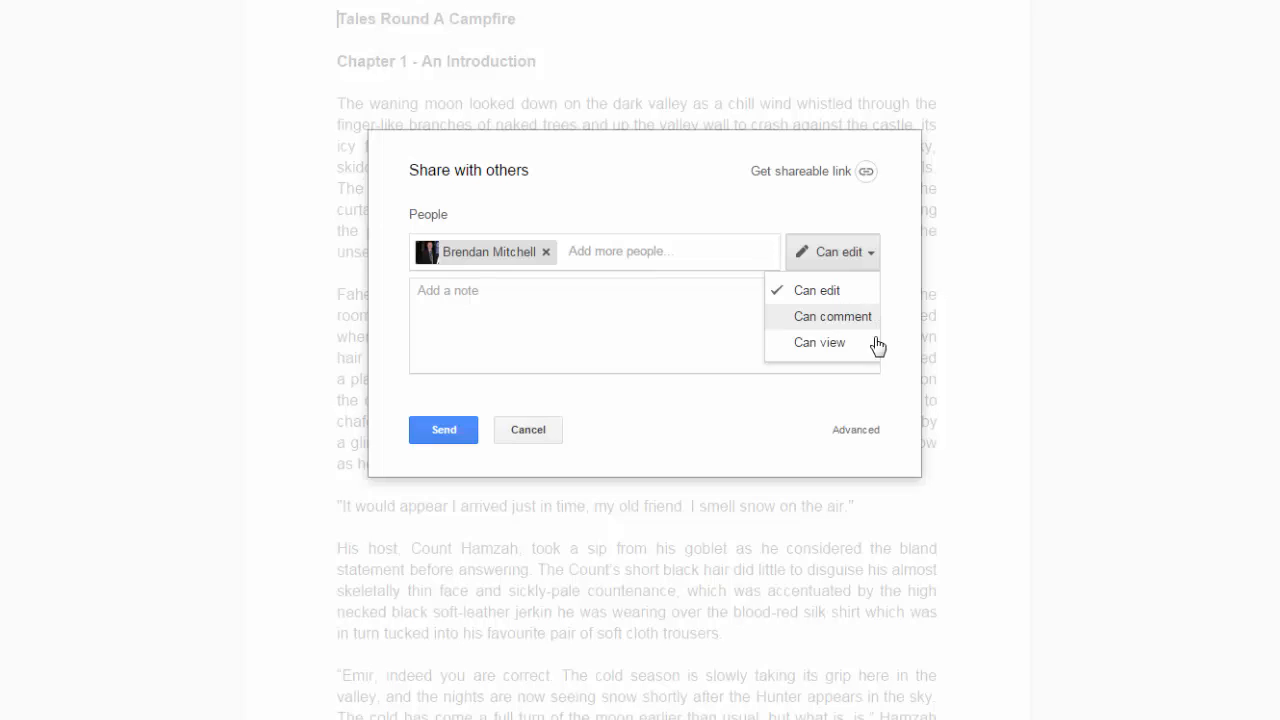
mouse_move(844, 340)
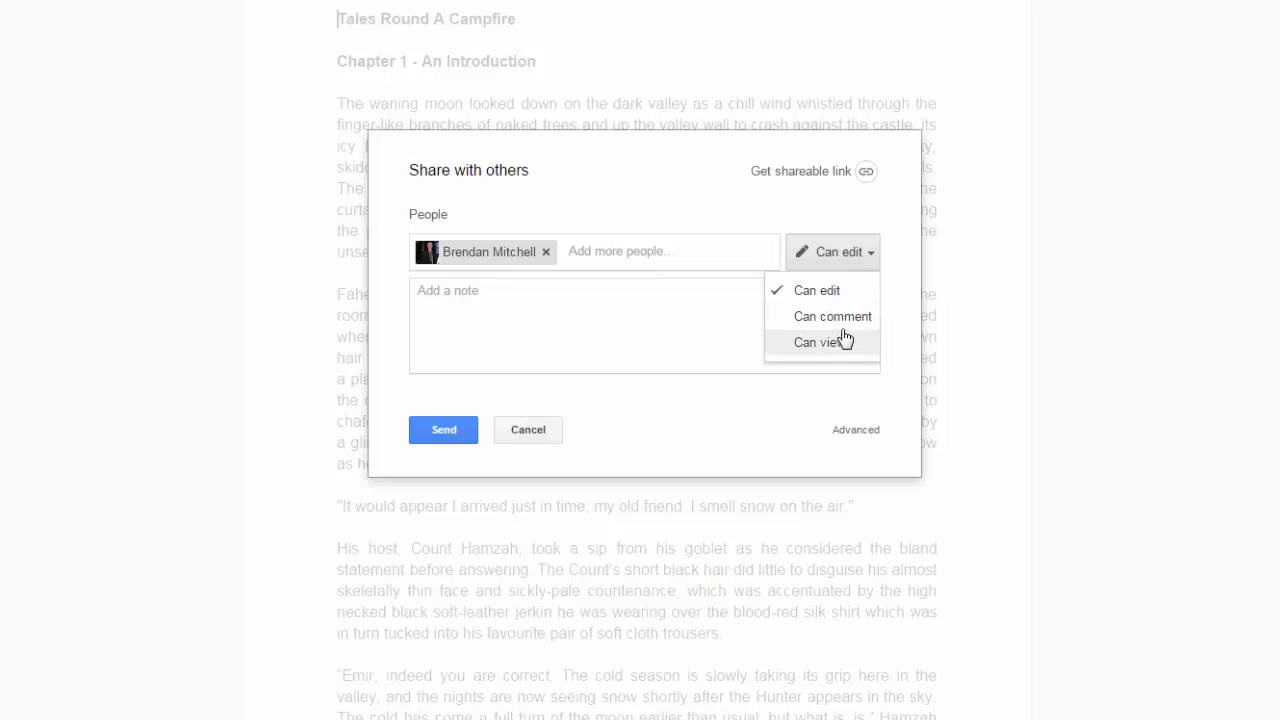
mouse_move(832, 316)
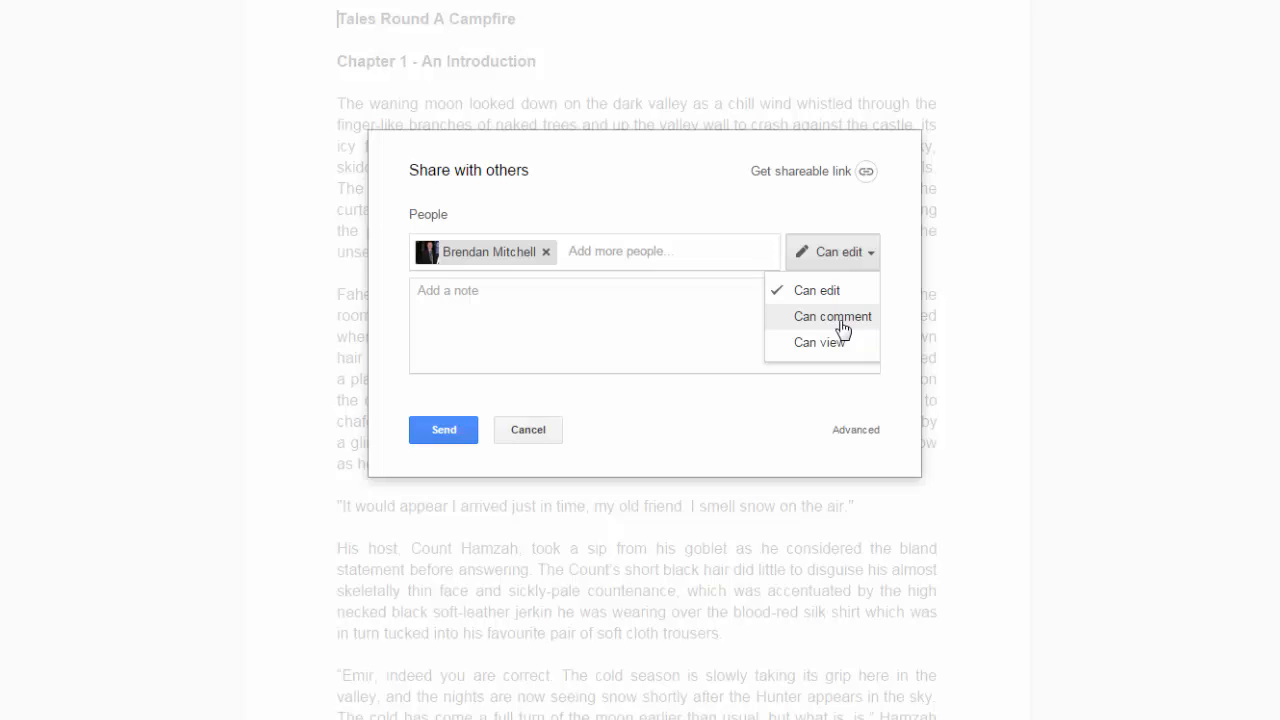
Step: Grant 'Can comment' access with the note 'Hi Bob, please ha... some feedback.' and send the invitation
click(832, 316)
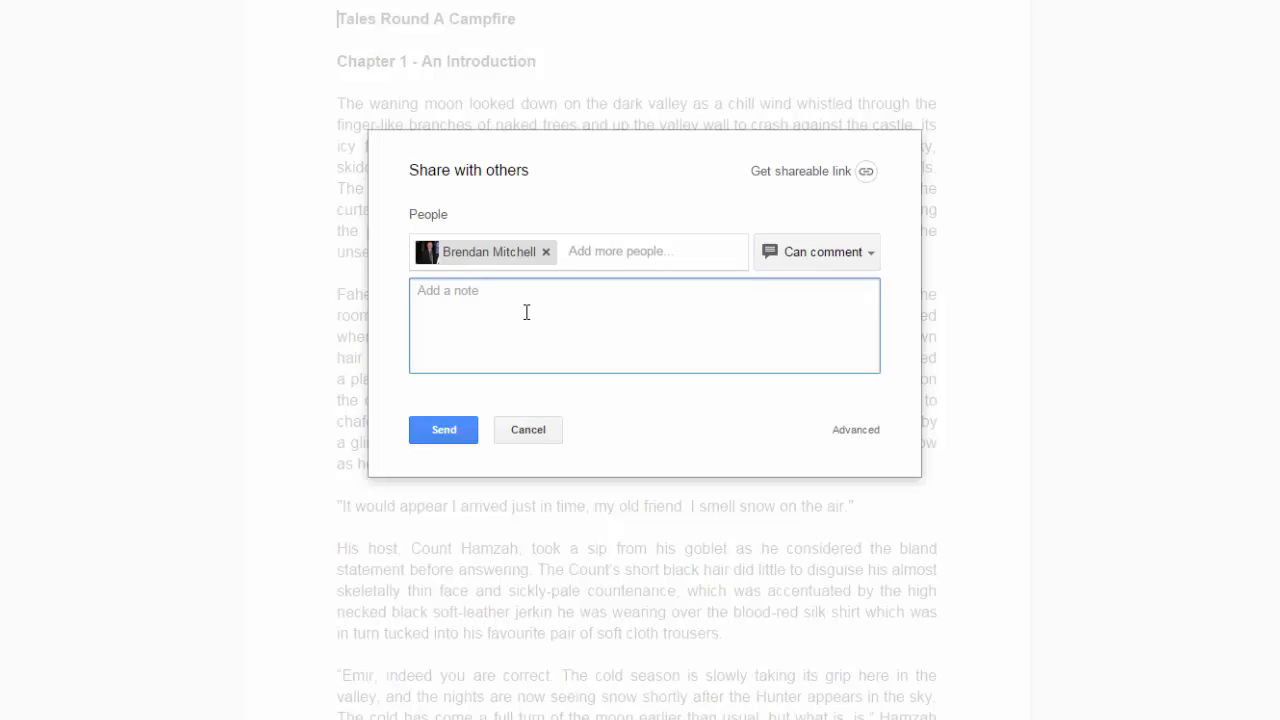
text(Hi)
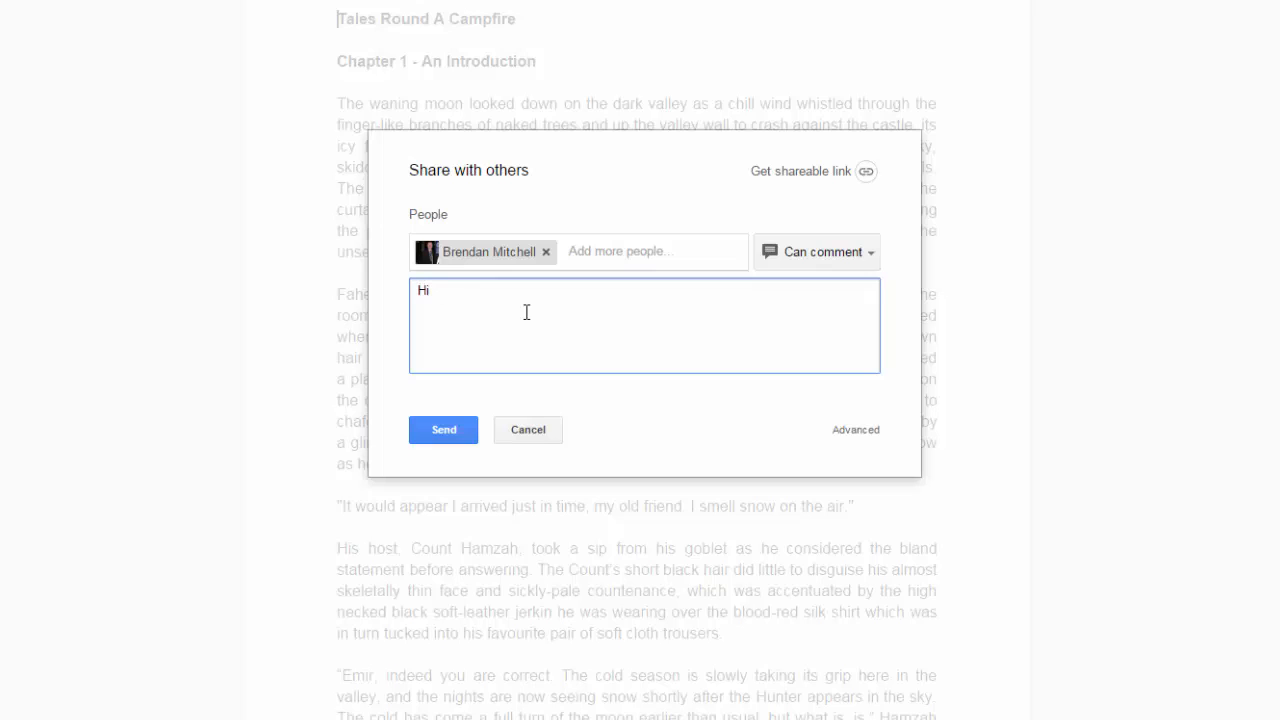
text(Bob,)
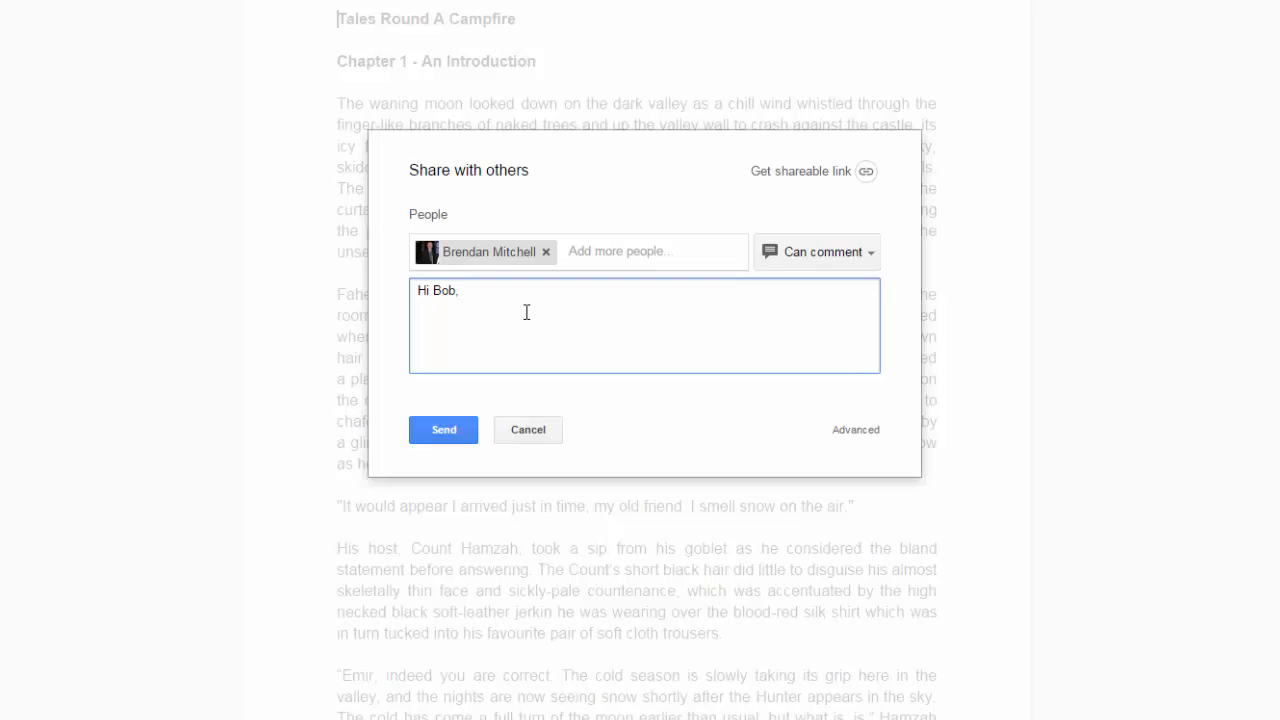
text(please have a look and give me)
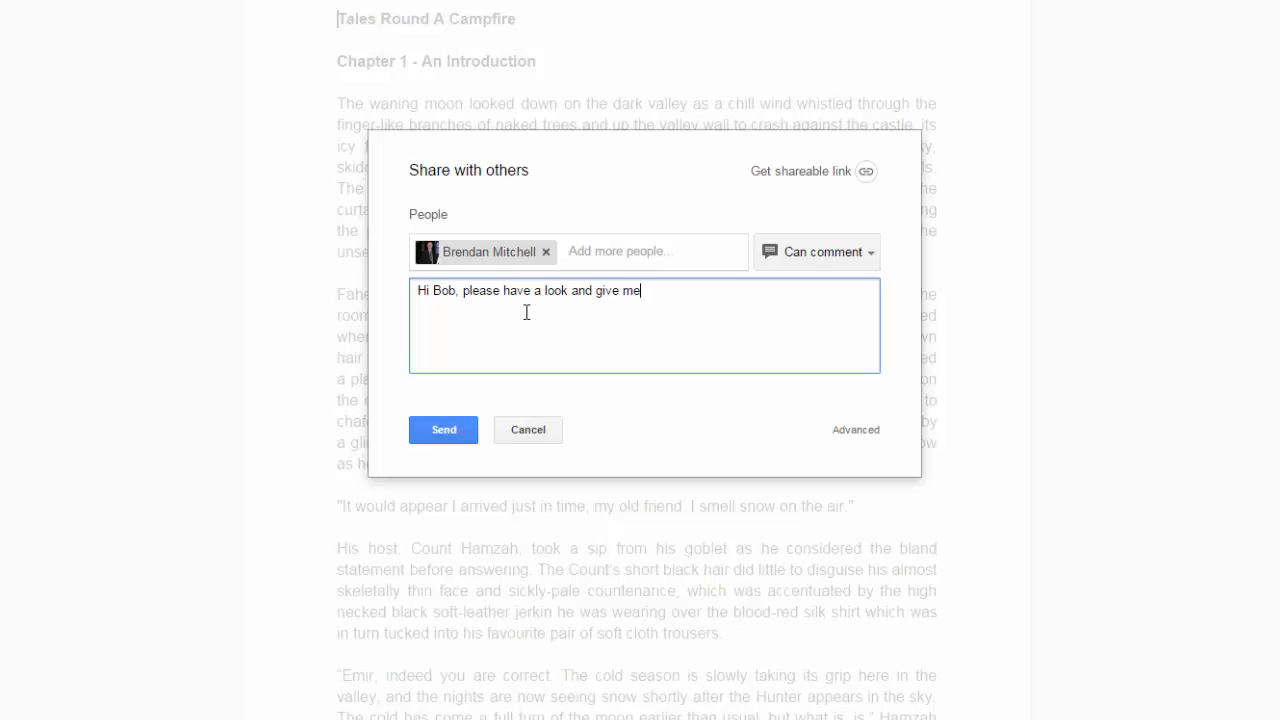
text(some feedback.)
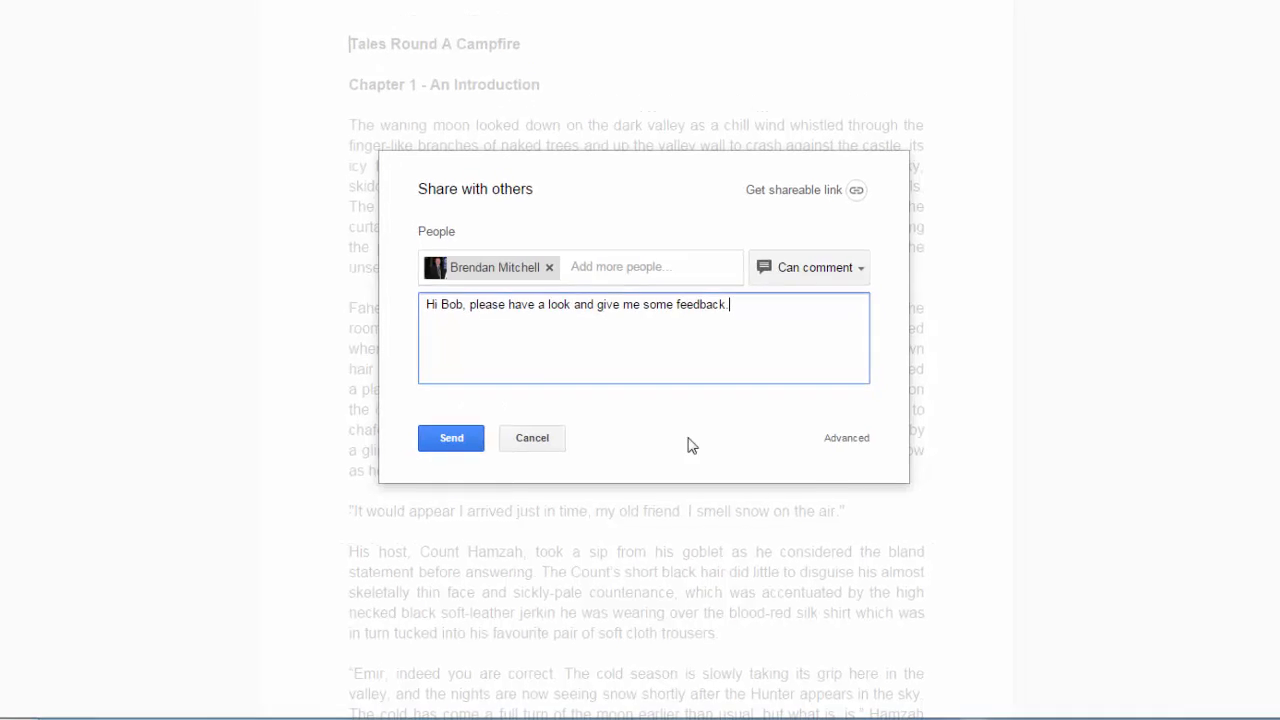
click(452, 438)
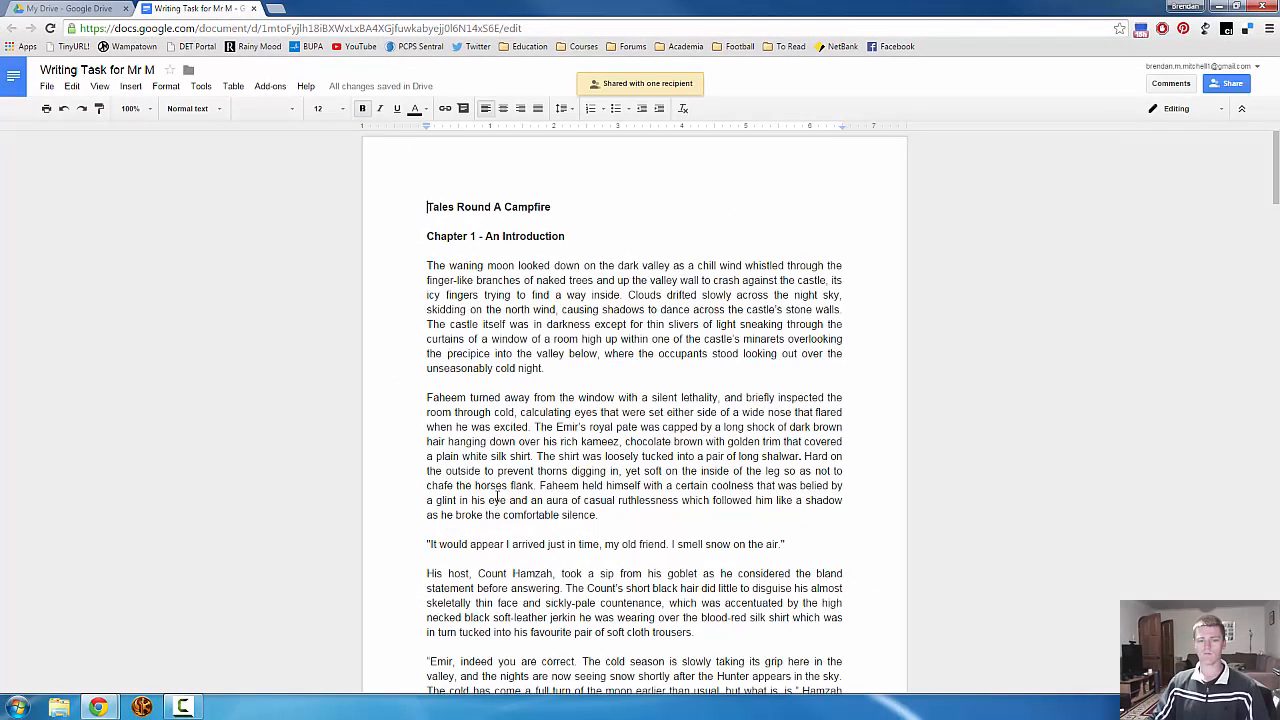
mouse_move(638, 90)
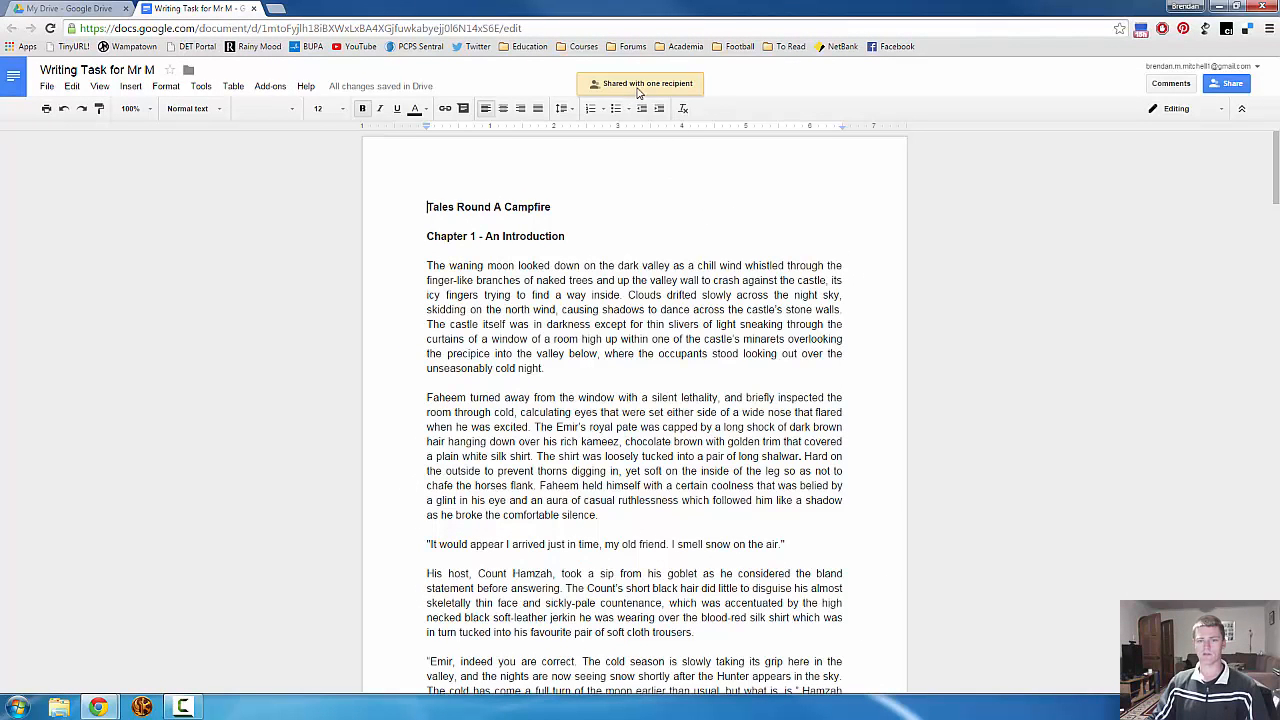
mouse_move(1204, 116)
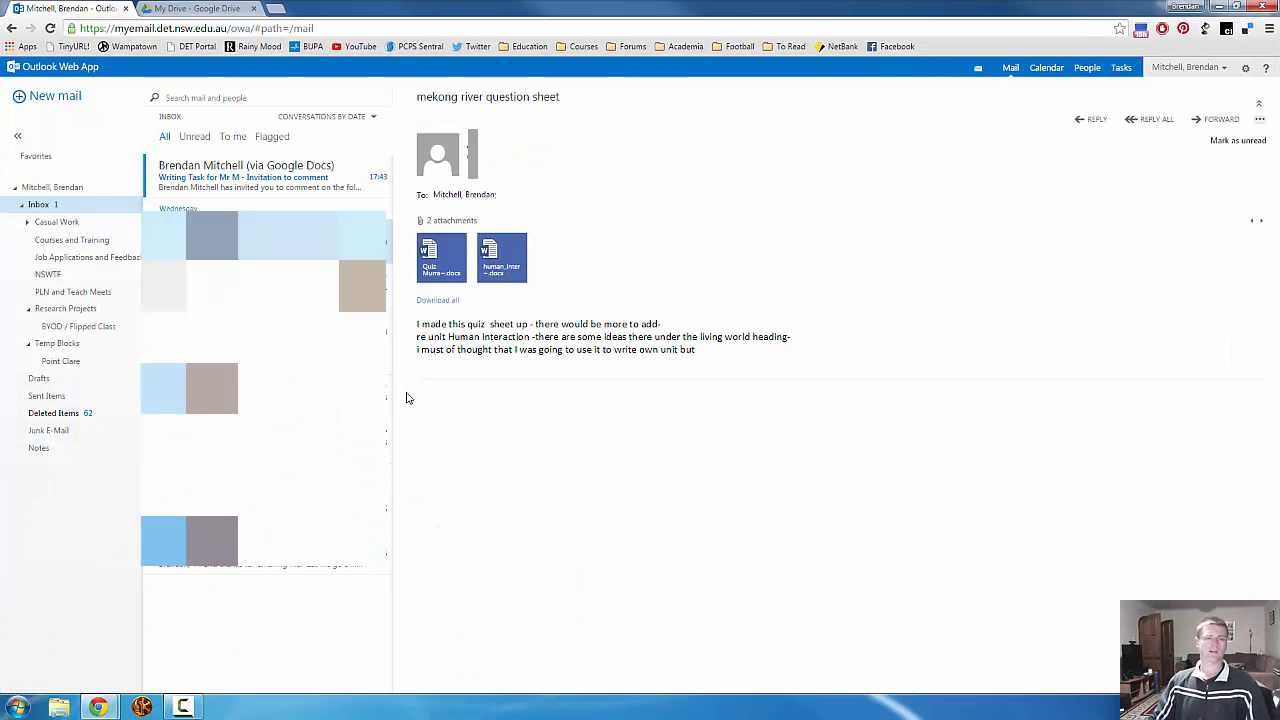
Step: Open the Google Docs invitation email and follow its link to 'Writing Task for Mr M'
click(244, 176)
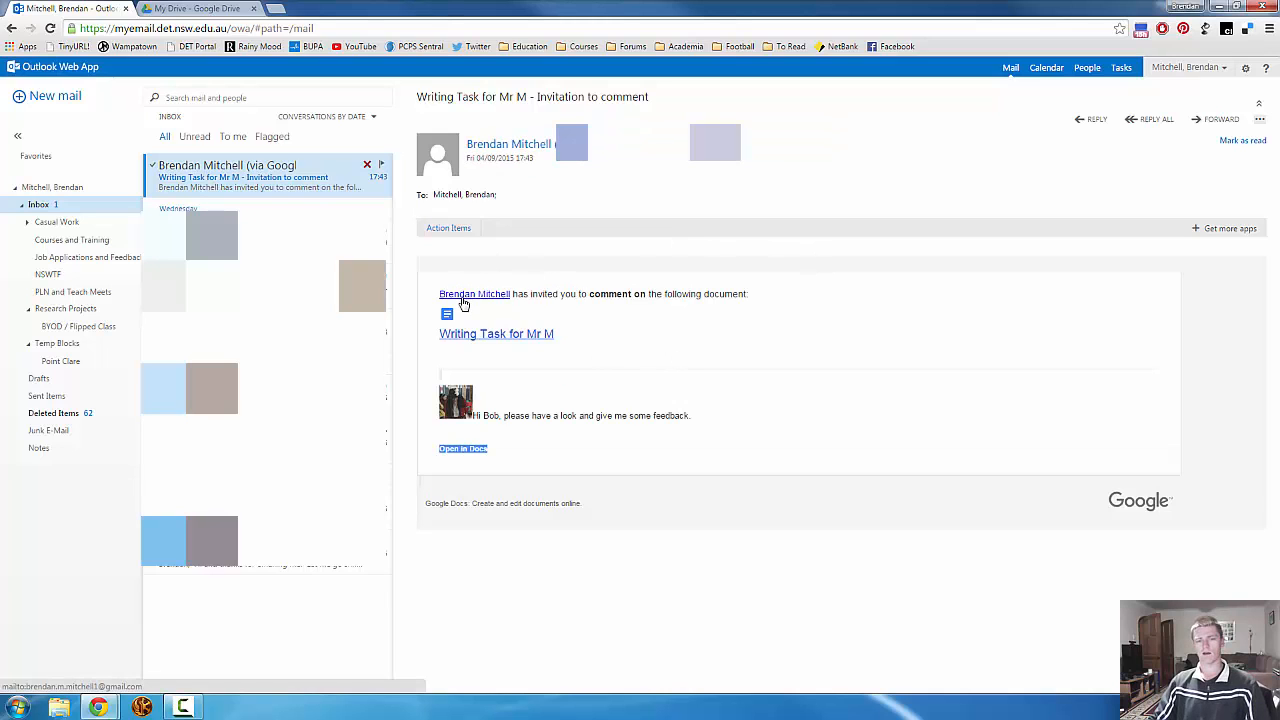
mouse_move(604, 298)
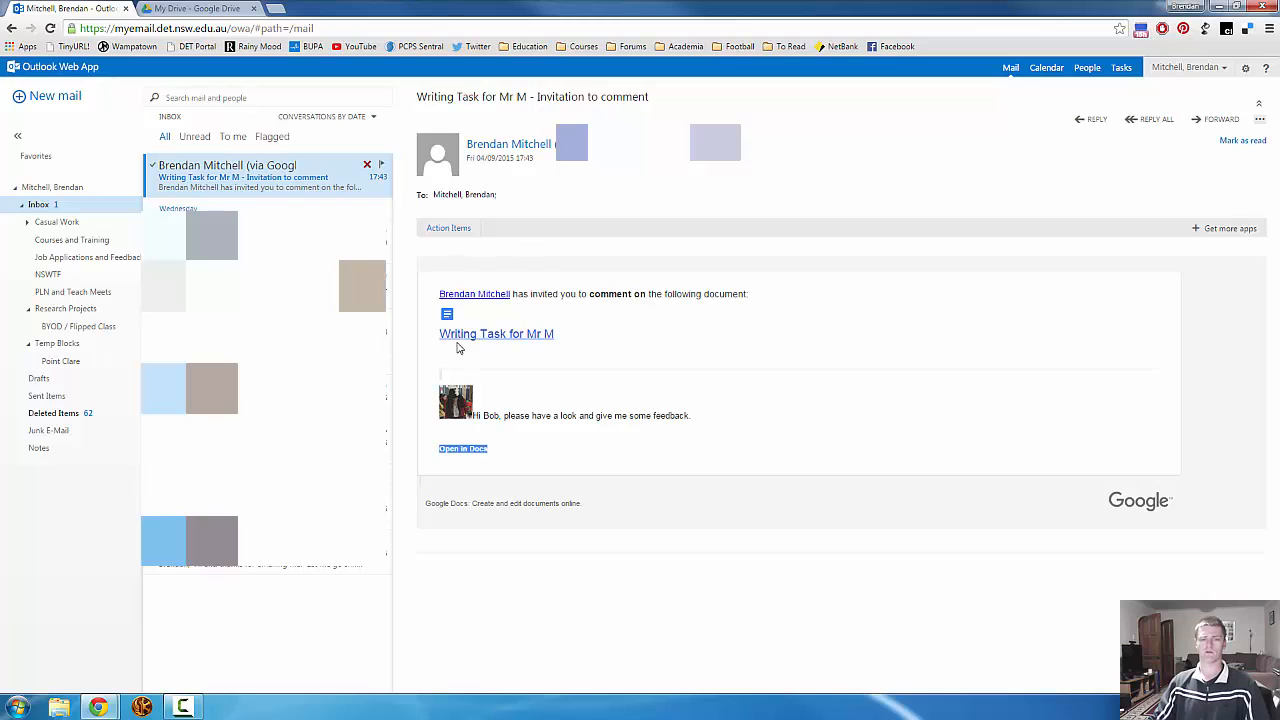
mouse_move(520, 384)
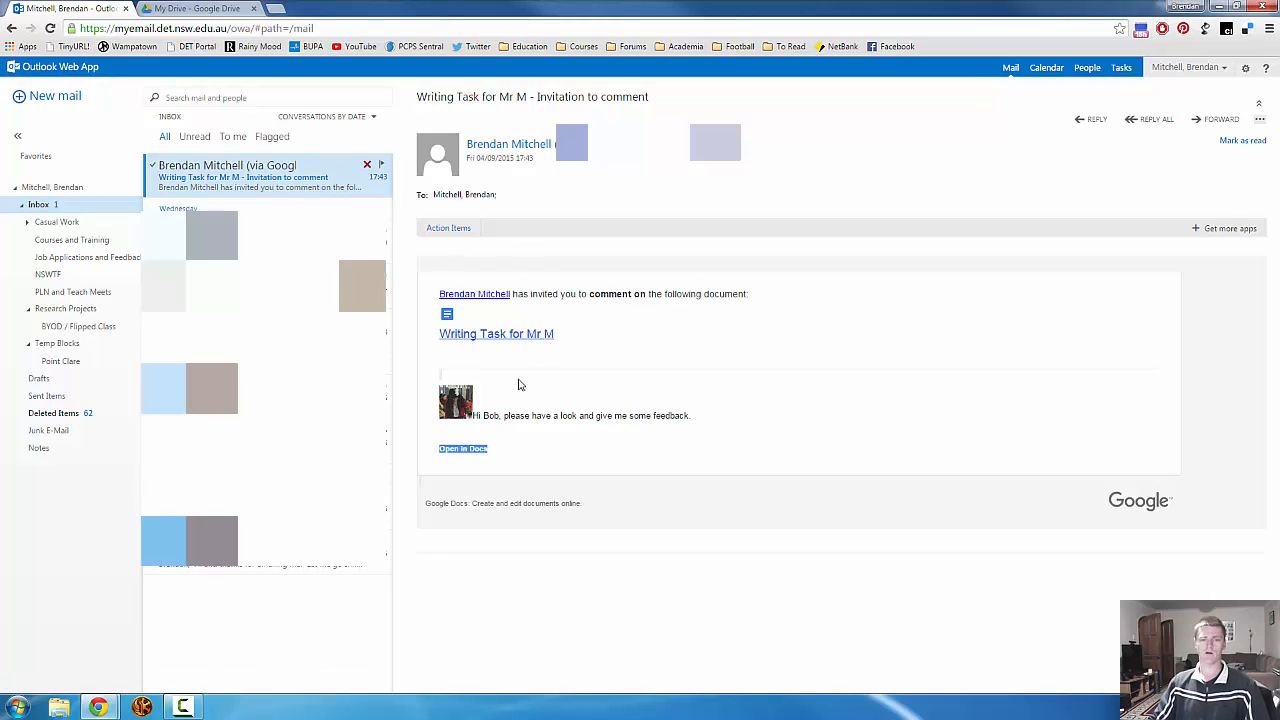
mouse_move(460, 414)
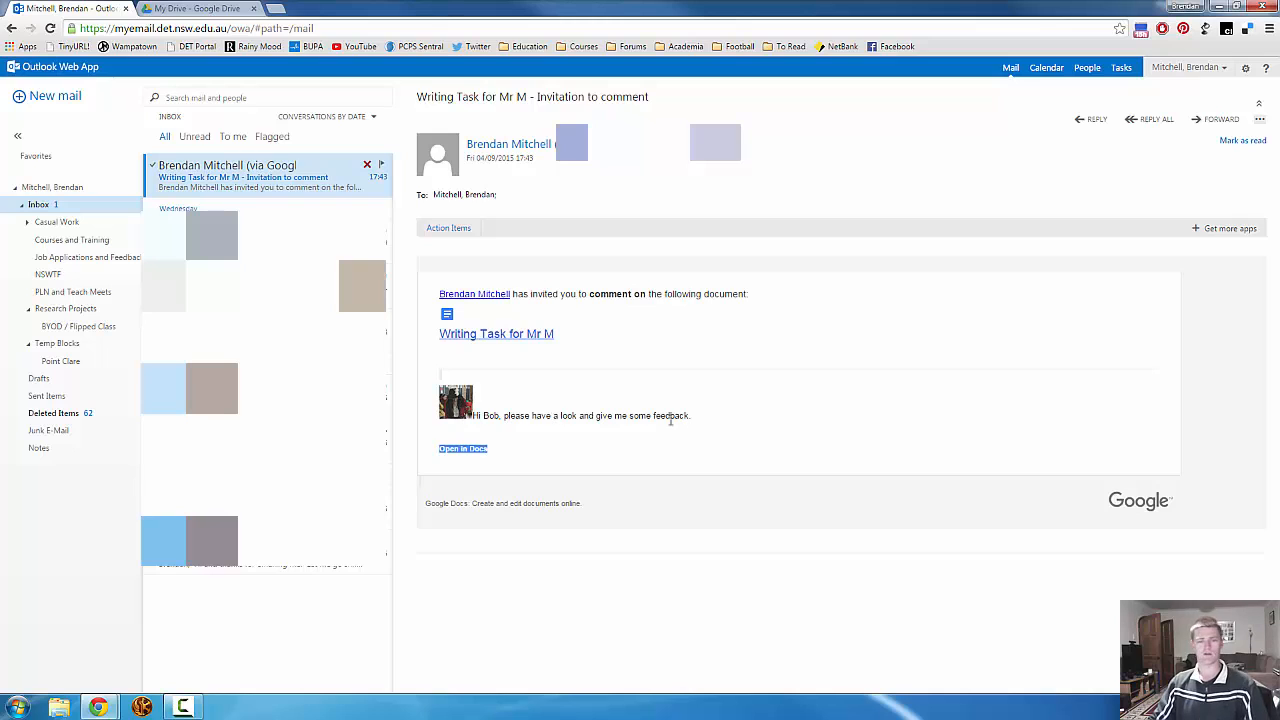
mouse_move(464, 448)
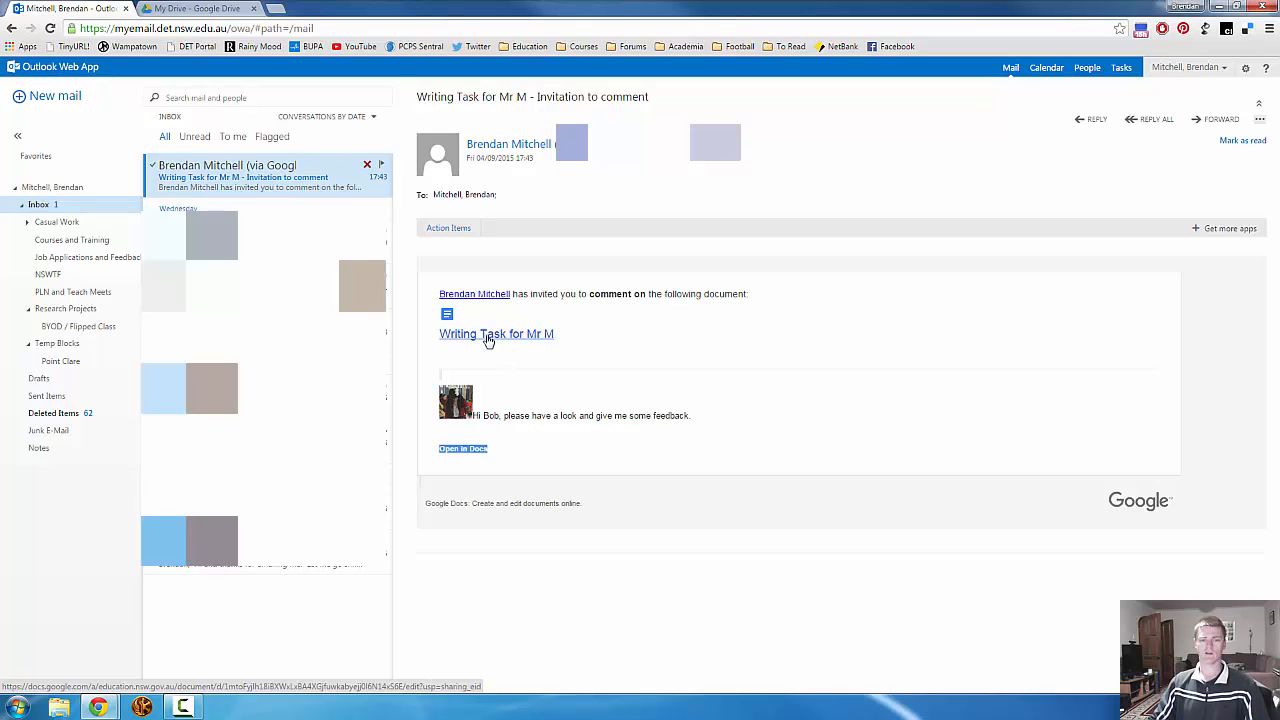
click(496, 332)
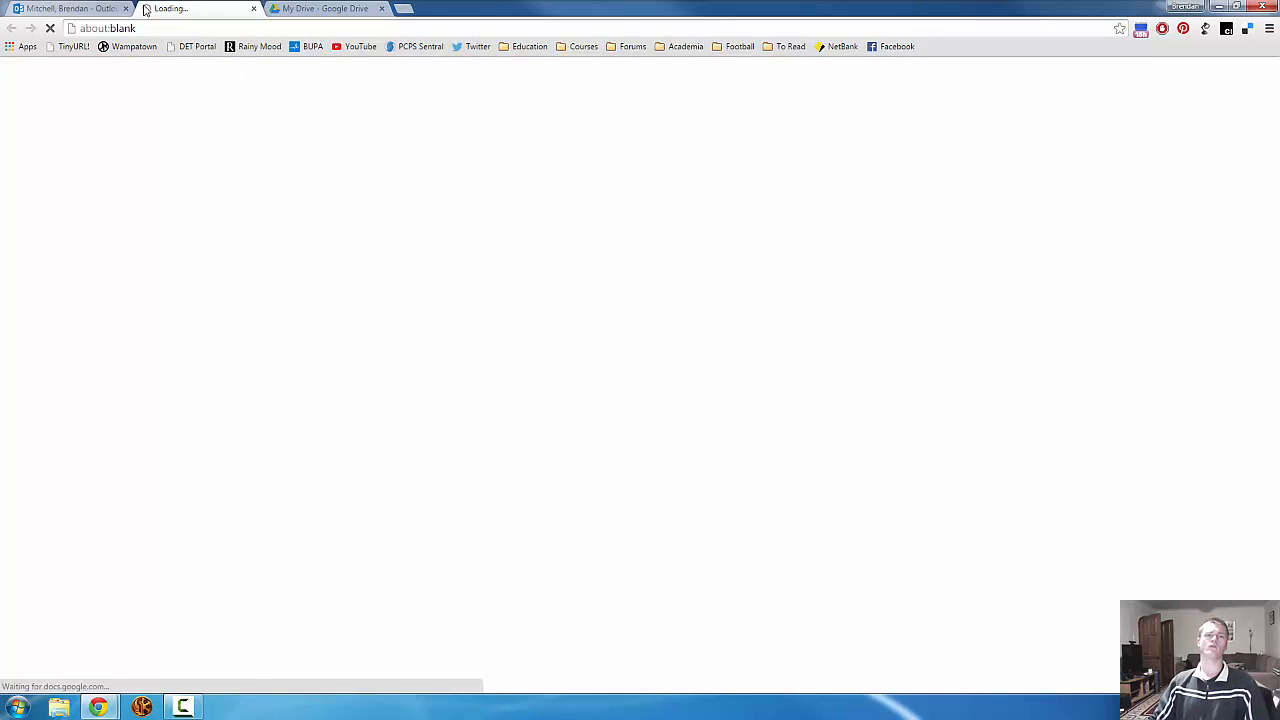